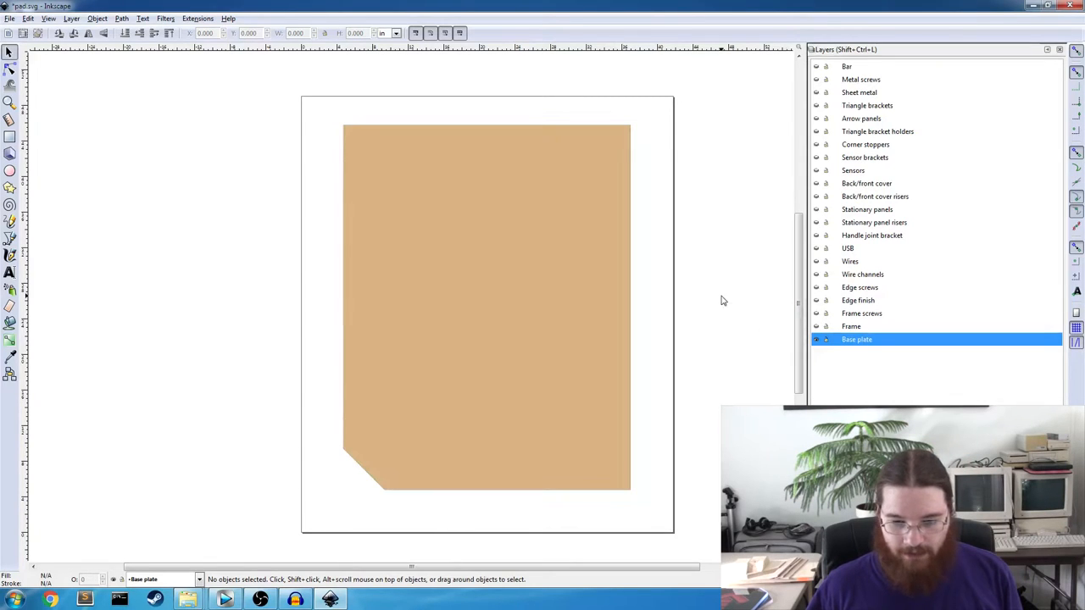
{"action": "mouse_move", "coordinate": [735, 259]}
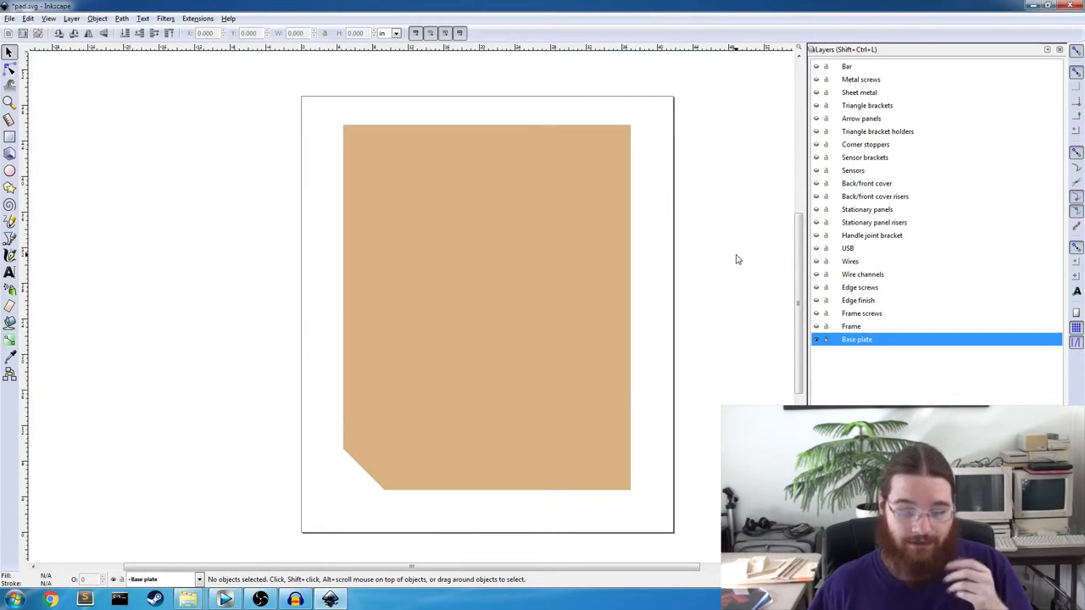
{"action": "mouse_move", "coordinate": [472, 282]}
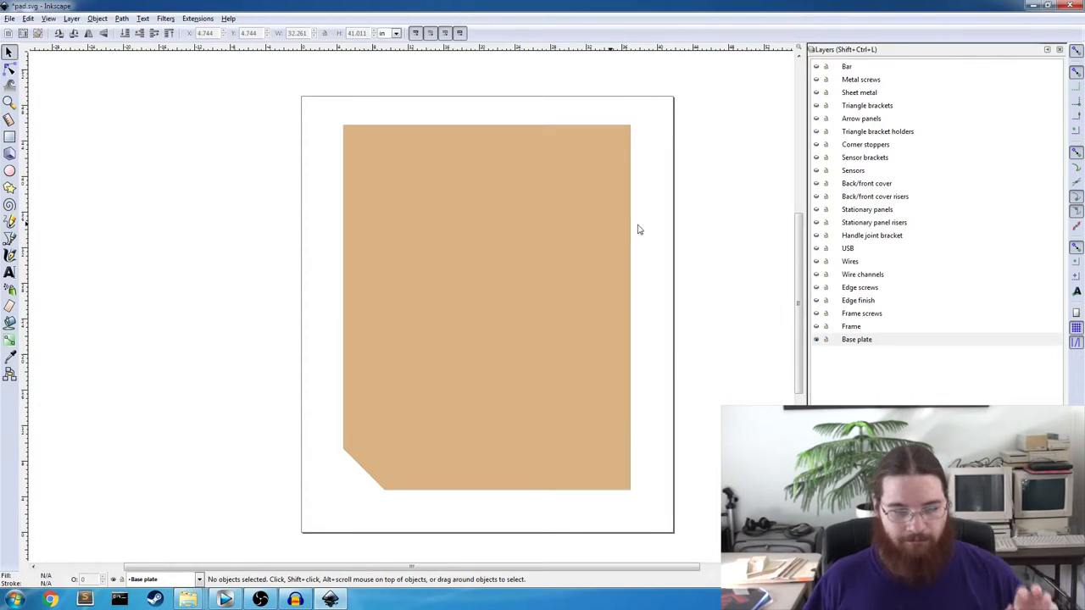
{"action": "mouse_move", "coordinate": [508, 254]}
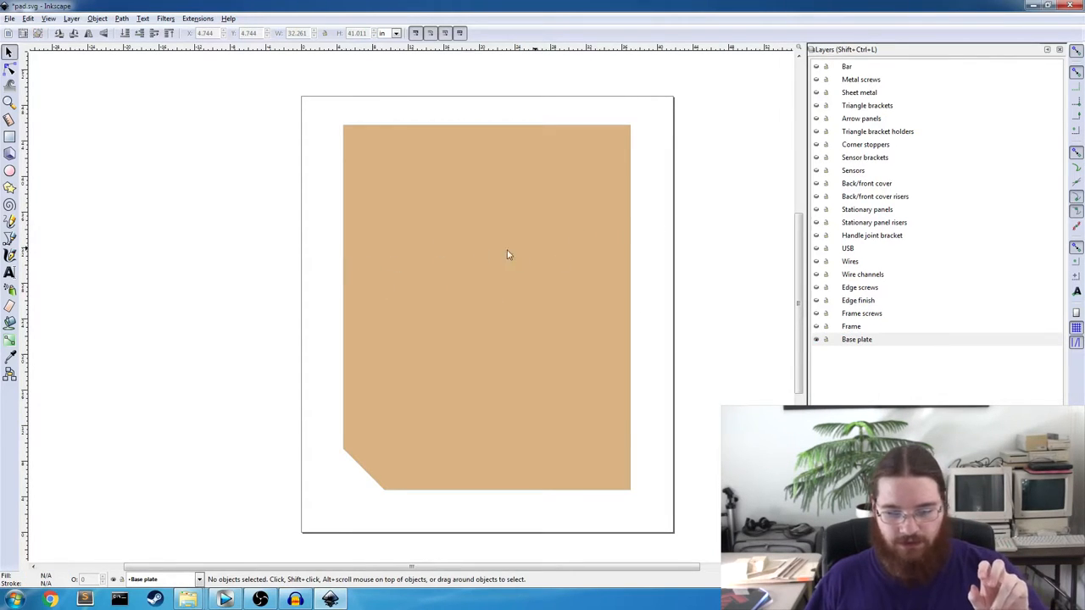
{"action": "mouse_move", "coordinate": [772, 264]}
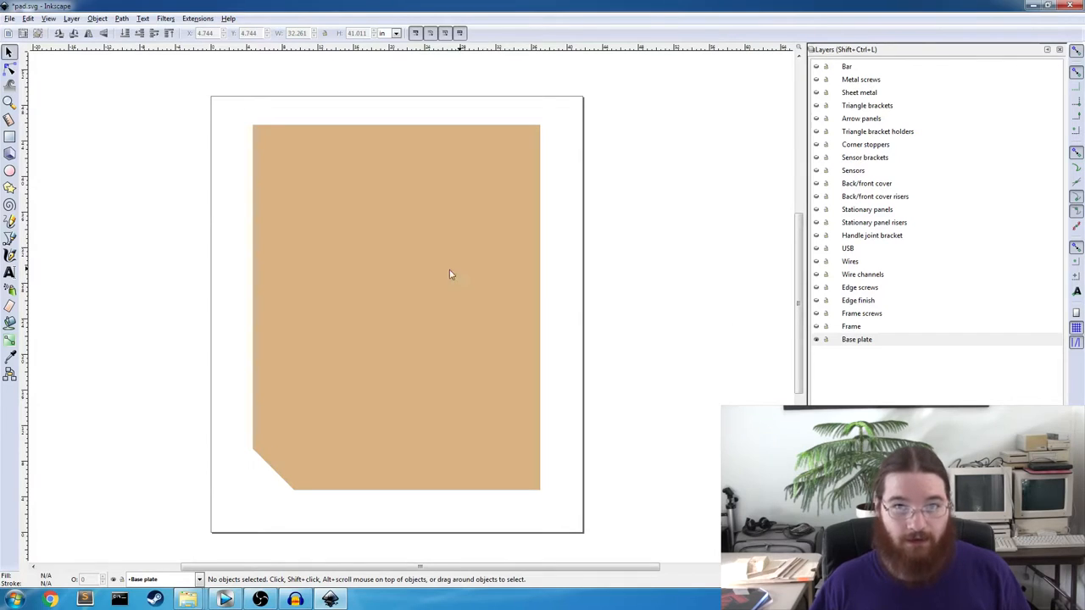
{"action": "mouse_move", "coordinate": [481, 237]}
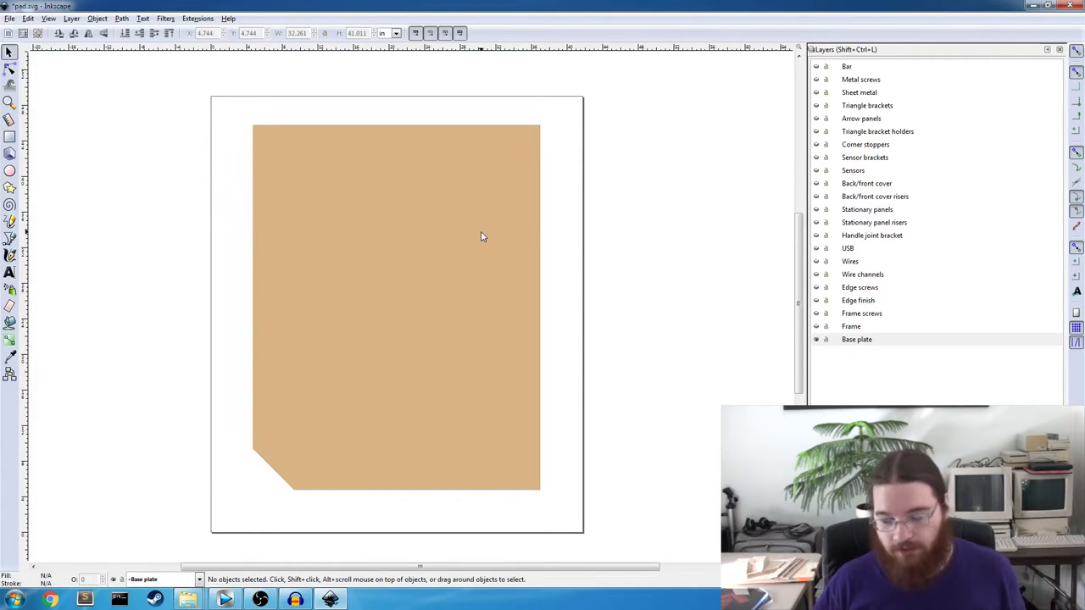
{"action": "mouse_move", "coordinate": [830, 322]}
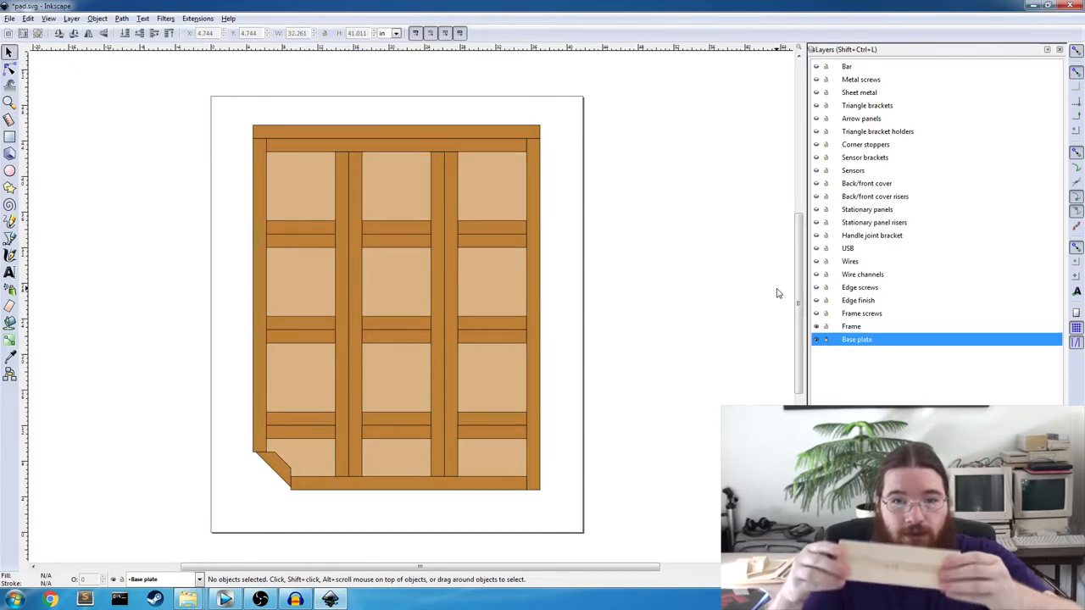
{"action": "mouse_move", "coordinate": [731, 281]}
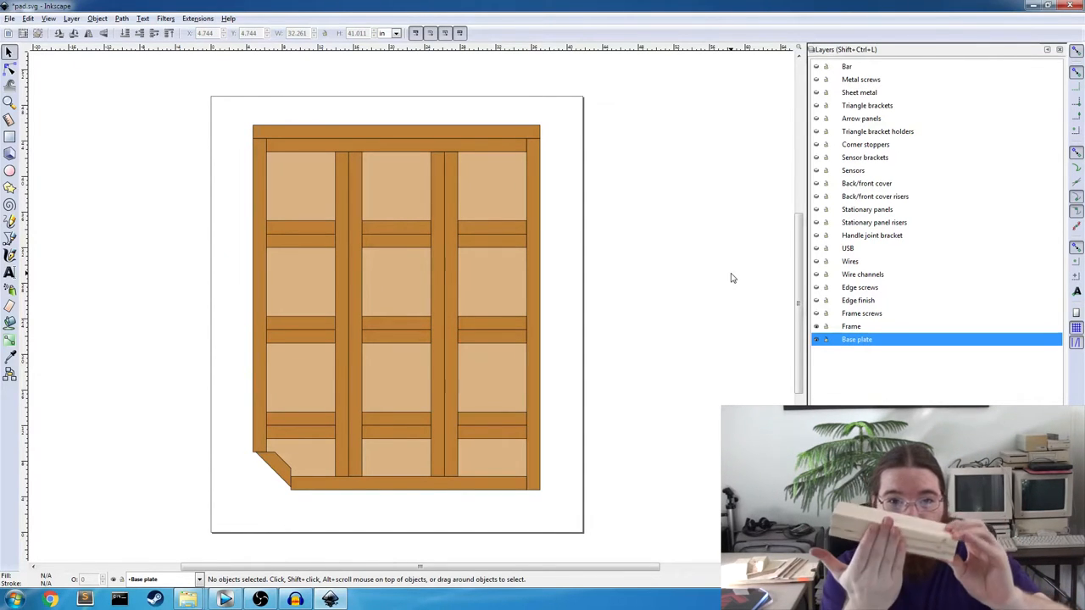
{"action": "left_click", "coordinate": [396, 228]}
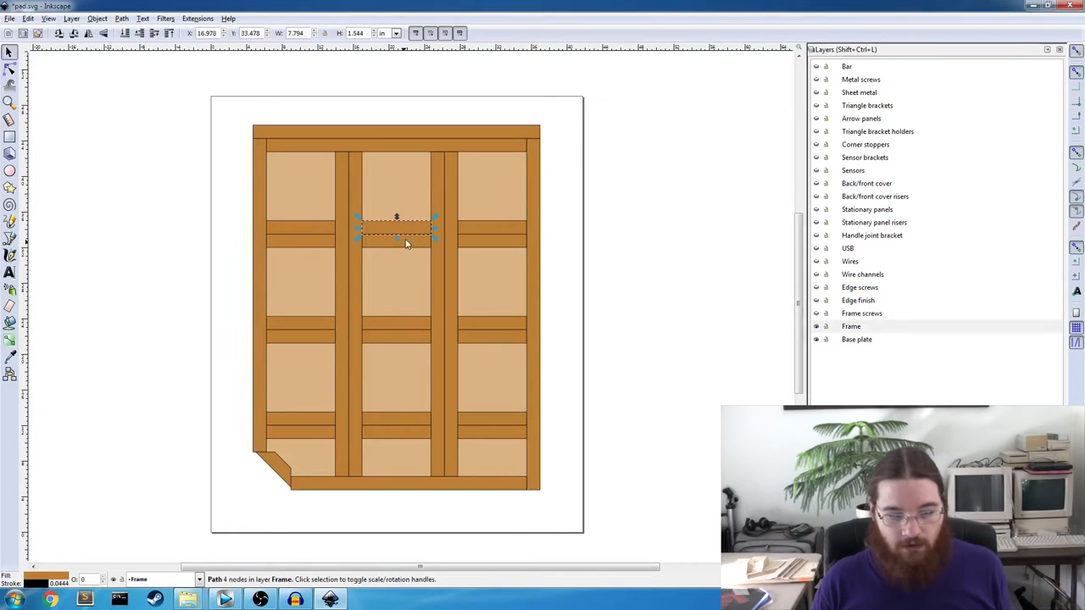
{"action": "left_click_drag", "start_coordinate": [397, 229], "coordinate": [492, 227]}
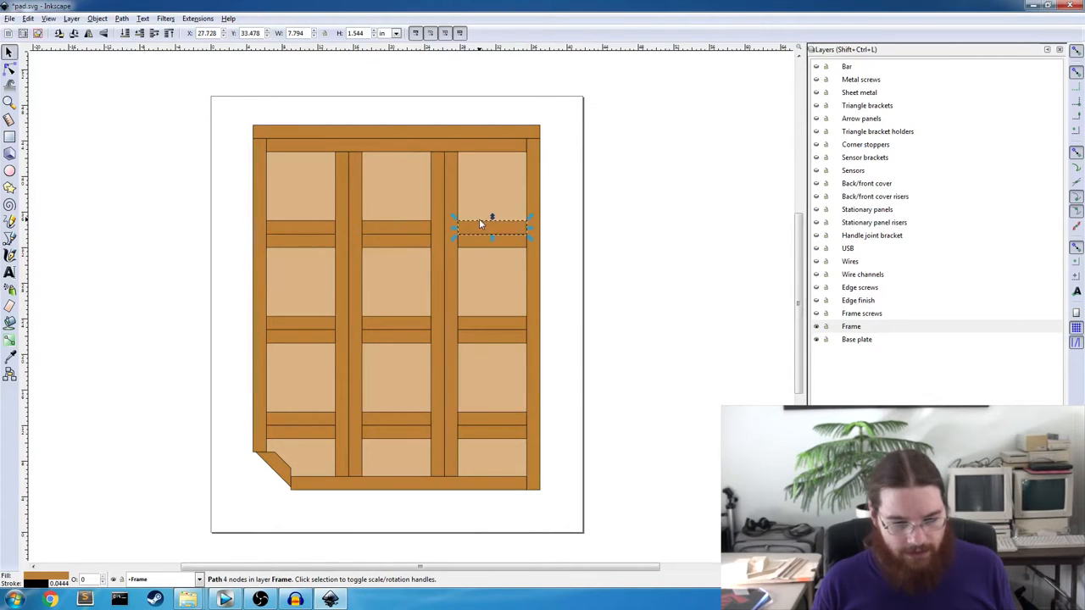
{"action": "left_click_drag", "start_coordinate": [492, 223], "coordinate": [492, 342]}
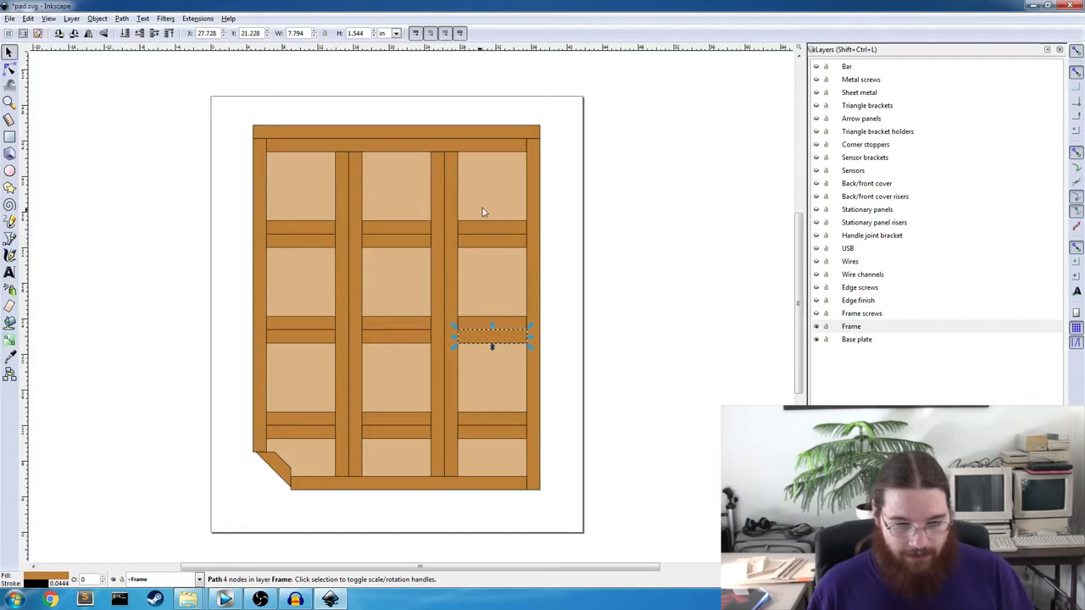
{"action": "left_click", "coordinate": [525, 314]}
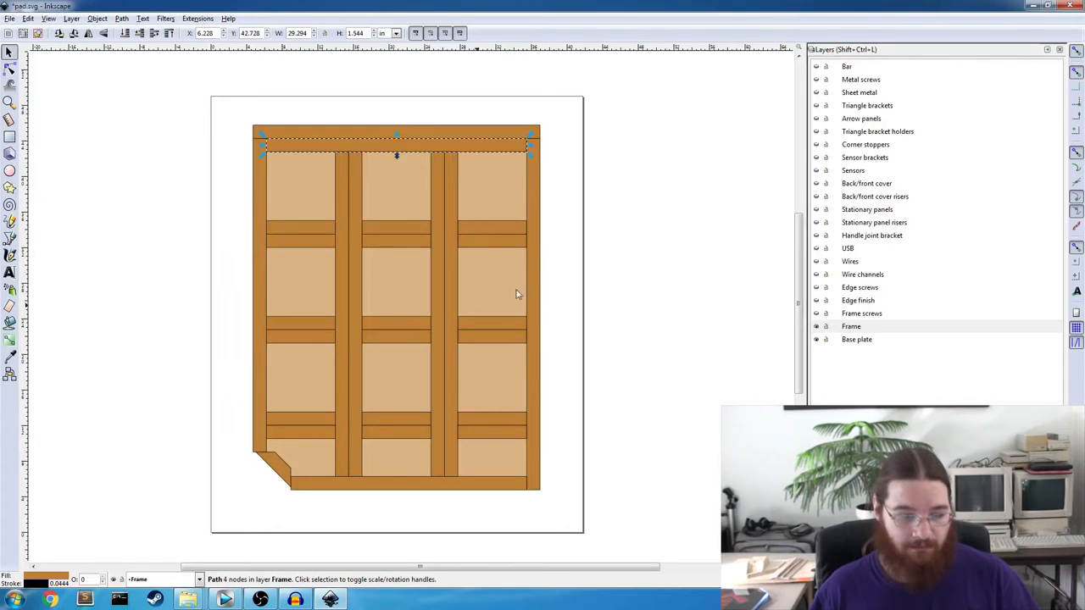
{"action": "mouse_move", "coordinate": [305, 529]}
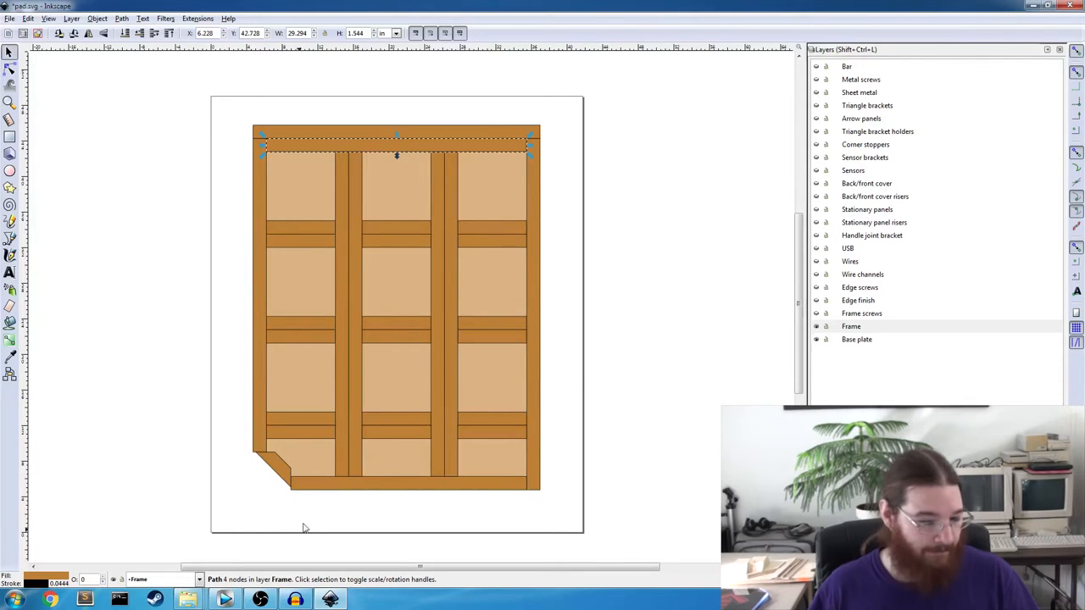
{"action": "left_click", "coordinate": [273, 471]}
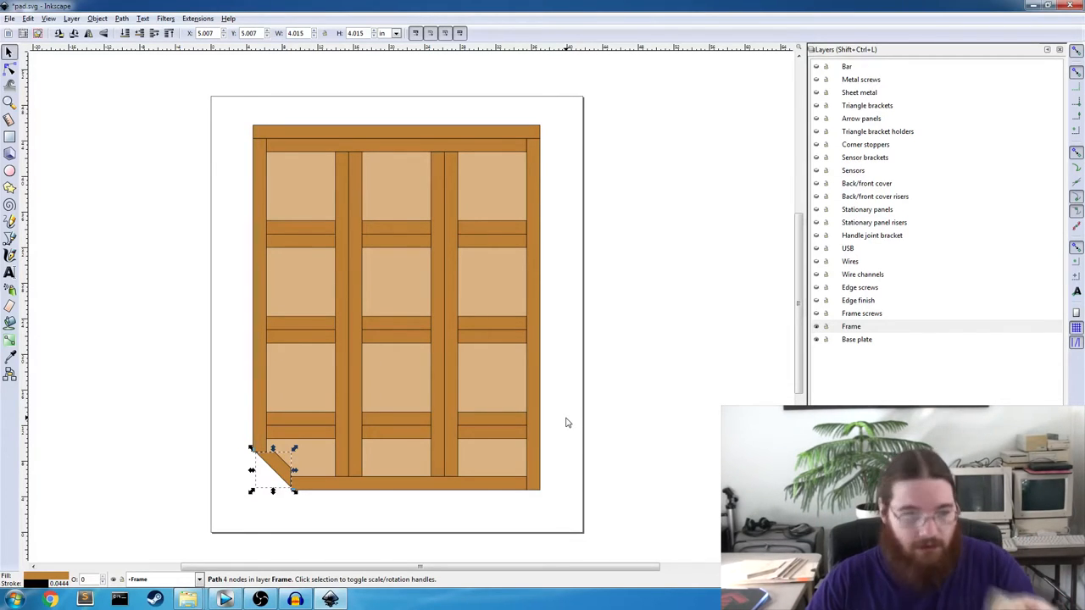
{"action": "mouse_move", "coordinate": [561, 421]}
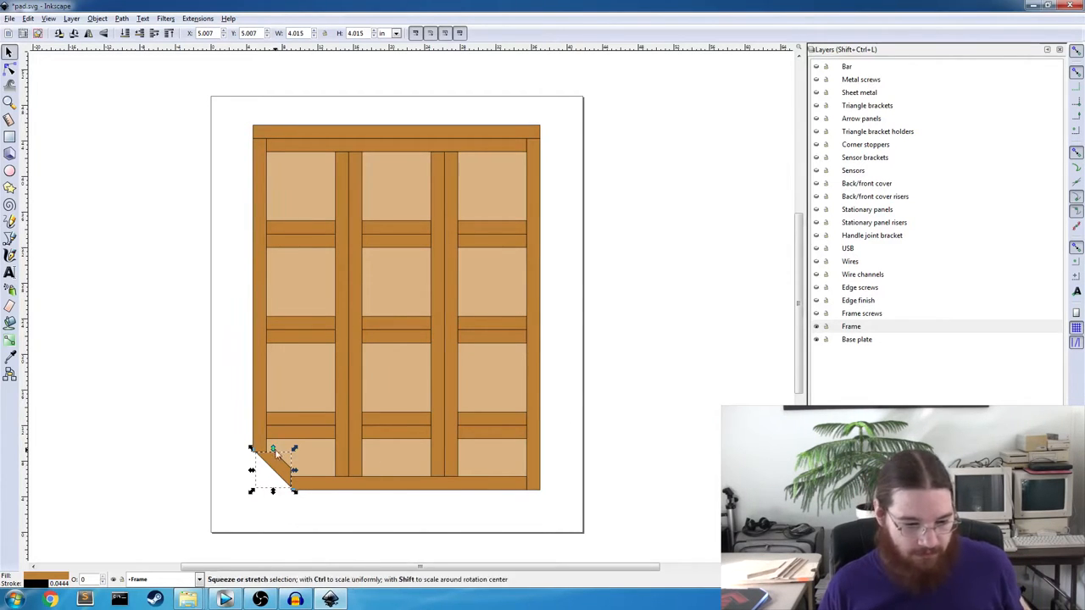
{"action": "left_click", "coordinate": [273, 467]}
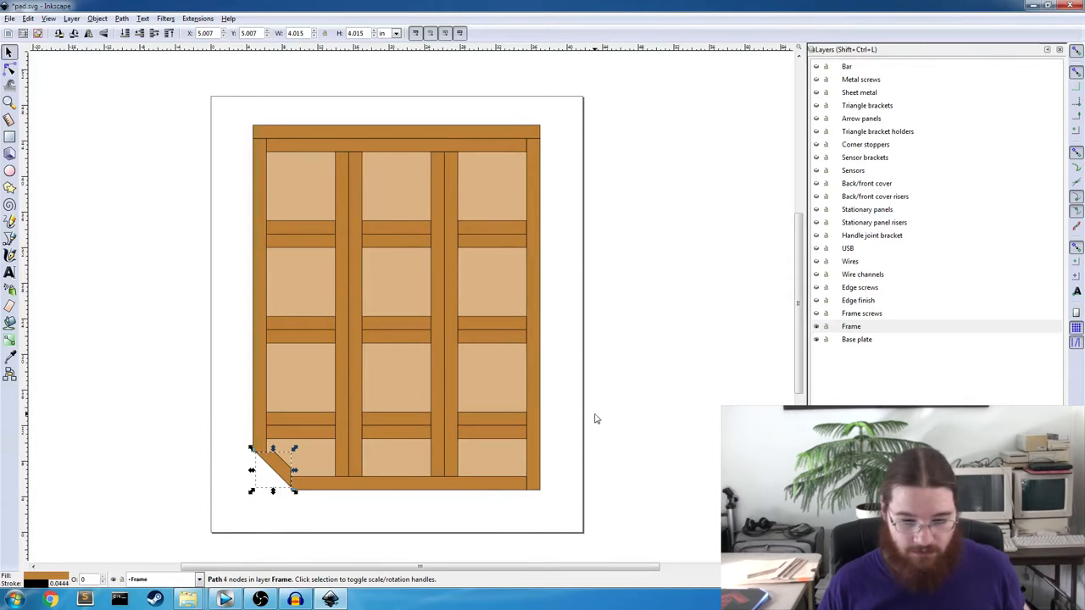
{"action": "left_click", "coordinate": [588, 427]}
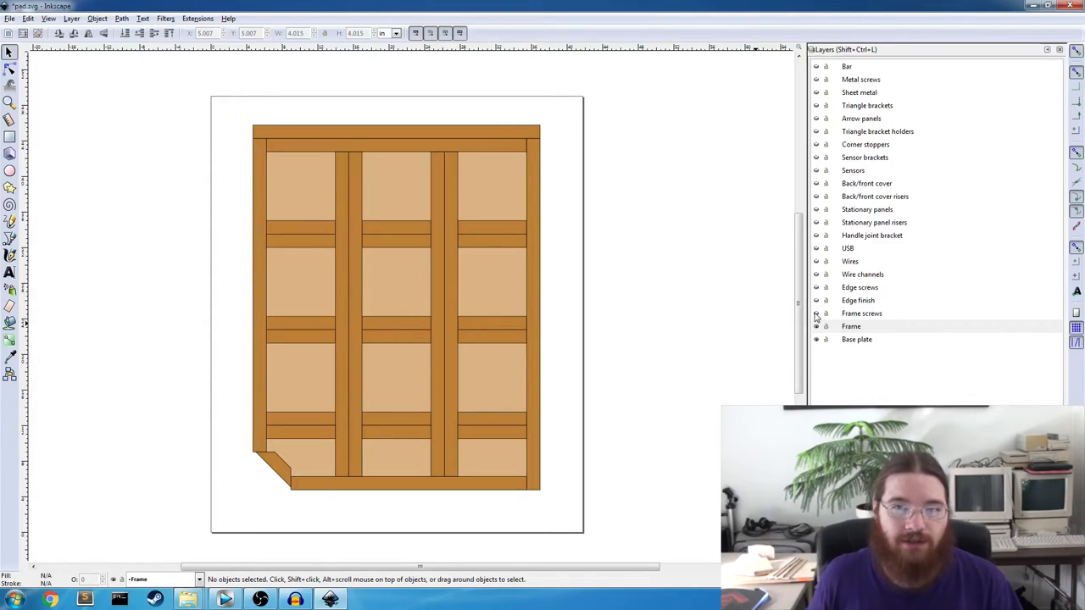
{"action": "mouse_move", "coordinate": [636, 376]}
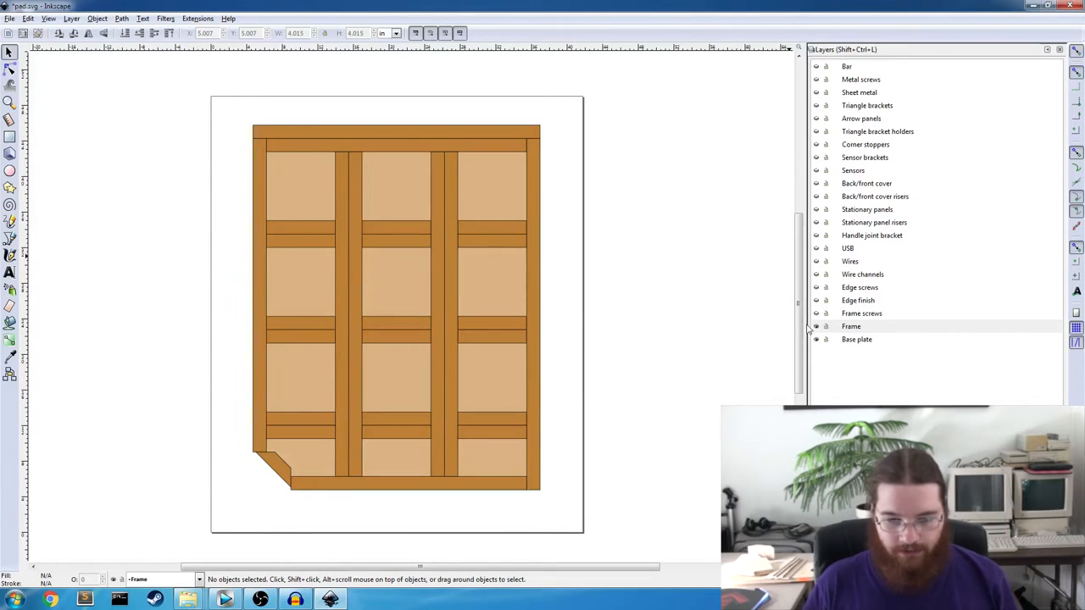
Unhide the Frame screws layer so screw dots appear along the wooden rails.
{"action": "left_click", "coordinate": [851, 326]}
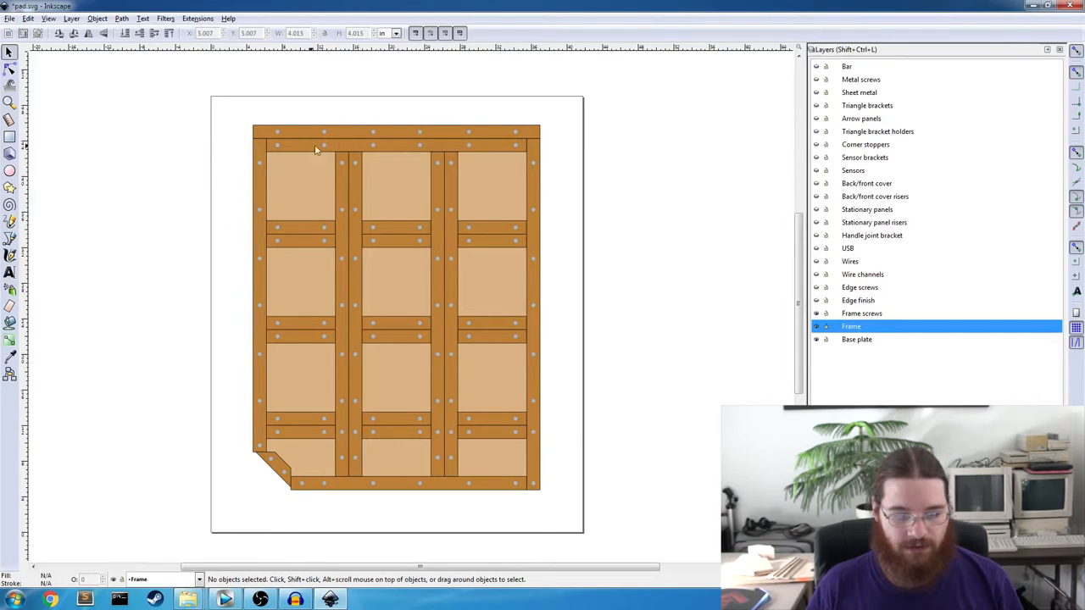
{"action": "mouse_move", "coordinate": [400, 193]}
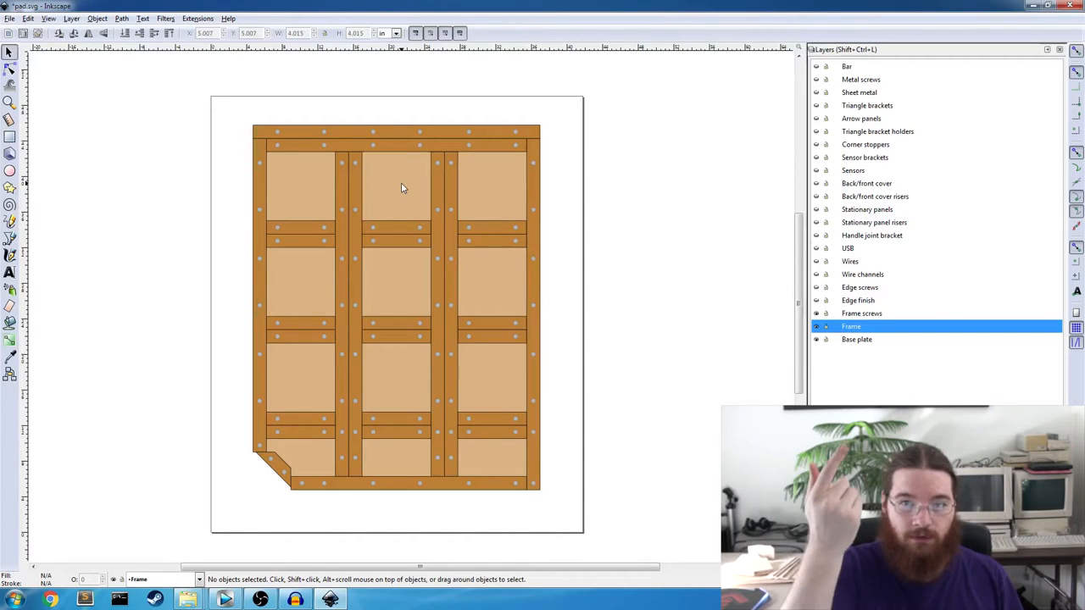
{"action": "mouse_move", "coordinate": [403, 237]}
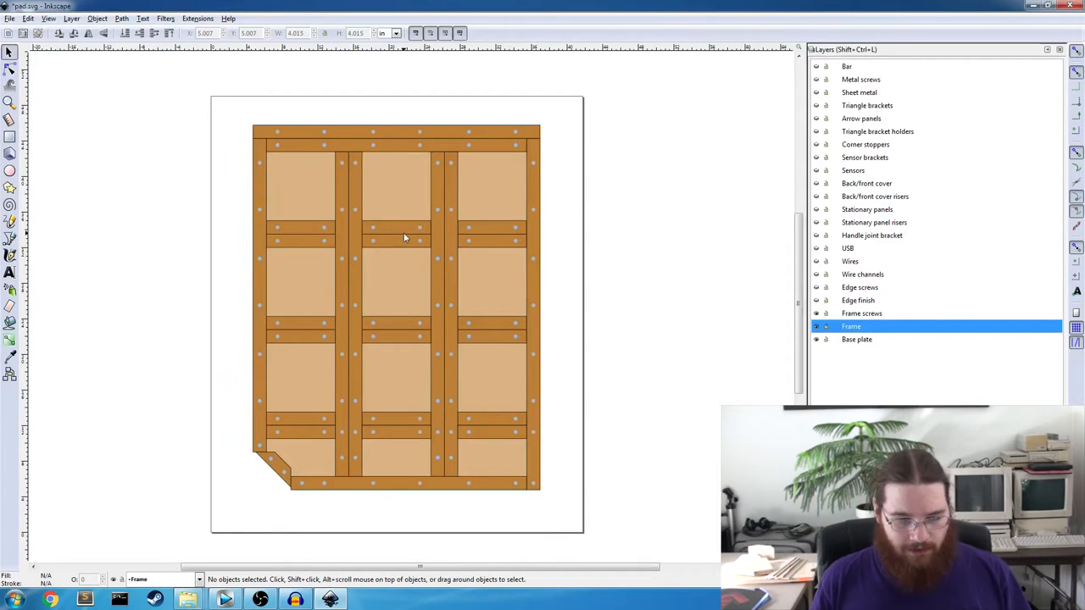
{"action": "mouse_move", "coordinate": [472, 210]}
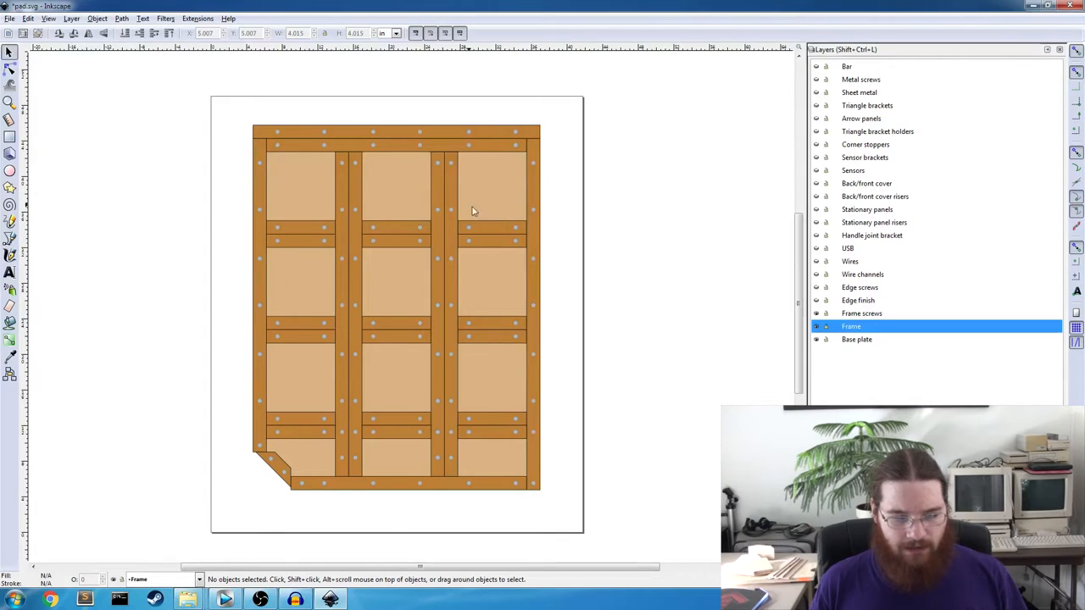
{"action": "mouse_move", "coordinate": [363, 132]}
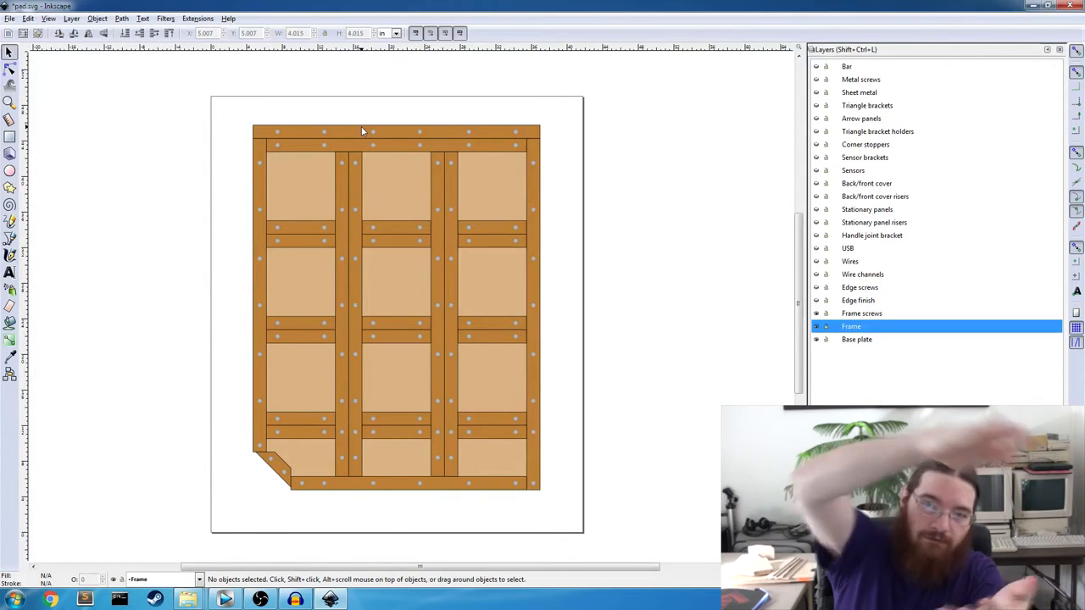
{"action": "mouse_move", "coordinate": [495, 268]}
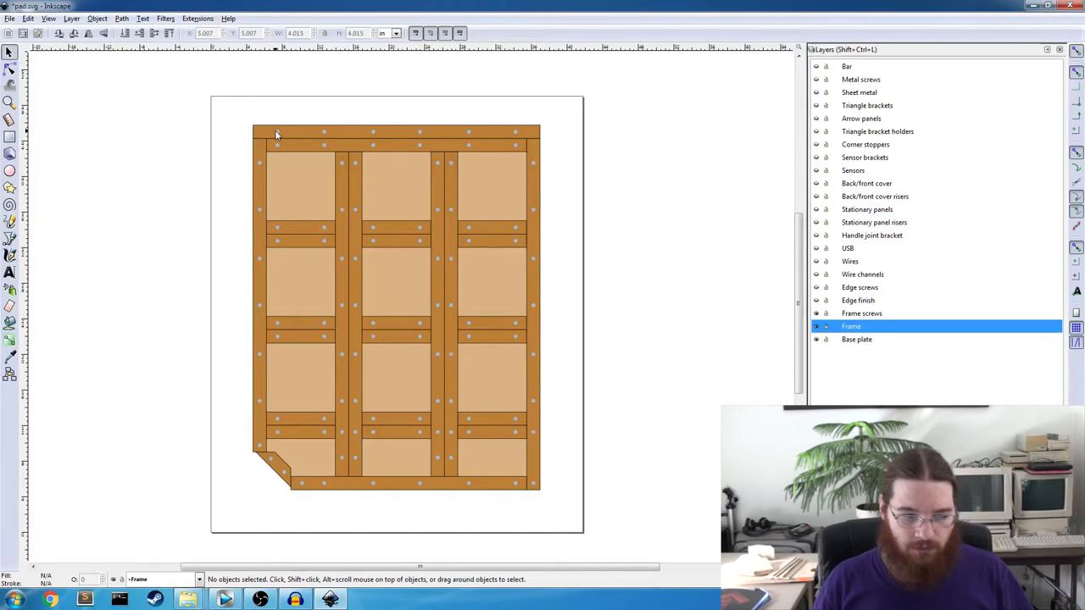
{"action": "mouse_move", "coordinate": [320, 147]}
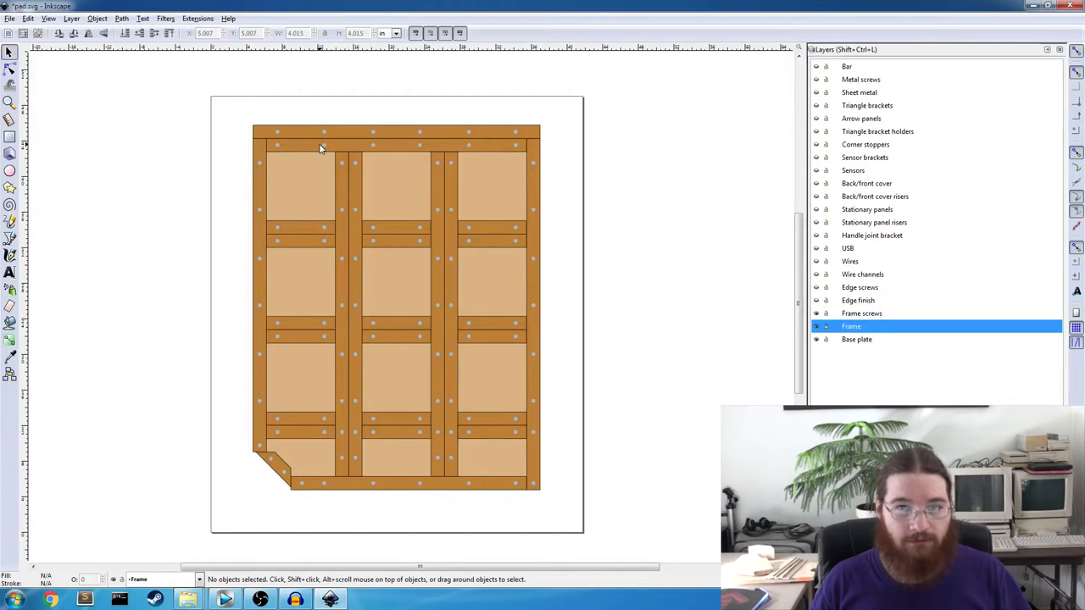
{"action": "mouse_move", "coordinate": [313, 137]}
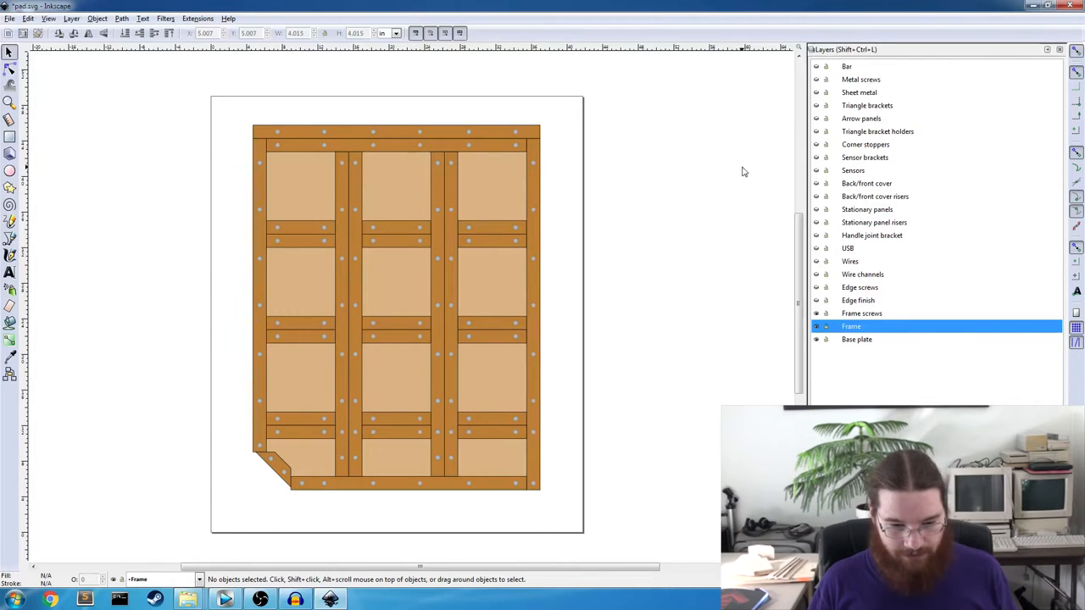
{"action": "mouse_move", "coordinate": [834, 286]}
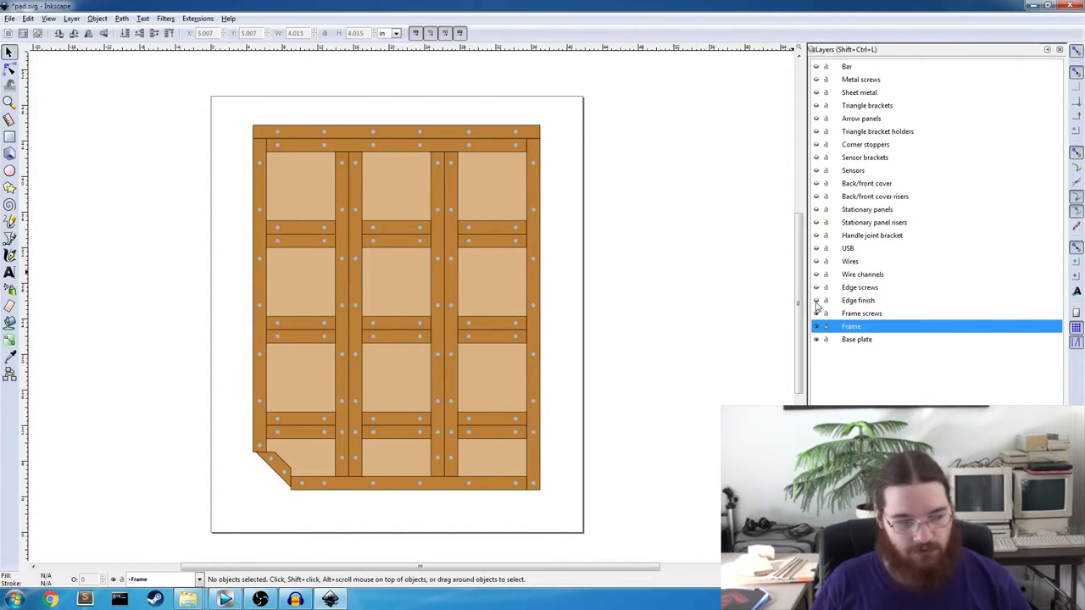
Reveal the Edge finish layer and inspect the top and bottom edge strips.
{"action": "left_click", "coordinate": [817, 326]}
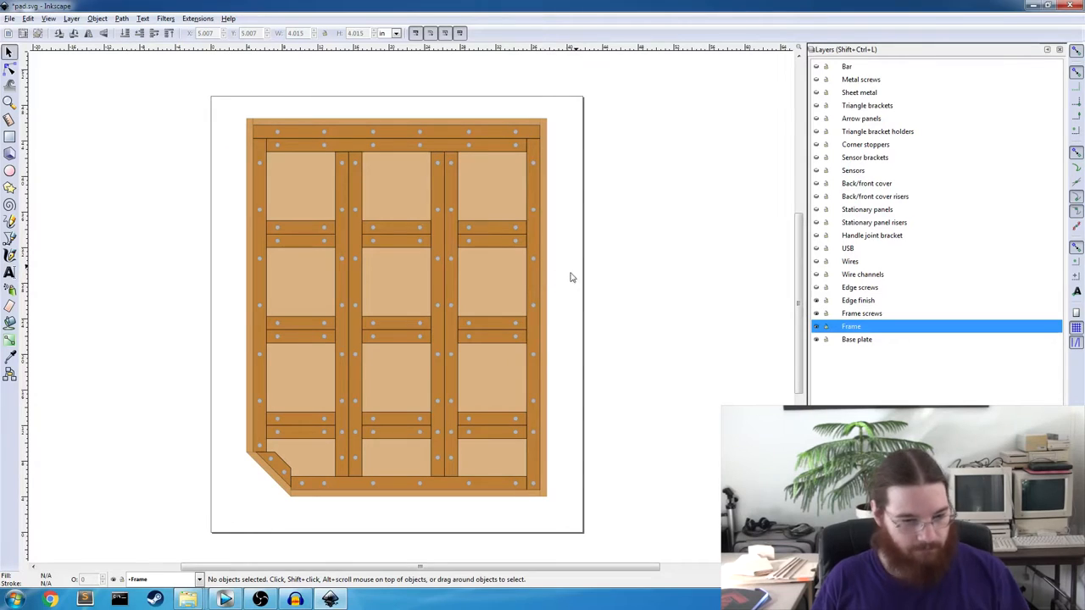
{"action": "left_click", "coordinate": [396, 126]}
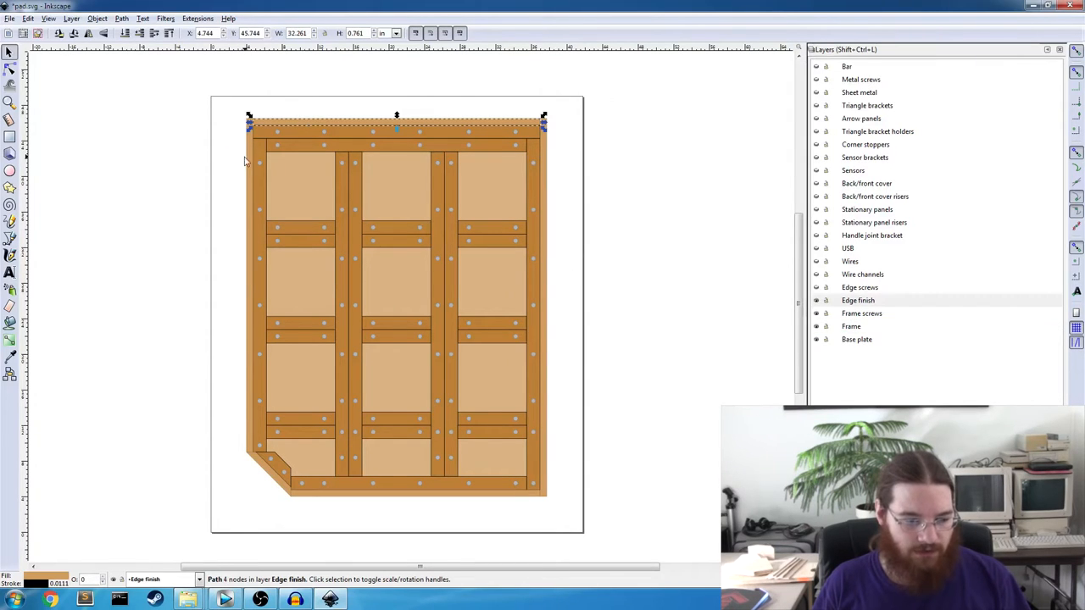
{"action": "left_click", "coordinate": [270, 466]}
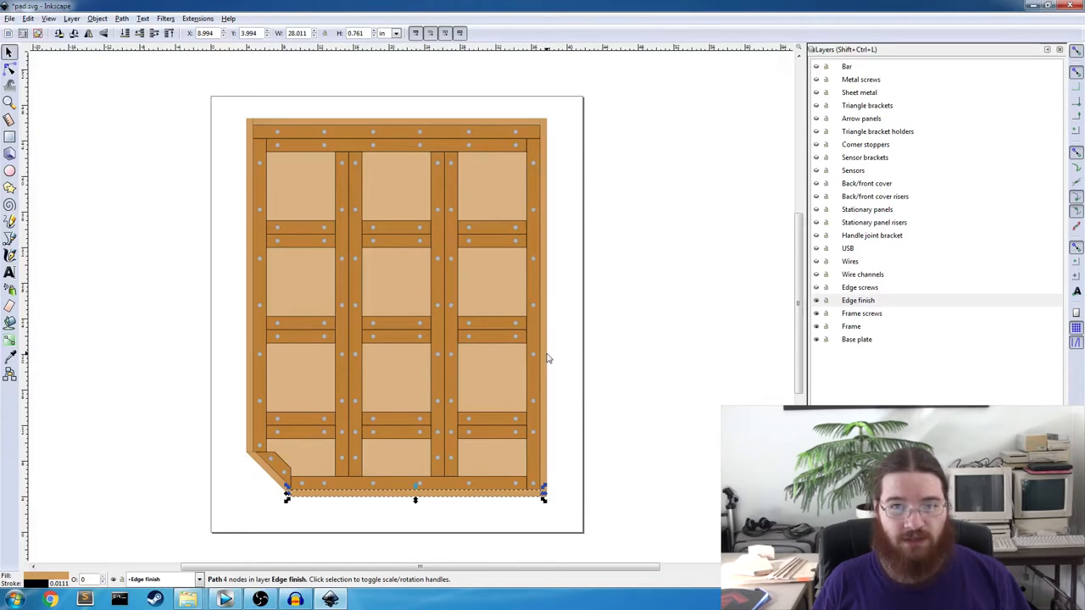
{"action": "left_click", "coordinate": [685, 361]}
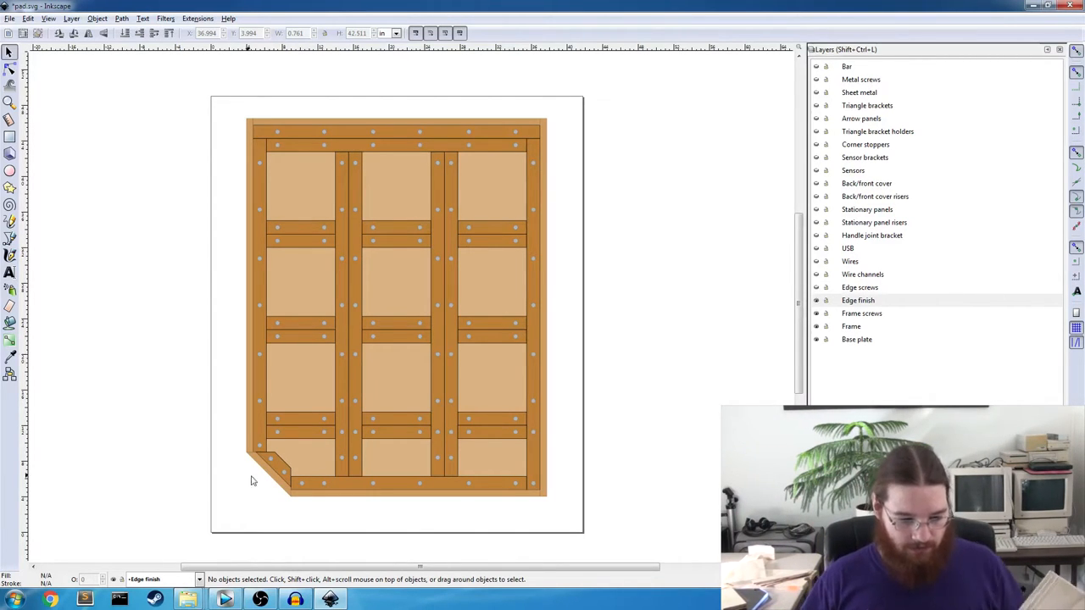
Shape the diagonal corner piece at the bottom-left and deselect it.
{"action": "left_click", "coordinate": [271, 466]}
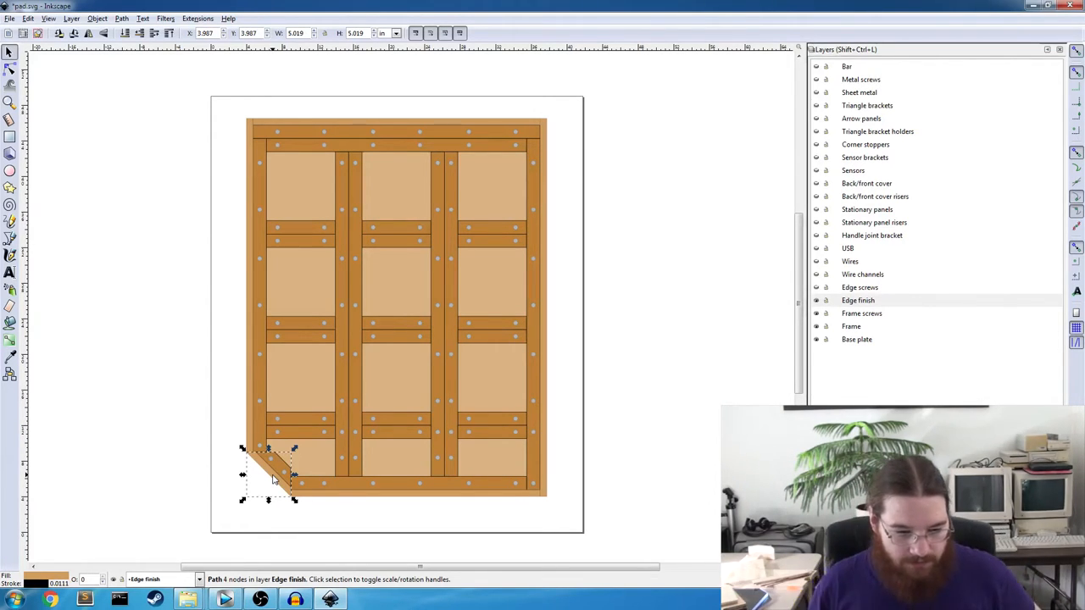
{"action": "mouse_move", "coordinate": [573, 372]}
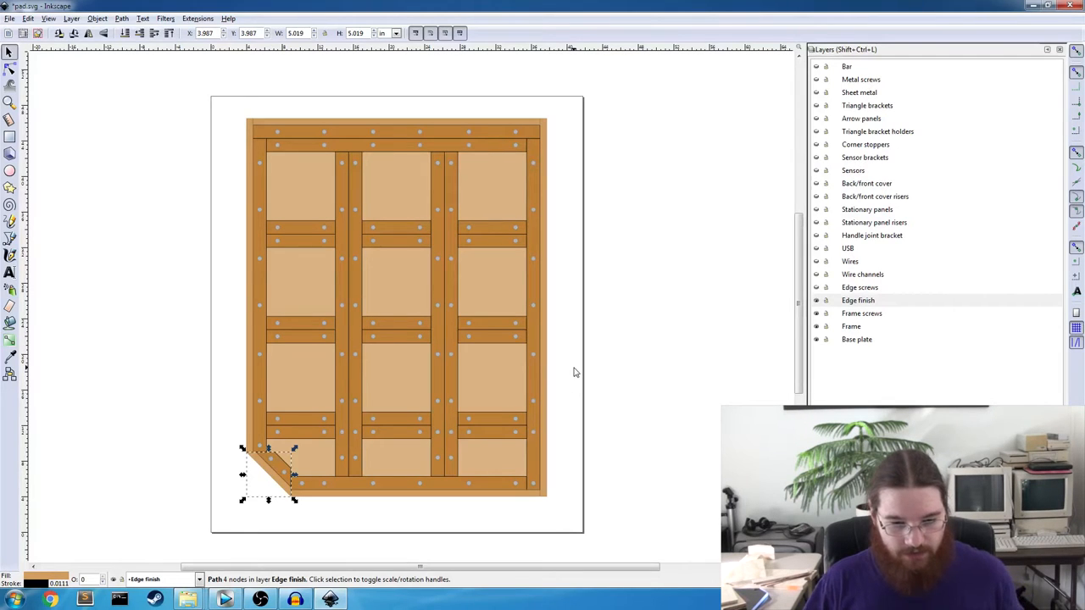
{"action": "left_click", "coordinate": [566, 375]}
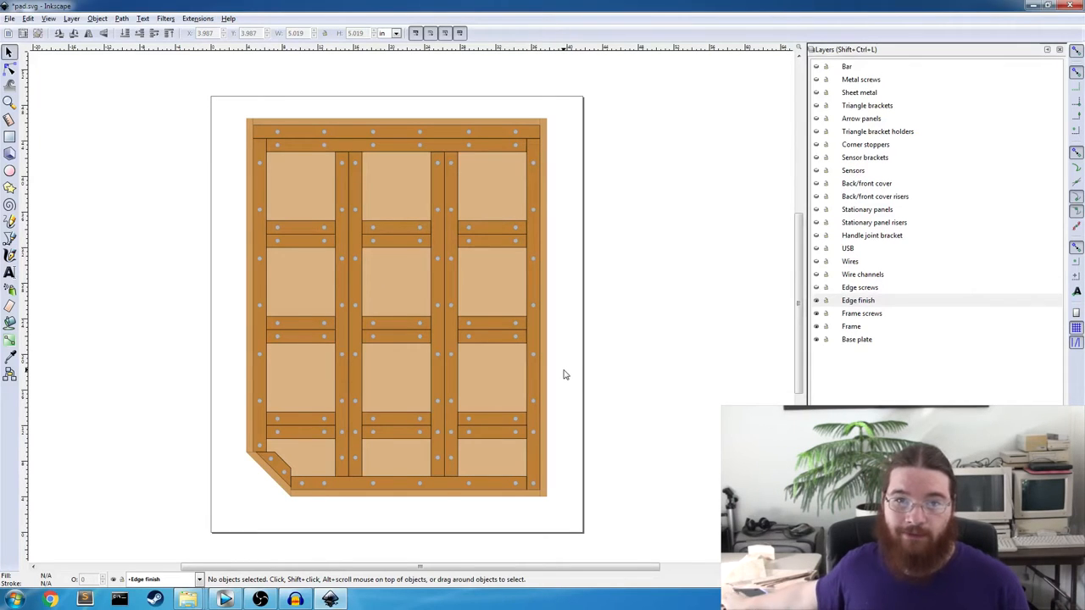
{"action": "mouse_move", "coordinate": [936, 187]}
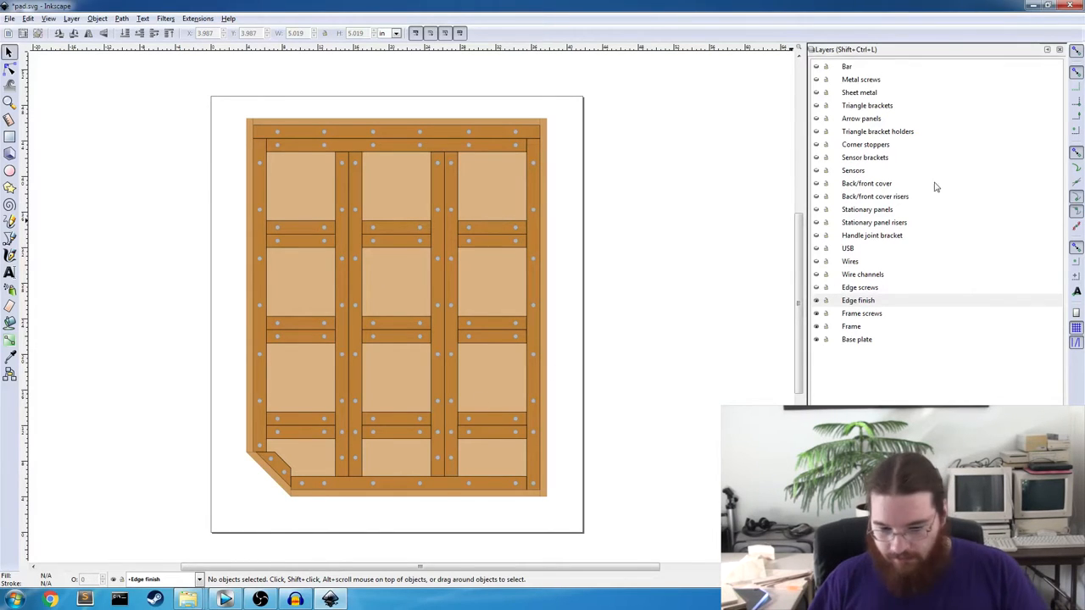
Make the Edge screws, Wire channels, Wires and USB board layers visible over the frame.
{"action": "left_click", "coordinate": [857, 300]}
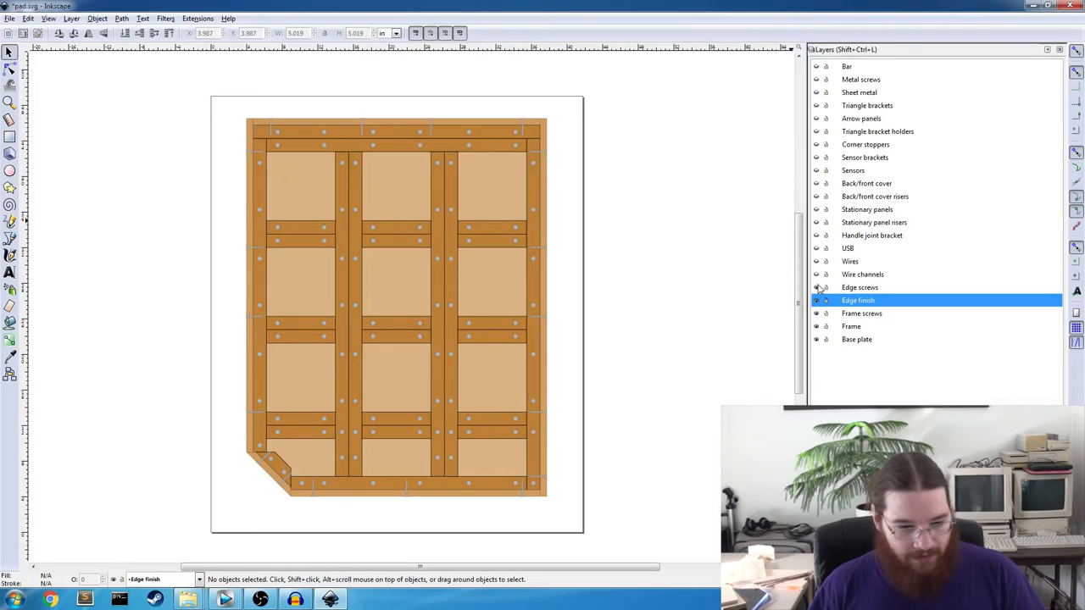
{"action": "left_click", "coordinate": [257, 153]}
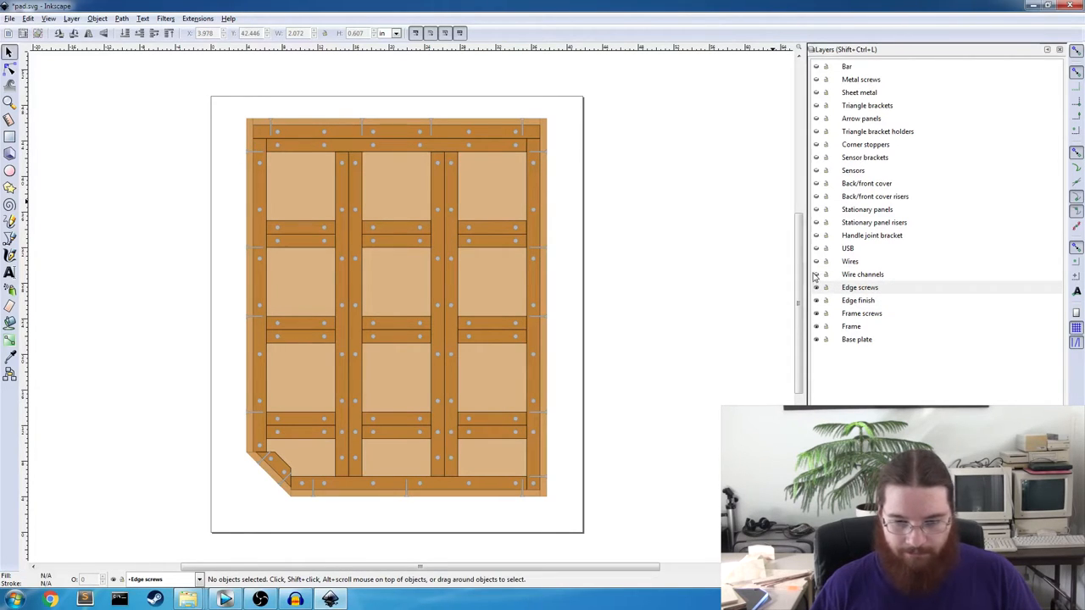
{"action": "left_click", "coordinate": [859, 288]}
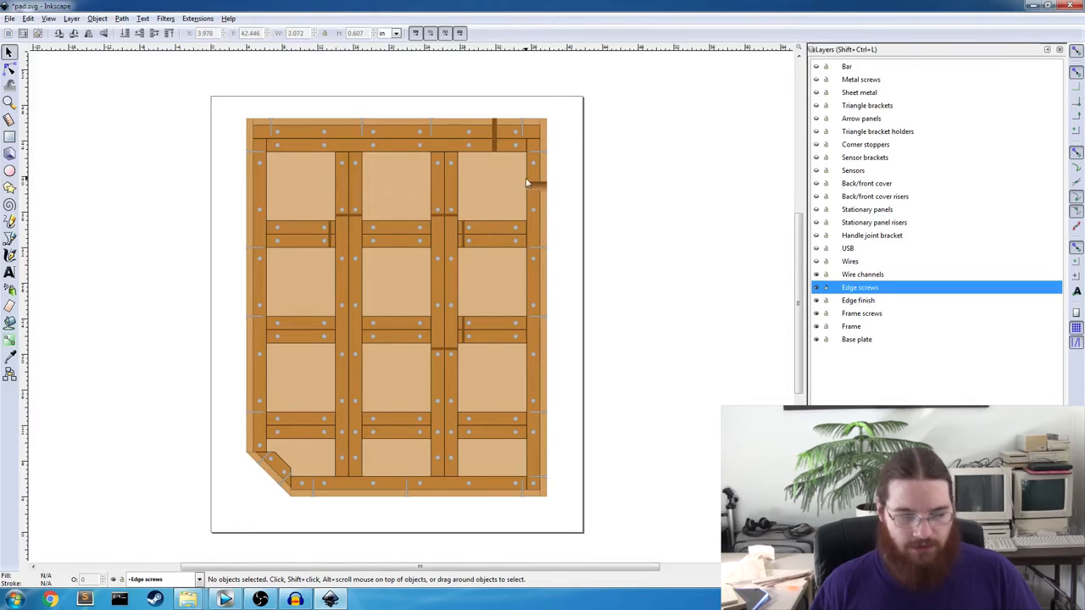
{"action": "mouse_move", "coordinate": [500, 177]}
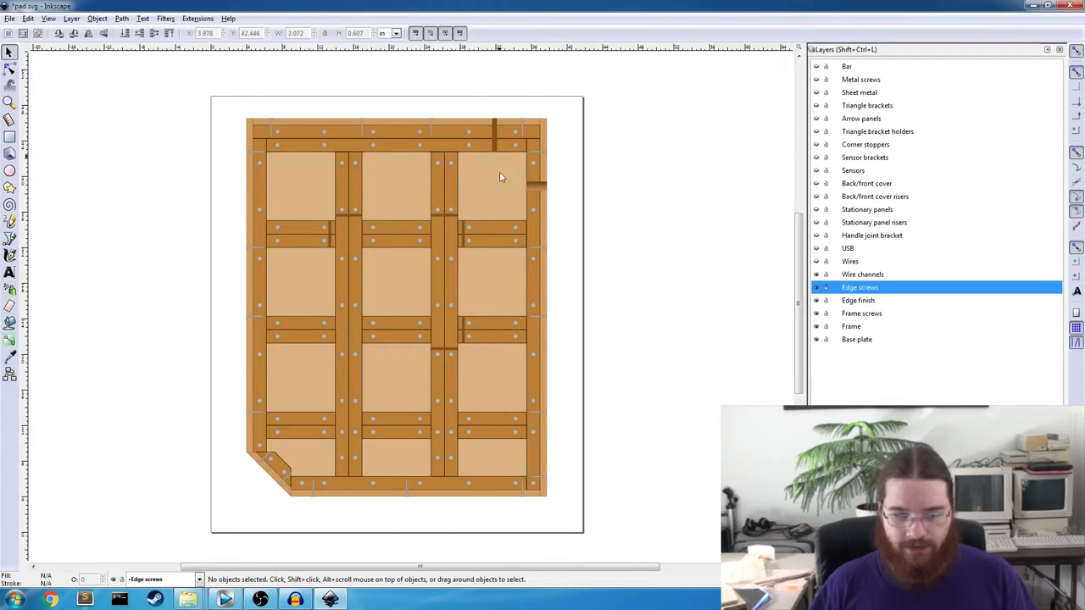
{"action": "mouse_move", "coordinate": [494, 137]}
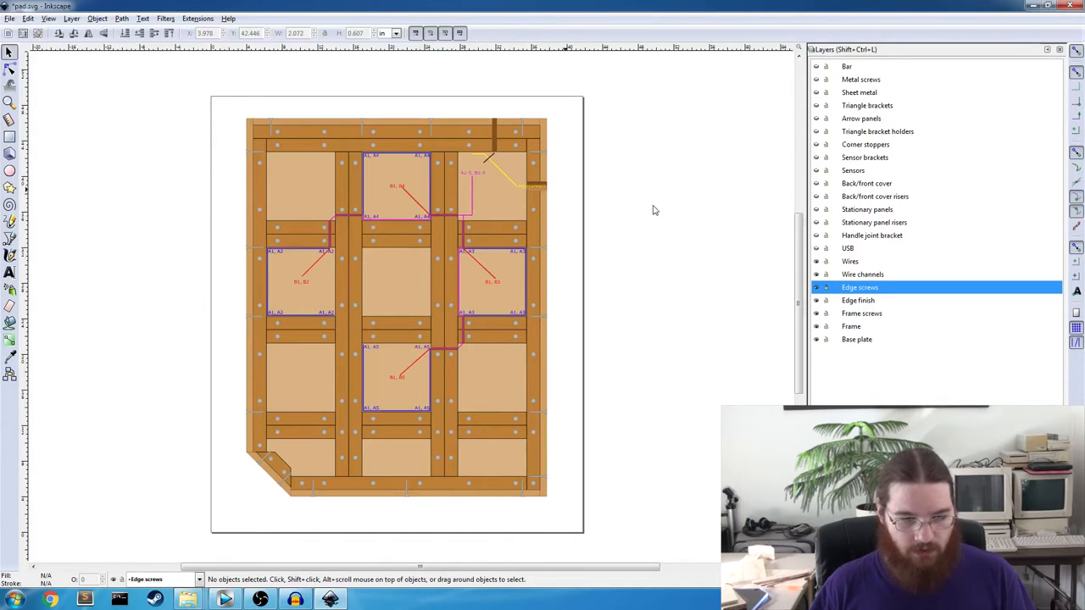
{"action": "mouse_move", "coordinate": [478, 190]}
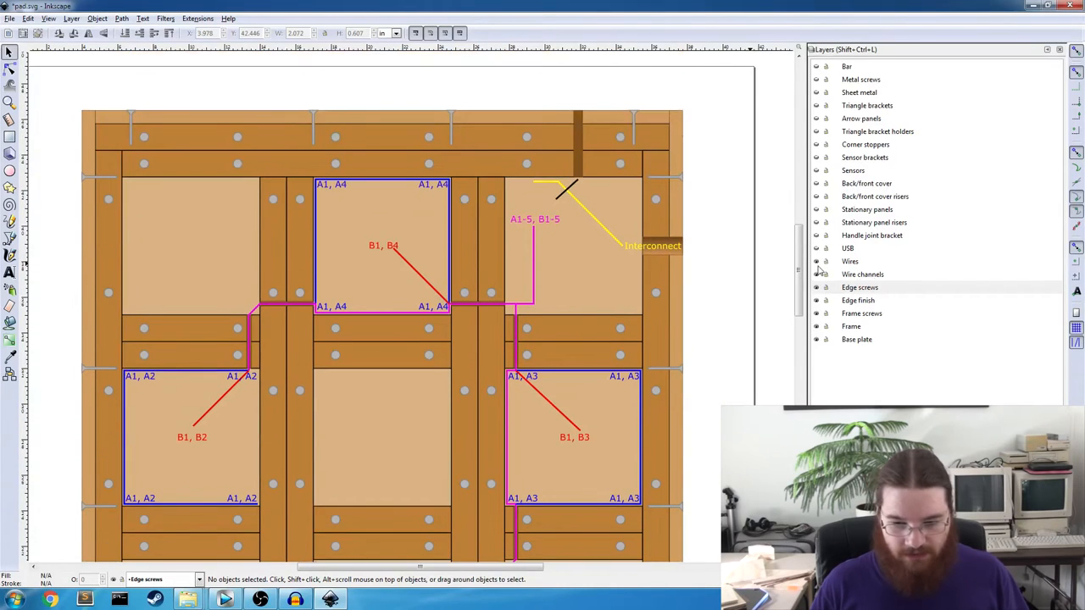
{"action": "left_click", "coordinate": [859, 287]}
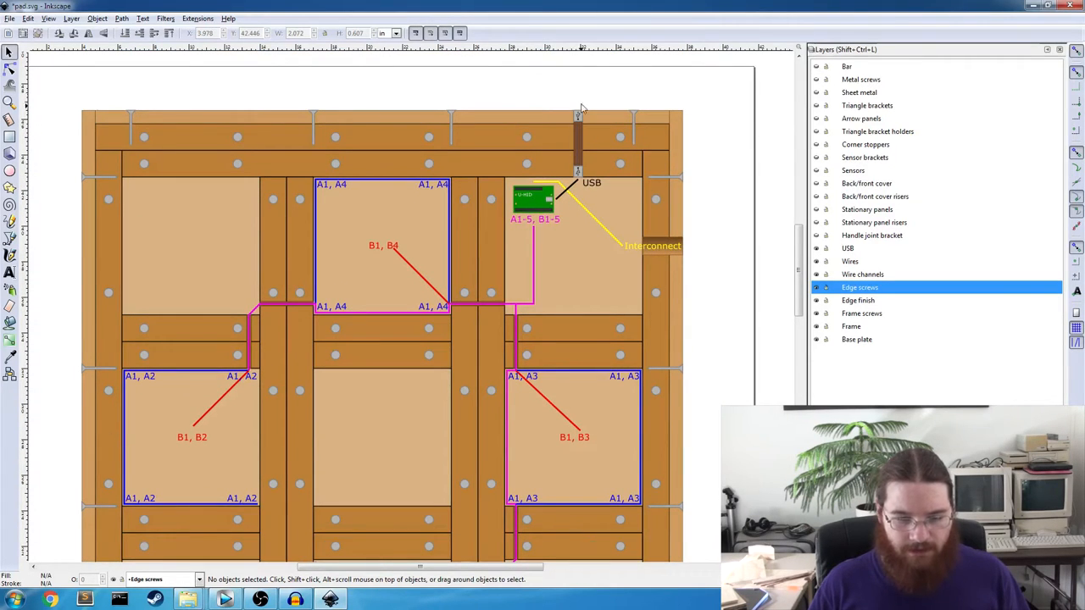
{"action": "mouse_move", "coordinate": [590, 83]}
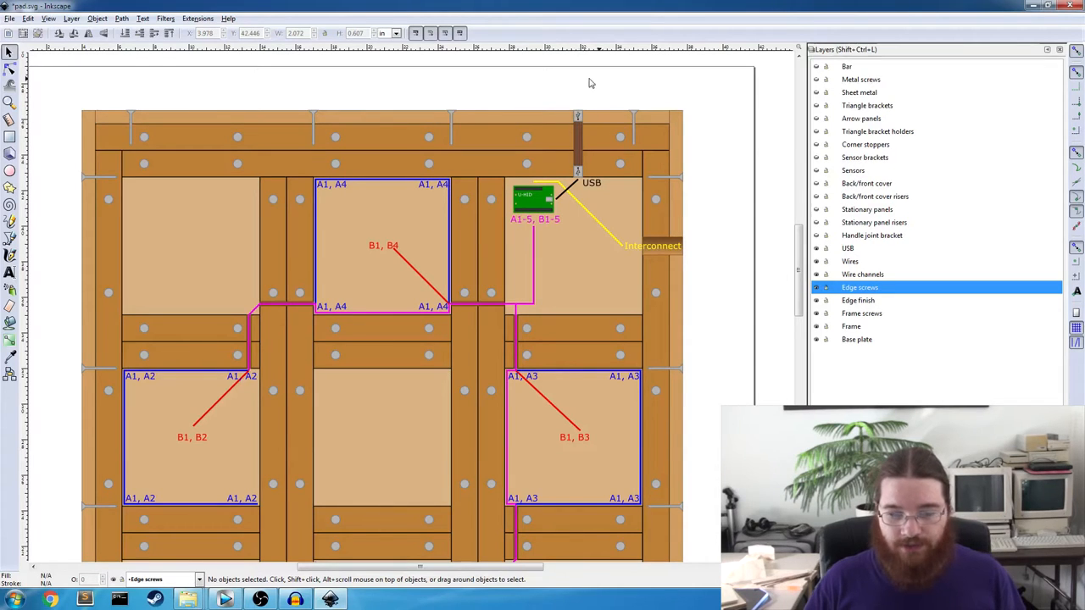
{"action": "mouse_move", "coordinate": [526, 149]}
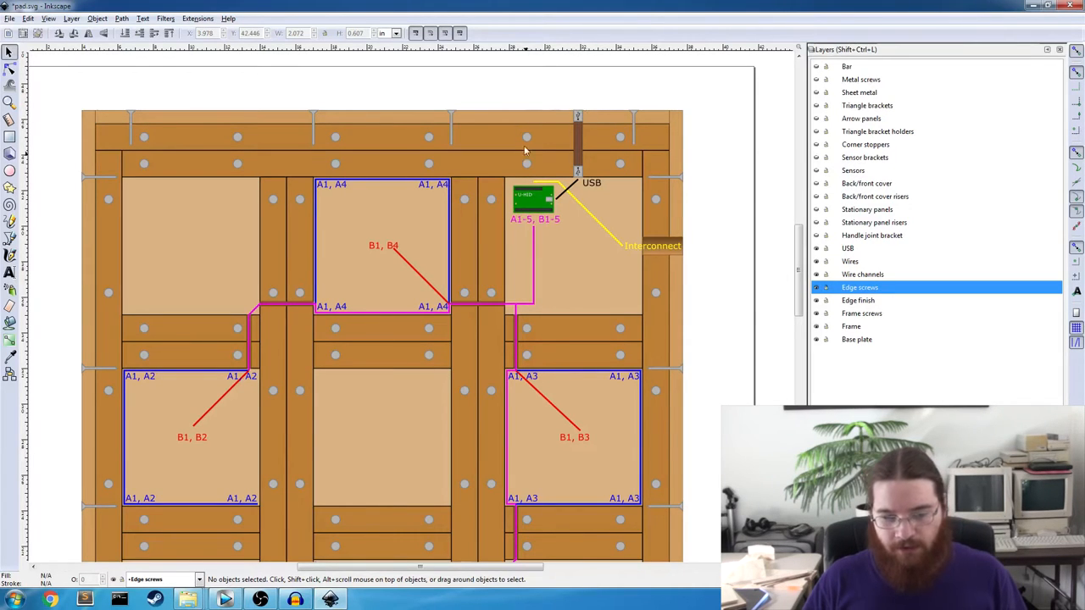
{"action": "mouse_move", "coordinate": [711, 246]}
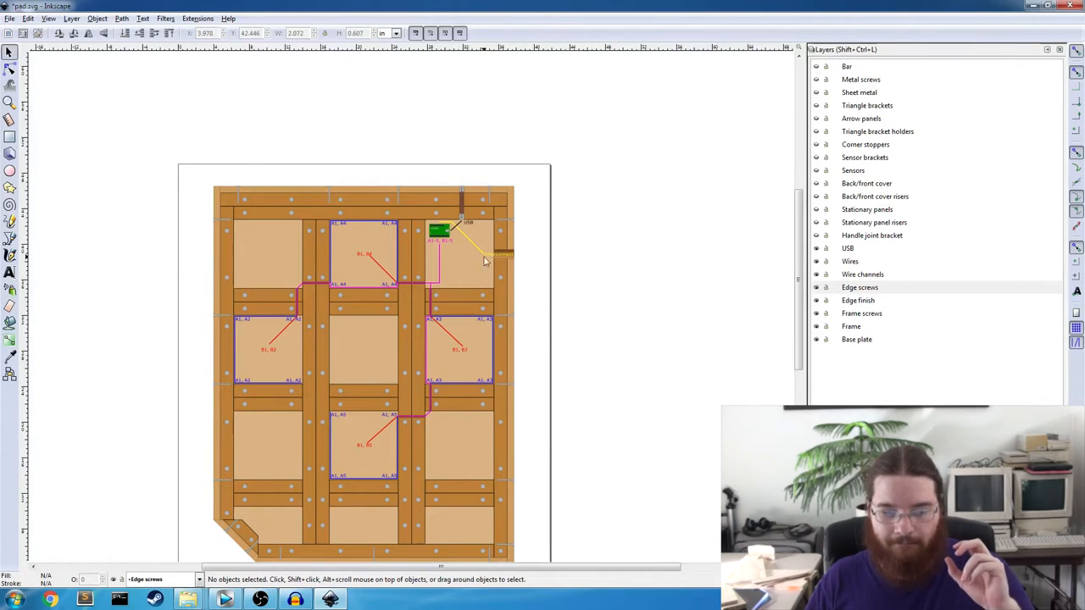
{"action": "left_click", "coordinate": [439, 230]}
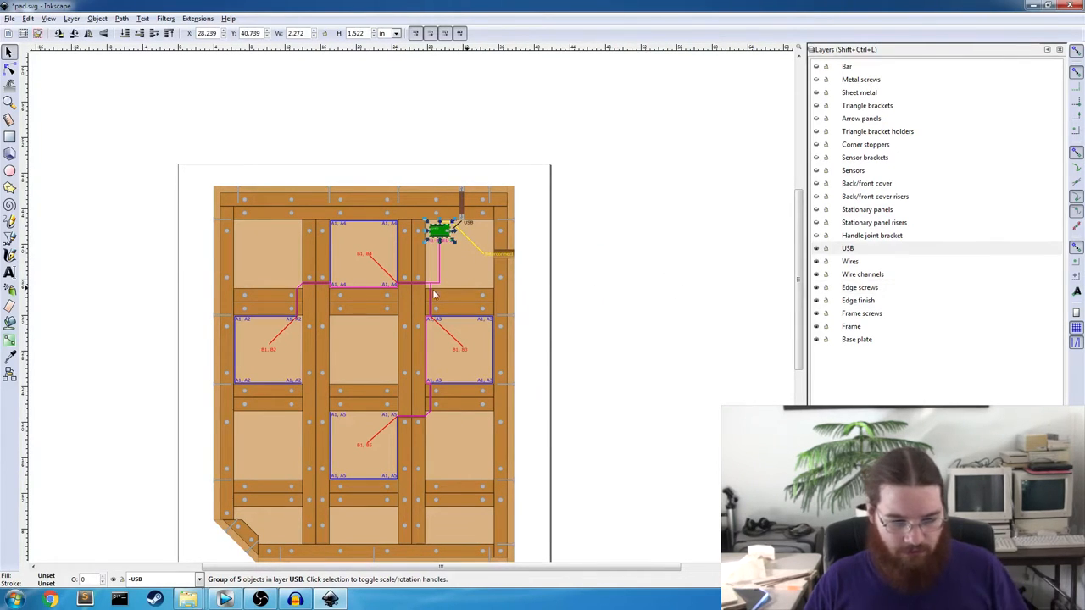
{"action": "left_click", "coordinate": [569, 322]}
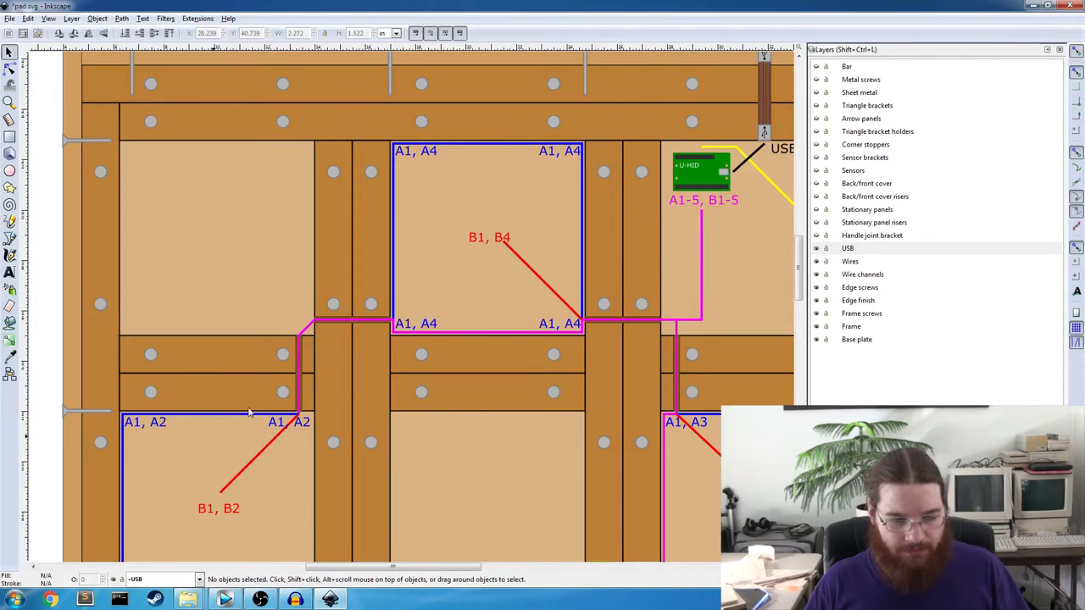
{"action": "scroll", "scroll_direction": "down", "scroll_amount": 3}
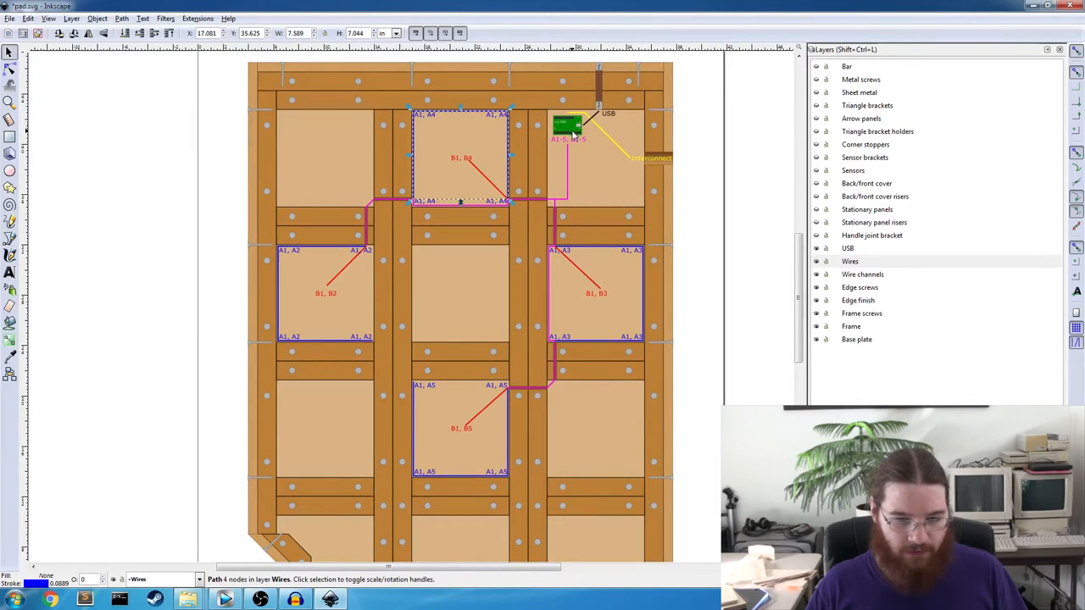
{"action": "left_click", "coordinate": [559, 228]}
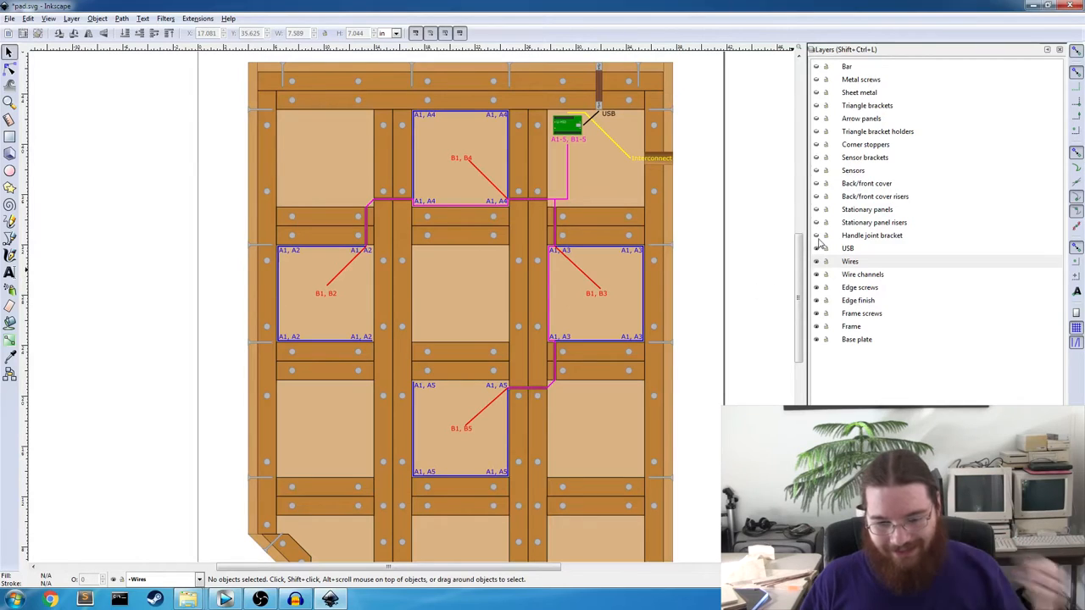
{"action": "left_click", "coordinate": [851, 261]}
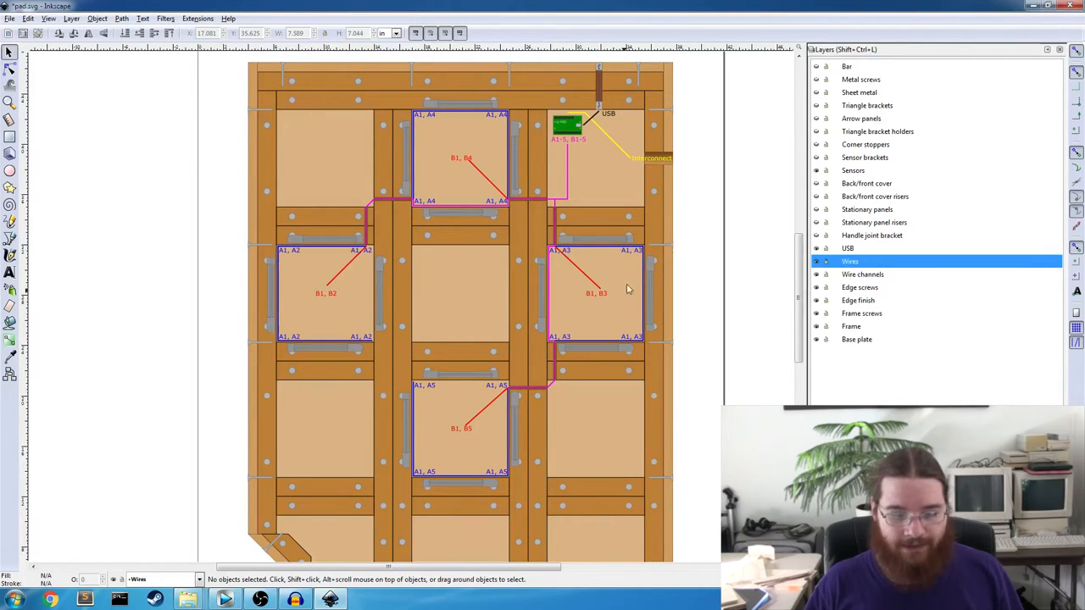
{"action": "mouse_move", "coordinate": [827, 233]}
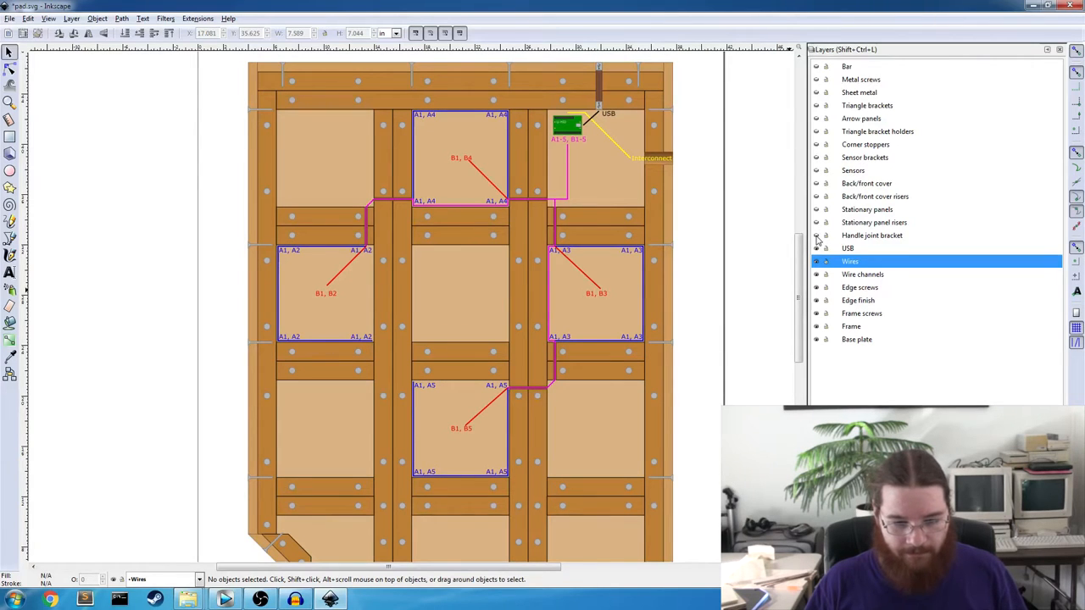
{"action": "scroll", "scroll_direction": "down", "scroll_amount": 3}
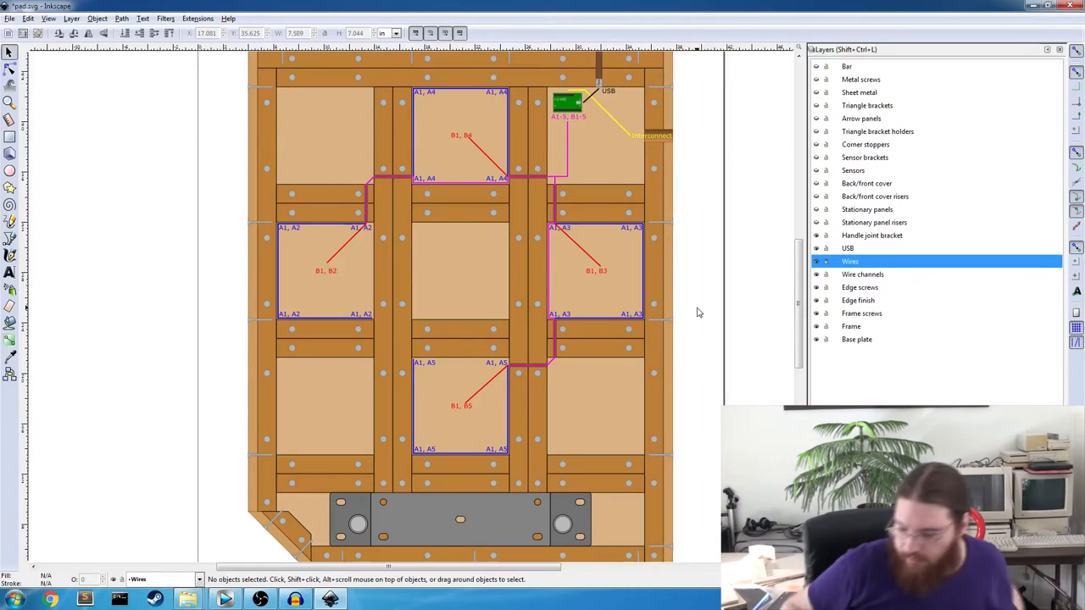
{"action": "mouse_move", "coordinate": [800, 183]}
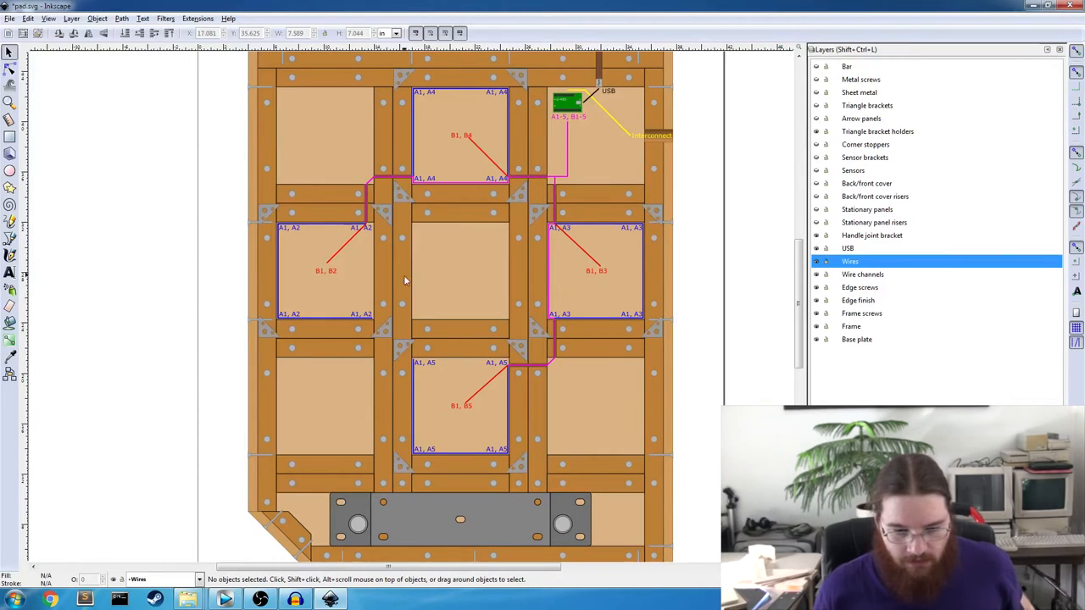
Turn off the Triangle bracket holders layer so the grey triangles disappear from the frame junctions.
{"action": "left_click", "coordinate": [382, 326]}
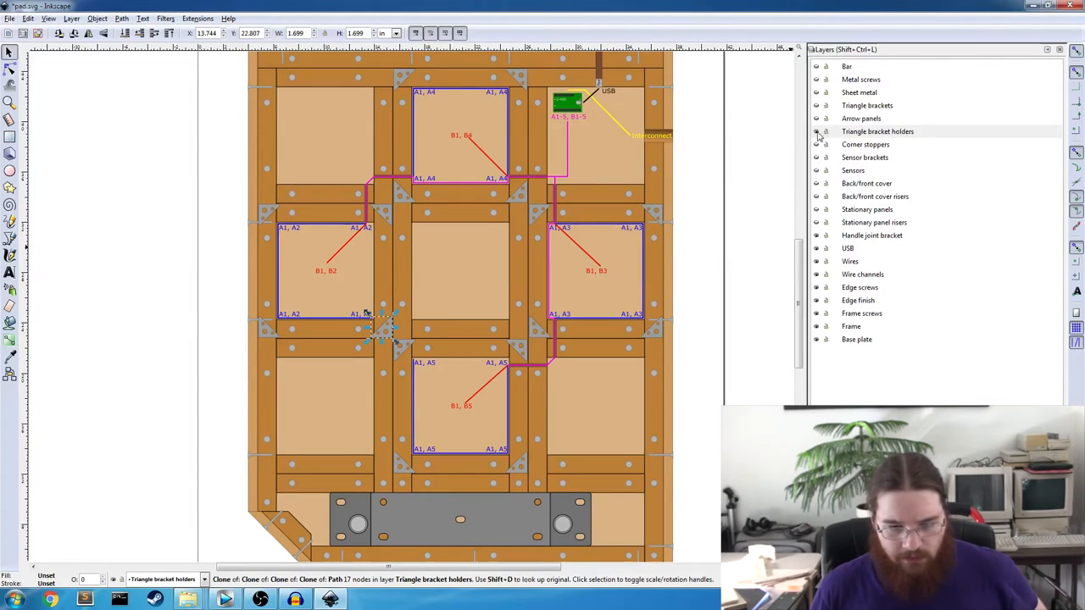
{"action": "left_click", "coordinate": [647, 317]}
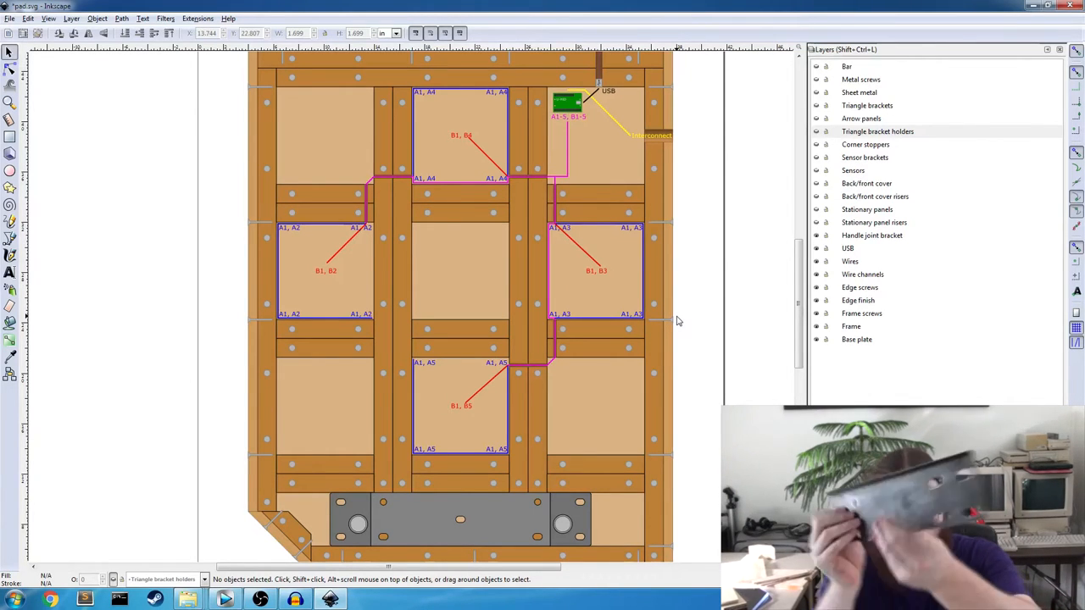
{"action": "scroll", "scroll_direction": "down", "scroll_amount": 3}
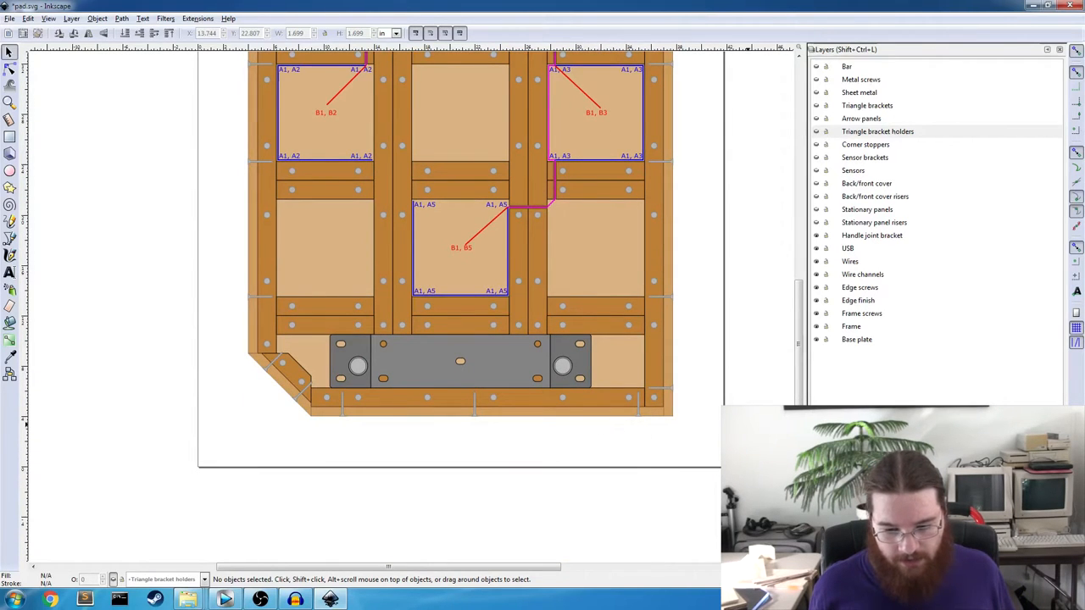
{"action": "scroll", "scroll_direction": "down", "scroll_amount": 3}
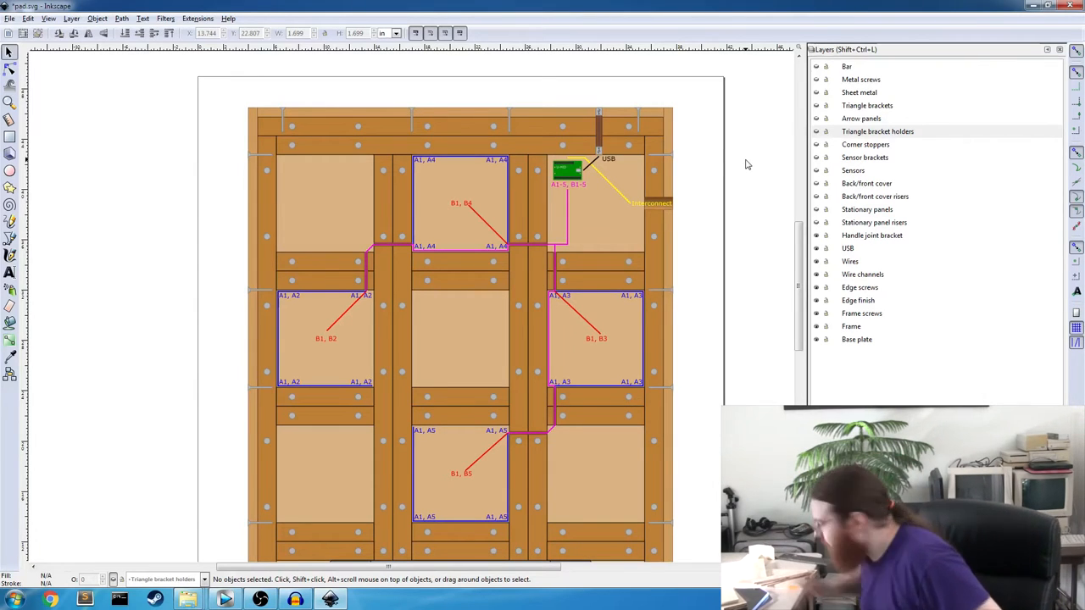
{"action": "mouse_move", "coordinate": [731, 159]}
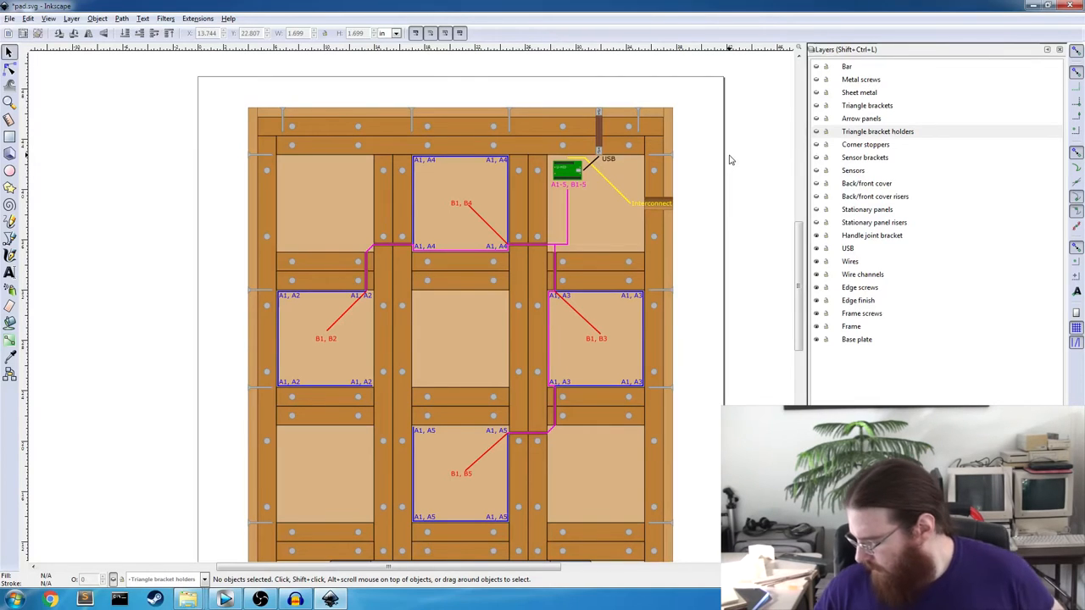
{"action": "mouse_move", "coordinate": [847, 366]}
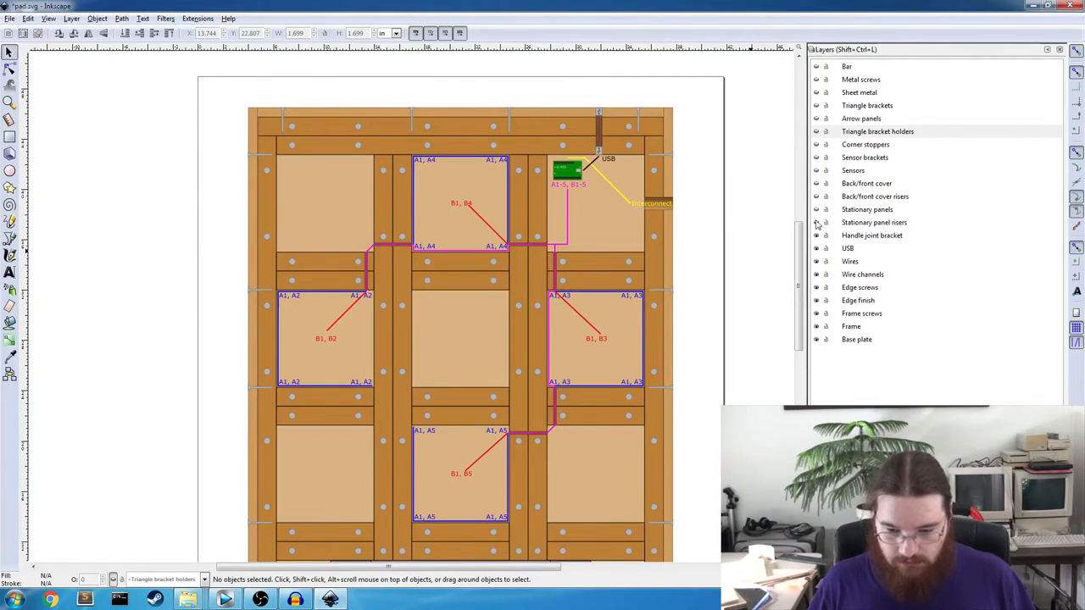
{"action": "left_click", "coordinate": [877, 132]}
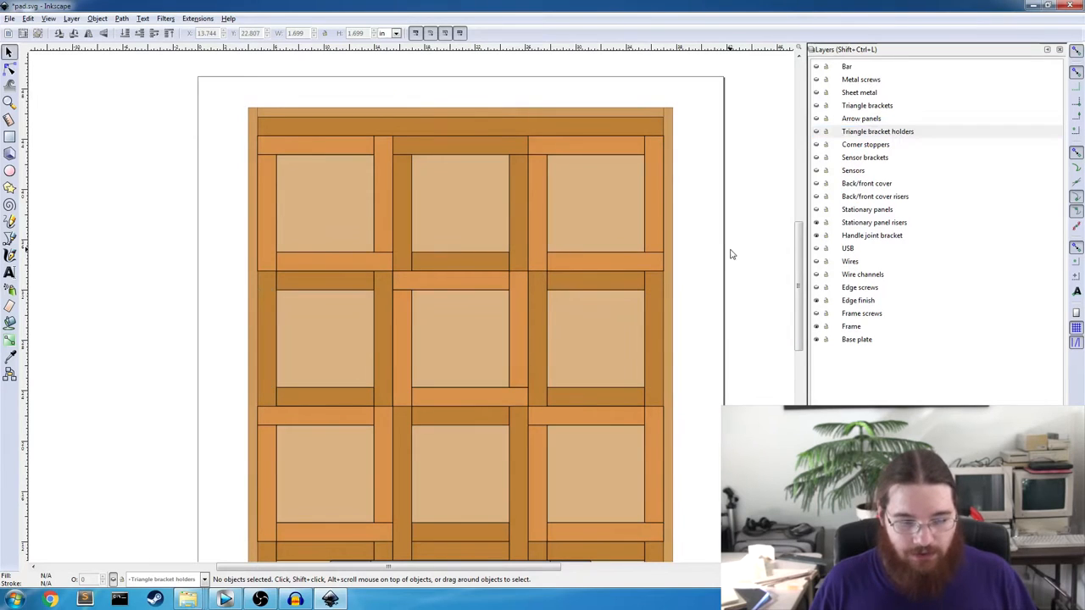
{"action": "scroll", "scroll_direction": "down", "scroll_amount": 3}
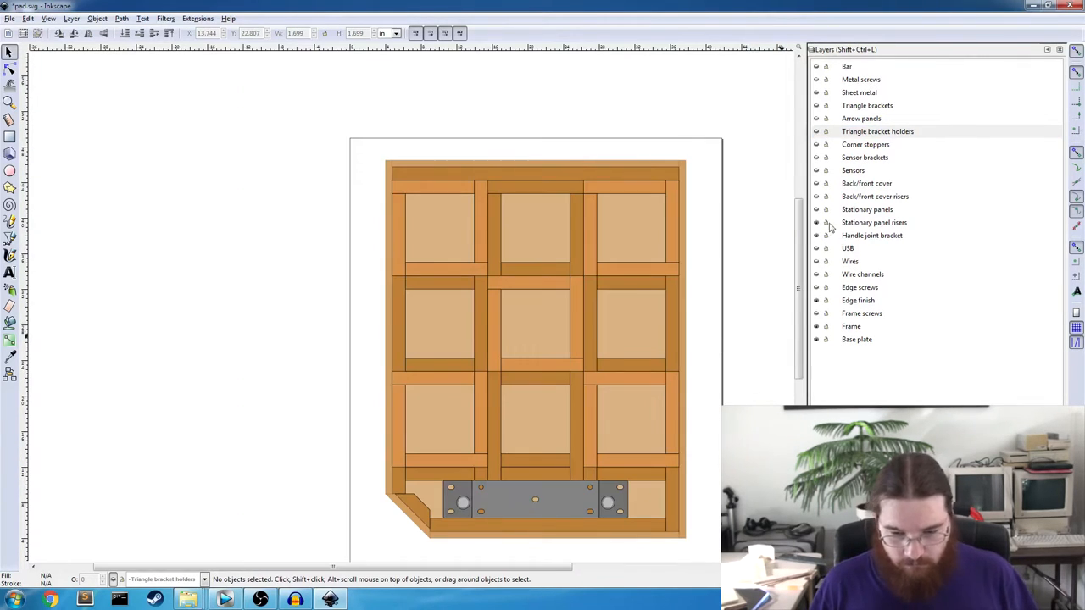
{"action": "left_click", "coordinate": [878, 132]}
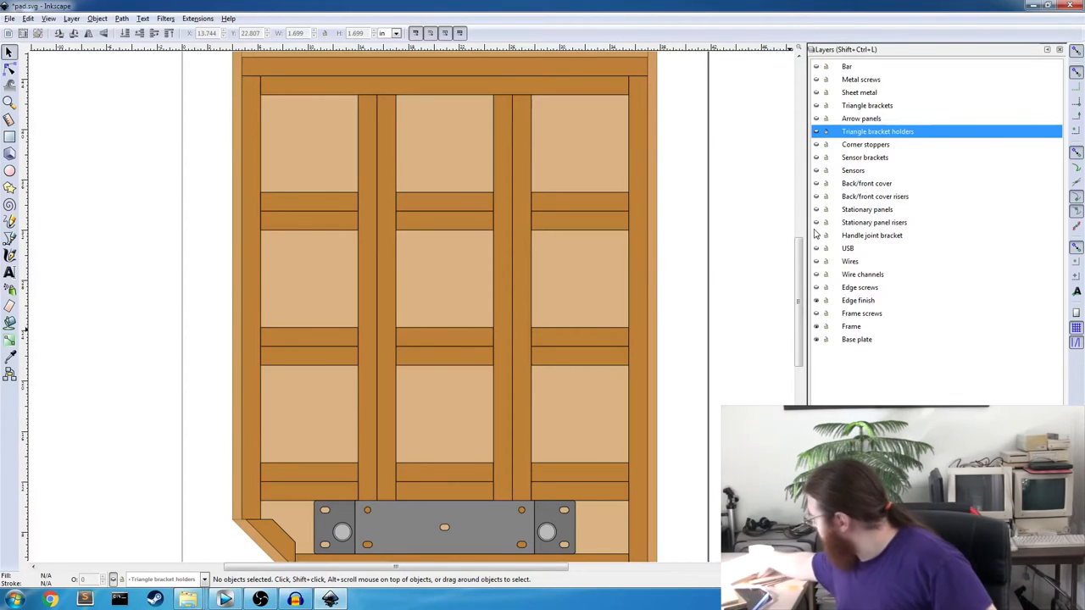
{"action": "mouse_move", "coordinate": [810, 203]}
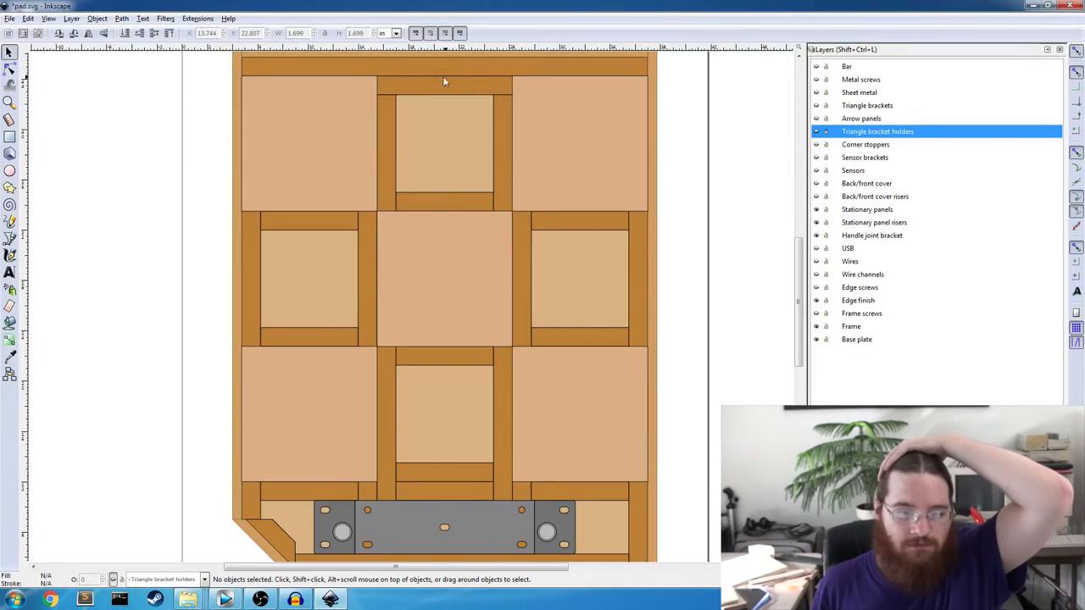
{"action": "mouse_move", "coordinate": [451, 139]}
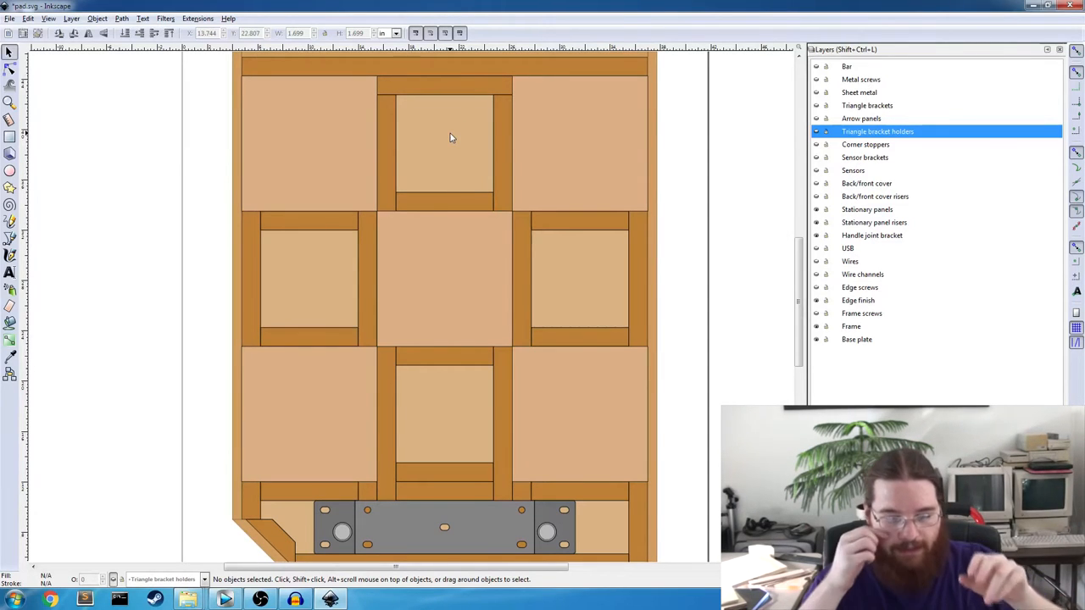
{"action": "mouse_move", "coordinate": [461, 117]}
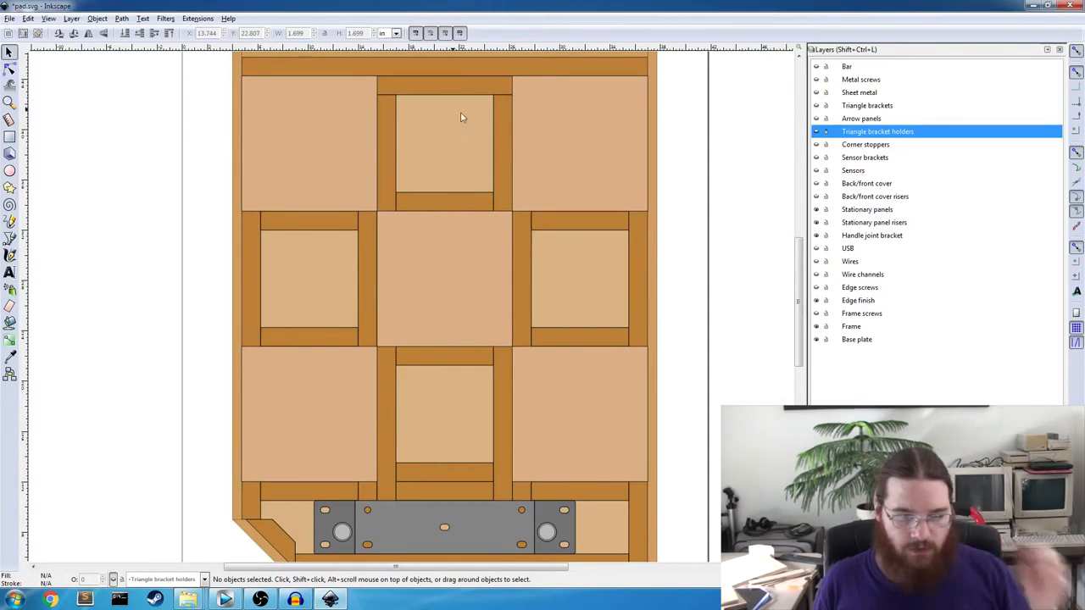
{"action": "mouse_move", "coordinate": [437, 85]}
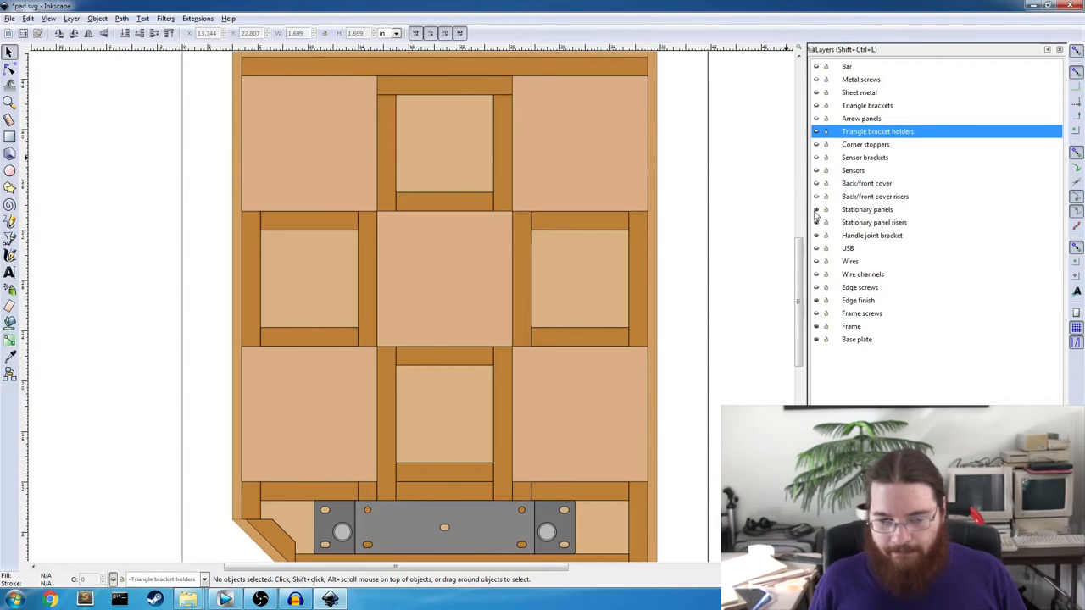
Make the extra panel framing layer visible so all nine pad squares get borders.
{"action": "left_click", "coordinate": [817, 210]}
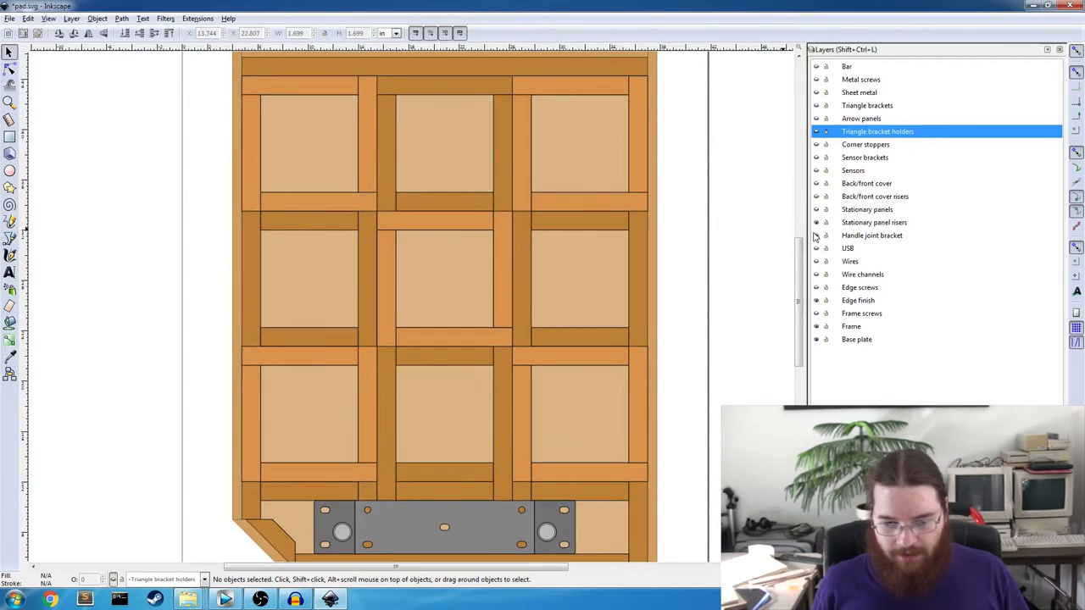
{"action": "left_click", "coordinate": [817, 222]}
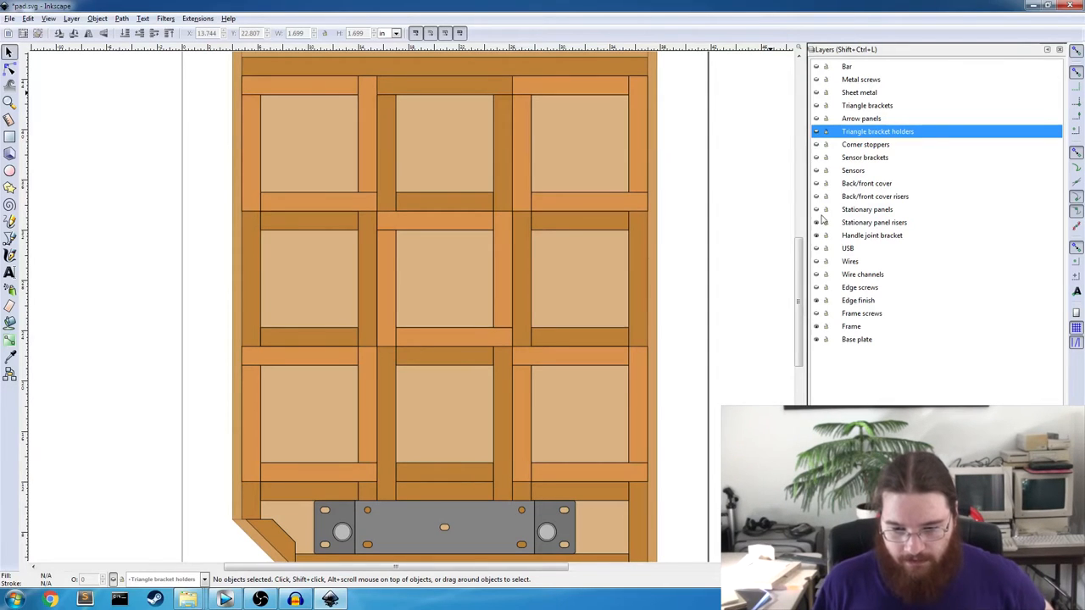
Hide the corner-square framing layer and show the Back/front cover panel with its two round holes.
{"action": "left_click", "coordinate": [817, 196]}
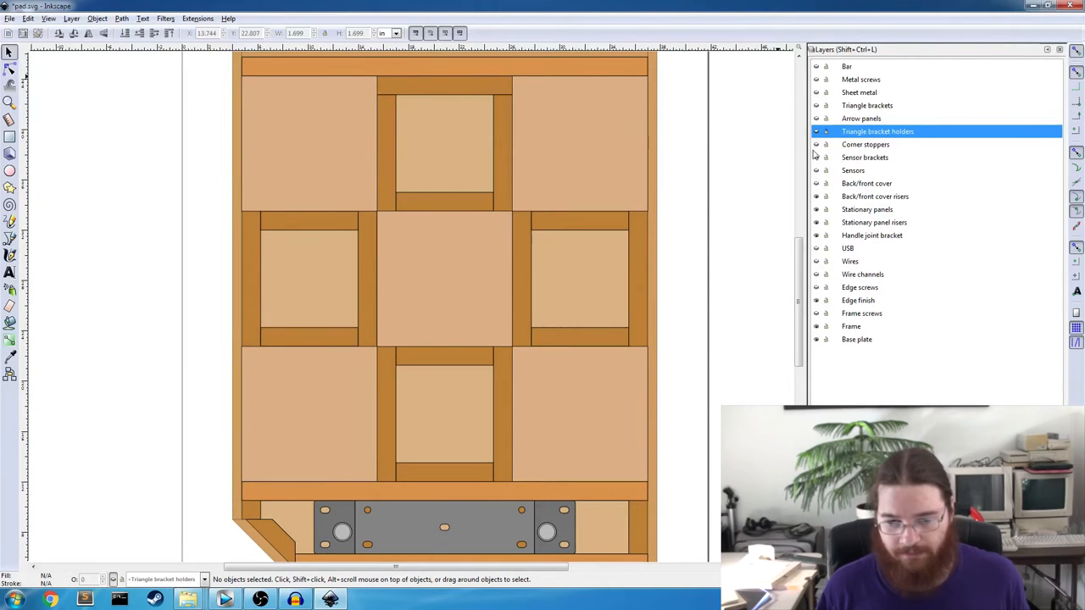
{"action": "mouse_move", "coordinate": [403, 500]}
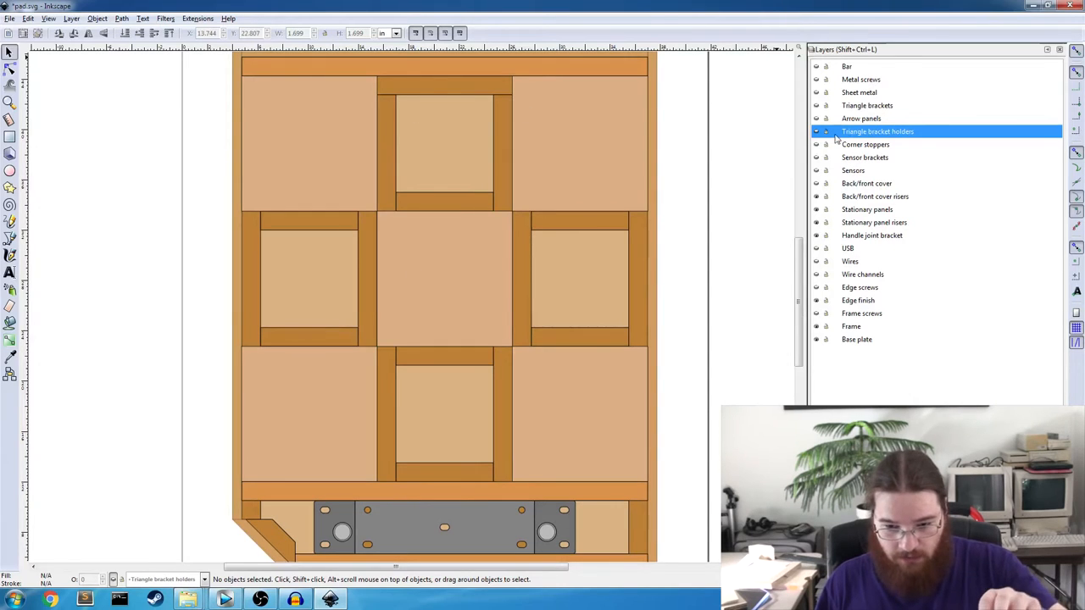
{"action": "left_click", "coordinate": [817, 119]}
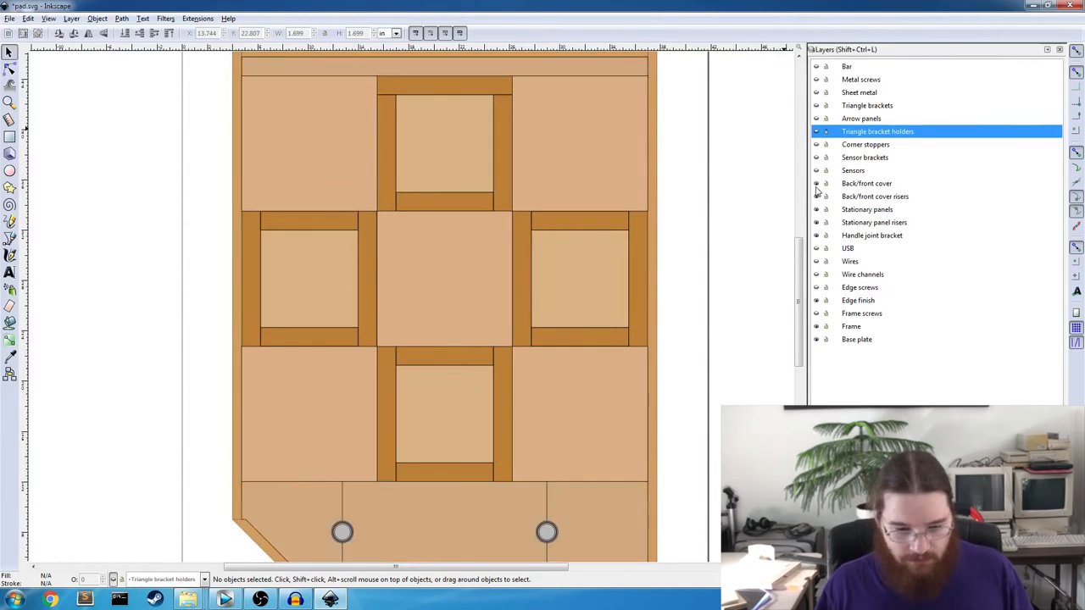
{"action": "scroll", "scroll_direction": "down", "scroll_amount": 3}
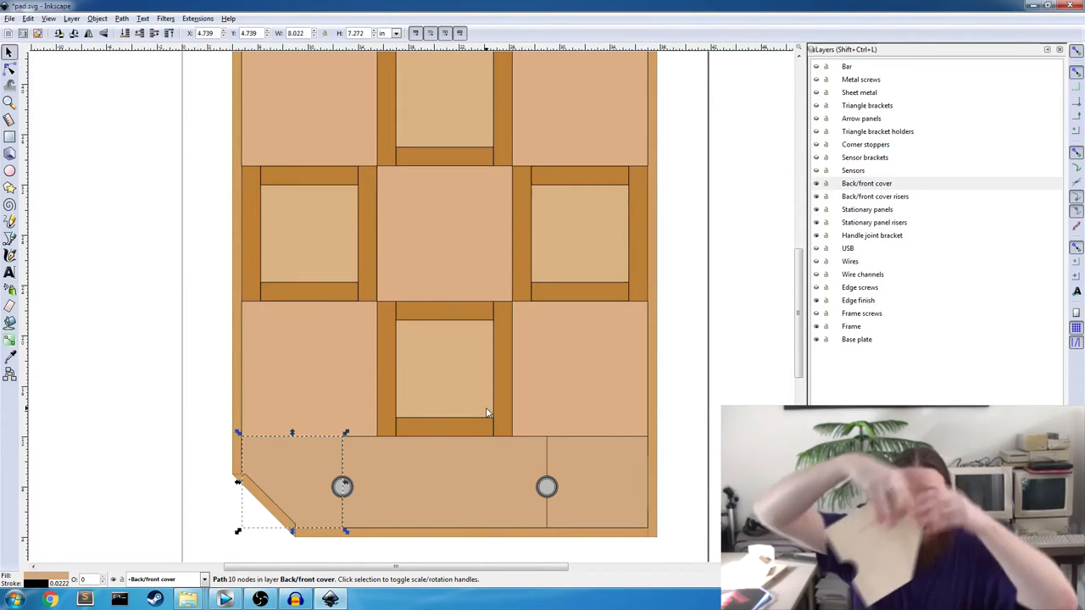
{"action": "mouse_move", "coordinate": [332, 371]}
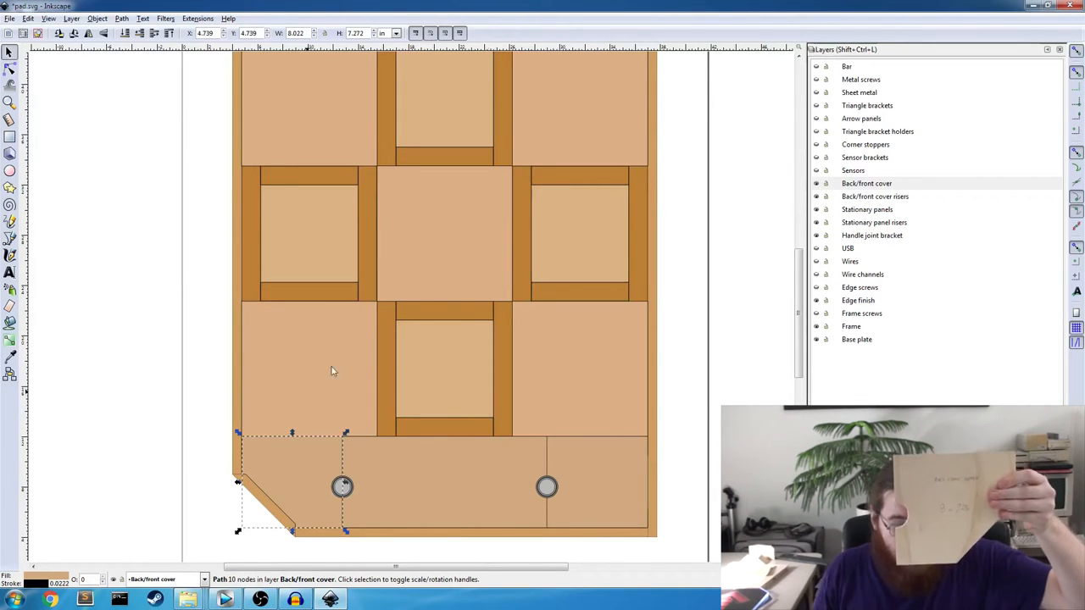
{"action": "mouse_move", "coordinate": [559, 449]}
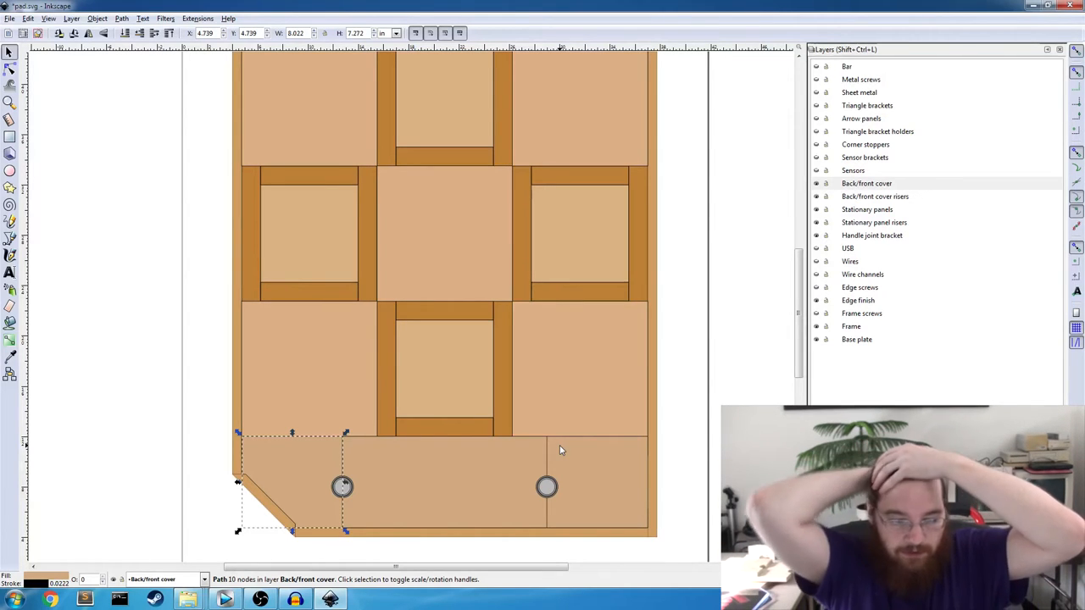
{"action": "mouse_move", "coordinate": [666, 300]}
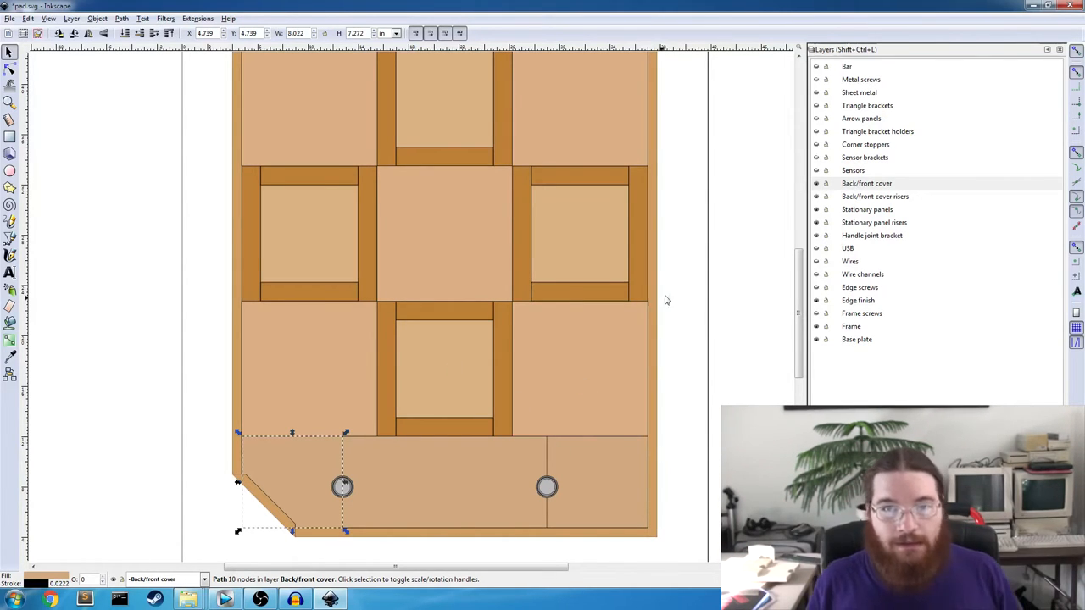
{"action": "mouse_move", "coordinate": [653, 403]}
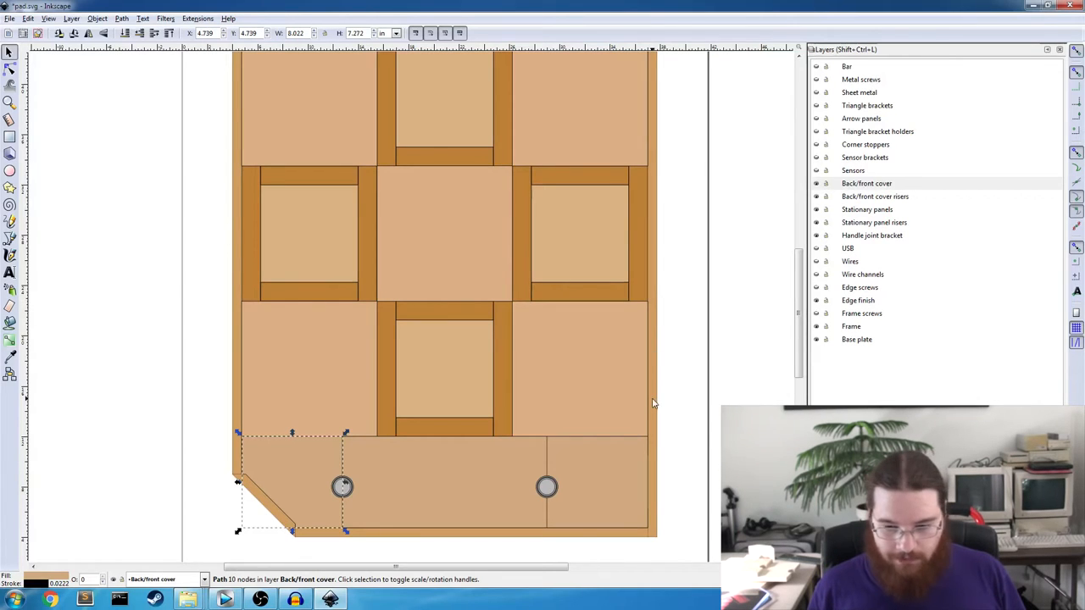
{"action": "mouse_move", "coordinate": [691, 312]}
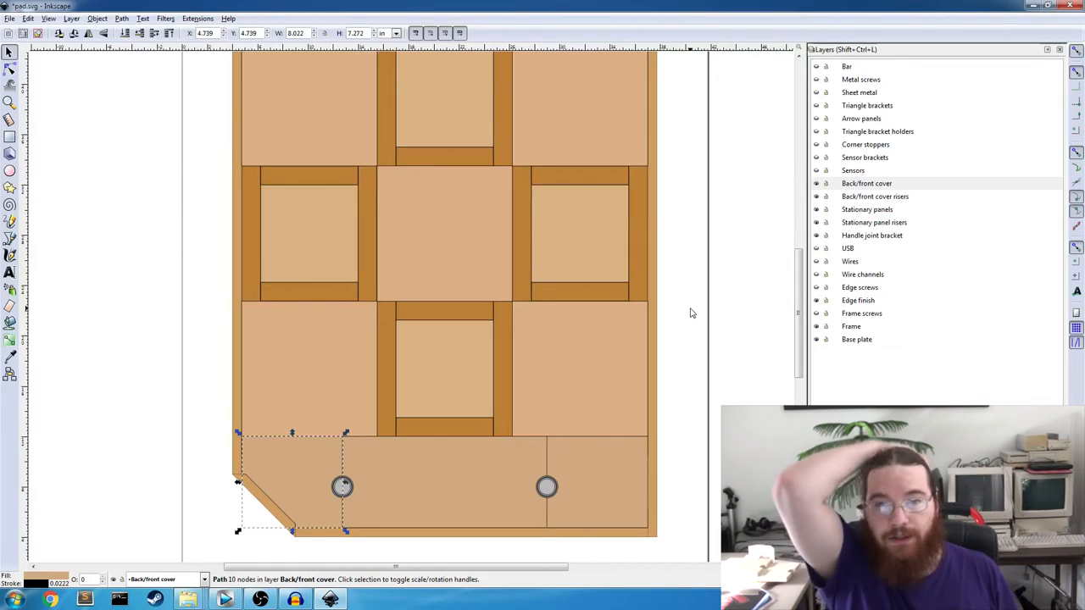
{"action": "mouse_move", "coordinate": [718, 342]}
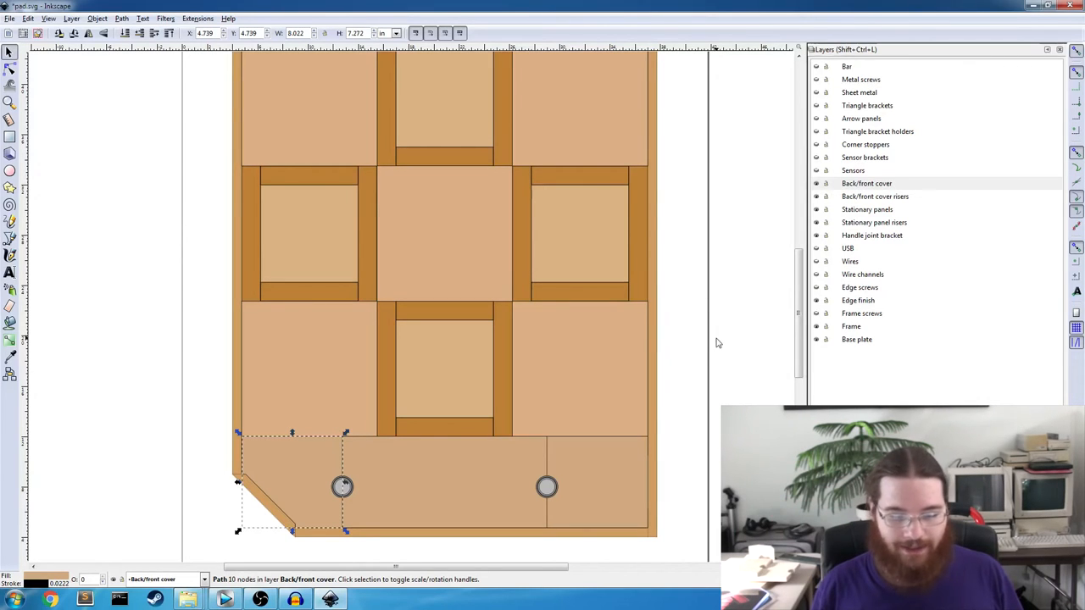
Show the Corner stoppers layer and pick out one grey stopper group around a pad square.
{"action": "left_click", "coordinate": [718, 342]}
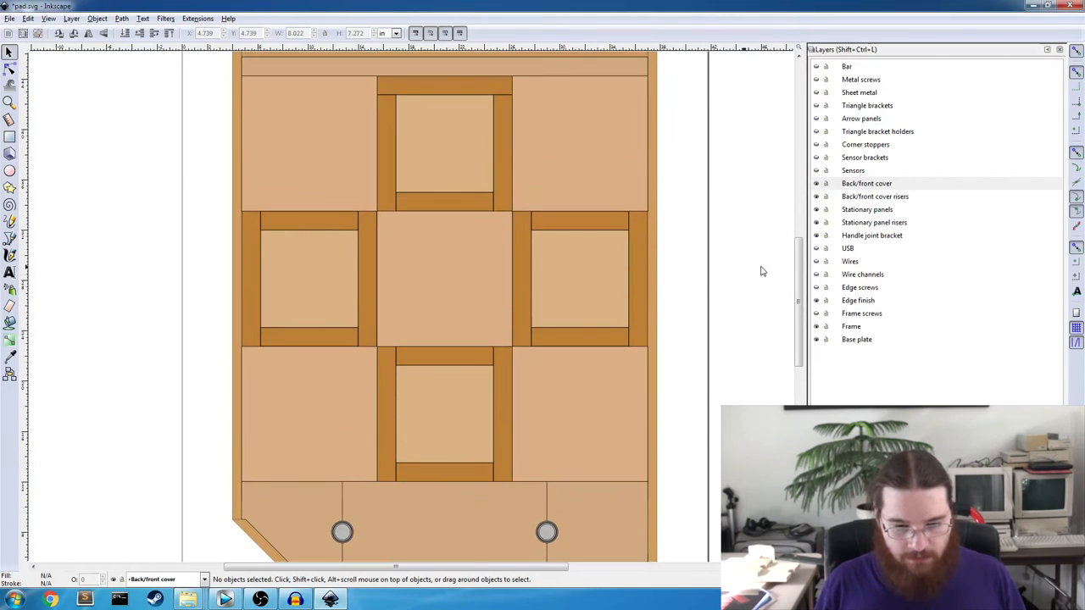
{"action": "mouse_move", "coordinate": [788, 156]}
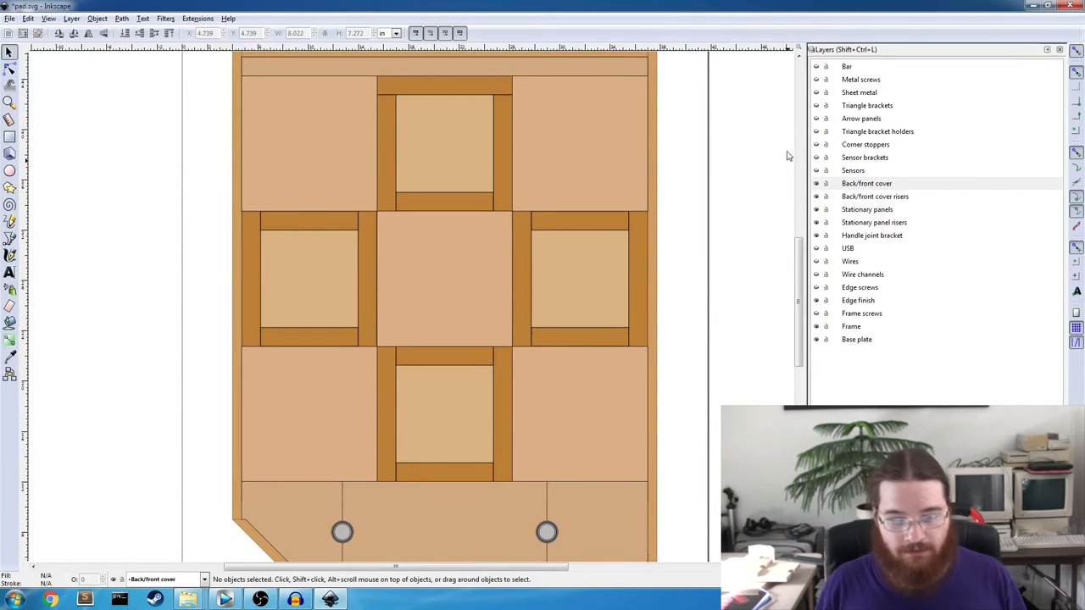
{"action": "left_click", "coordinate": [866, 183]}
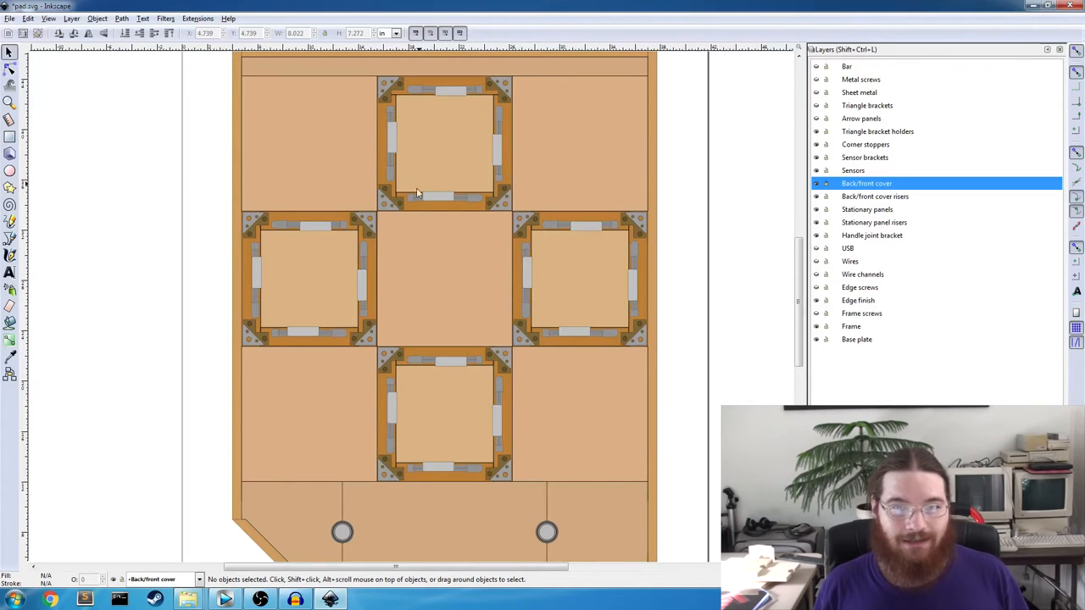
{"action": "left_click", "coordinate": [388, 195]}
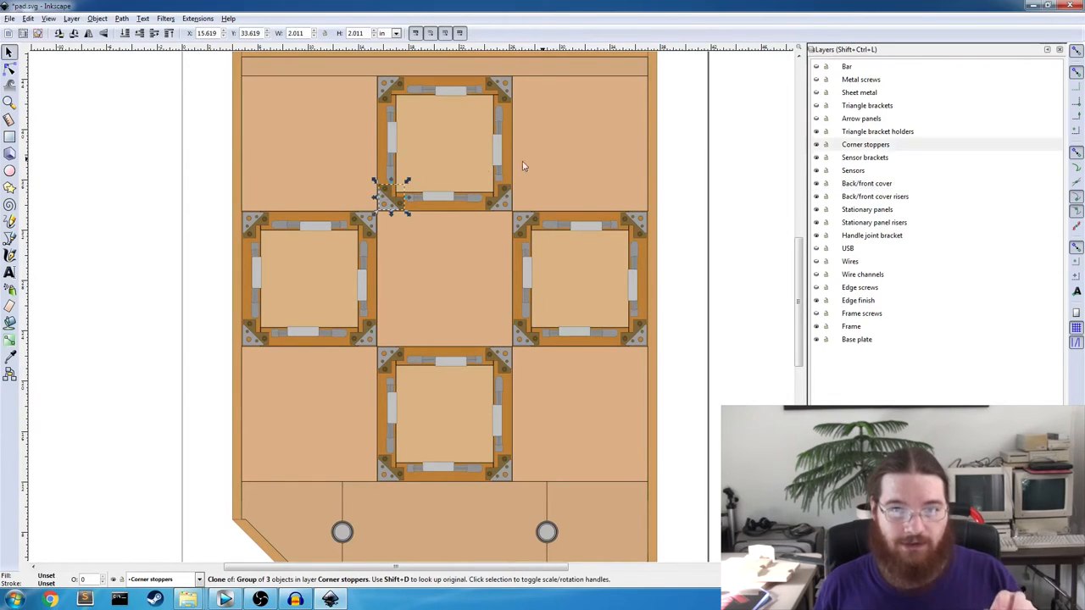
{"action": "mouse_move", "coordinate": [652, 149]}
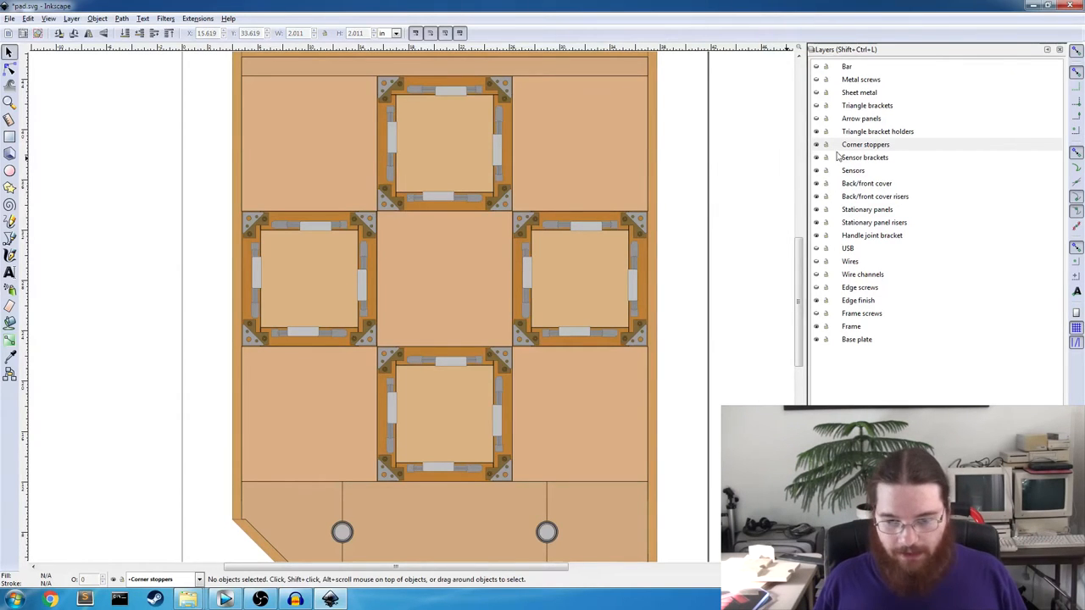
{"action": "left_click", "coordinate": [389, 197]}
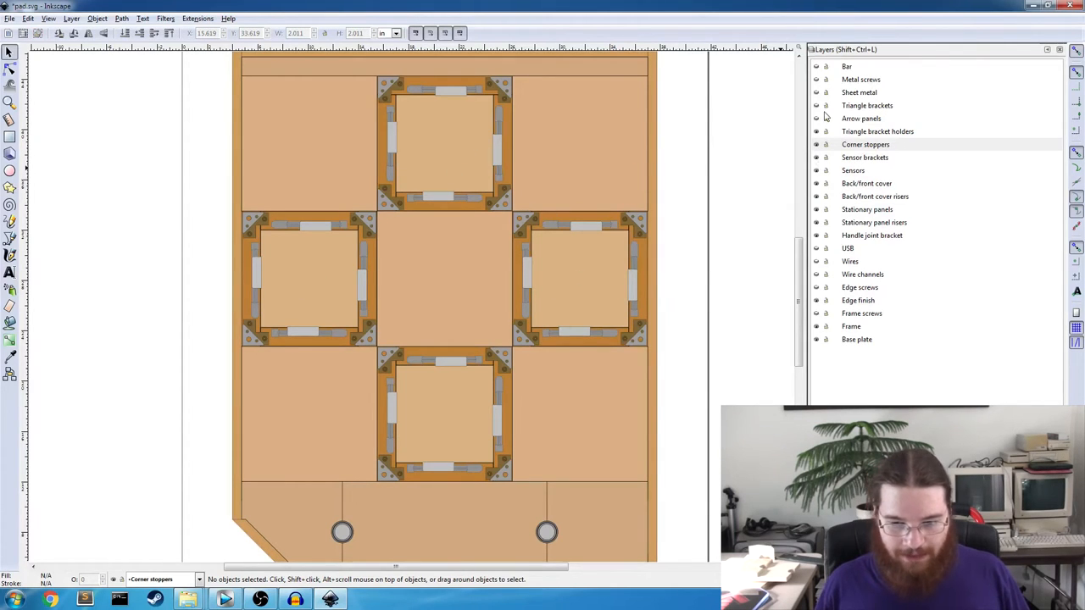
Make the Arrow panels layer visible, showing red up/down and blue left/right panels.
{"action": "left_click", "coordinate": [864, 144]}
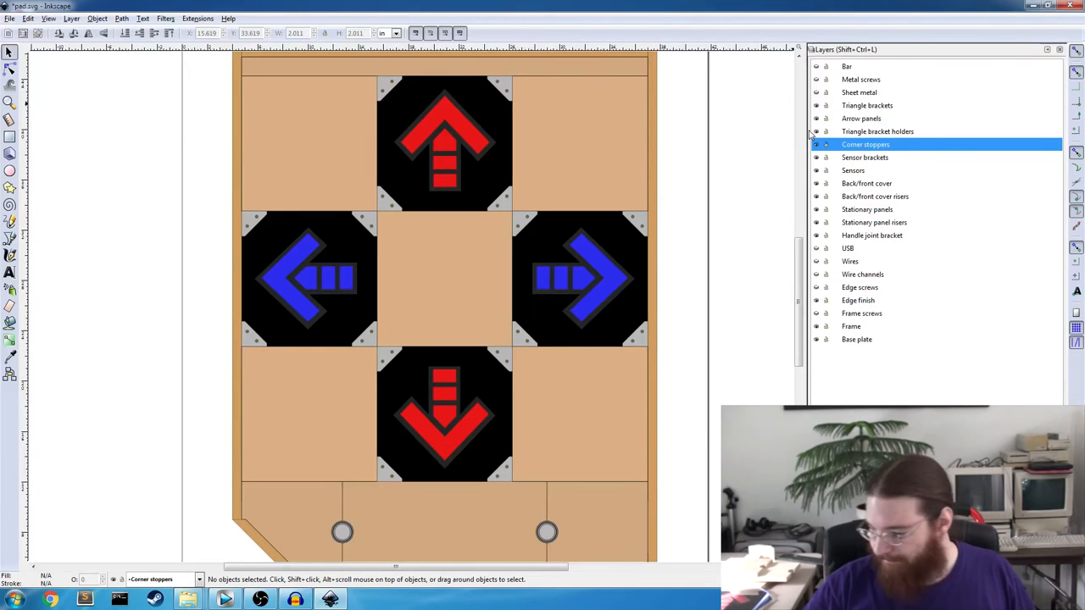
{"action": "left_click", "coordinate": [817, 91]}
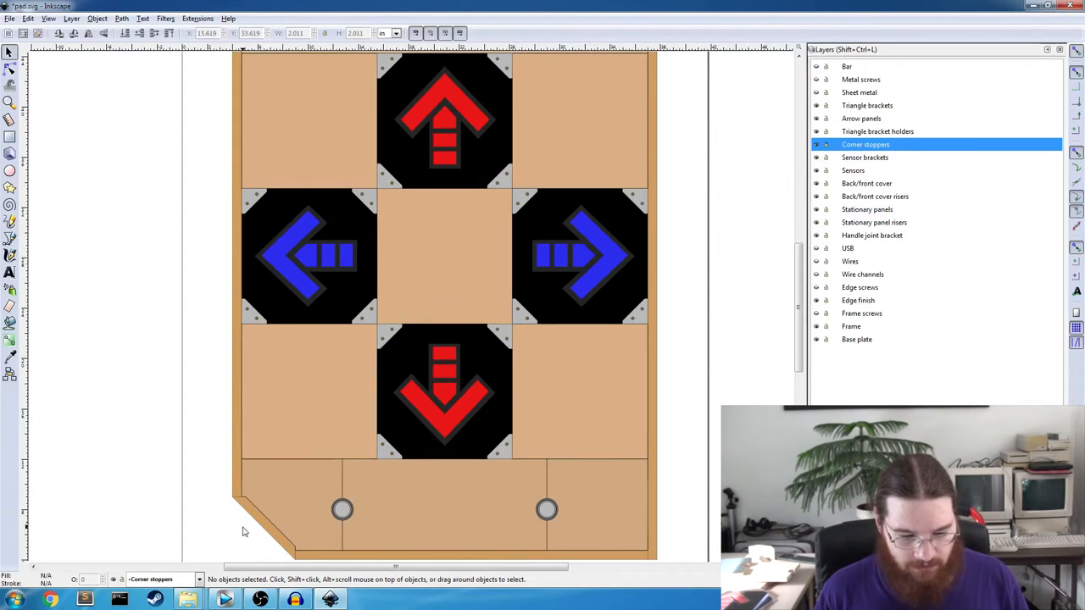
{"action": "mouse_move", "coordinate": [282, 505]}
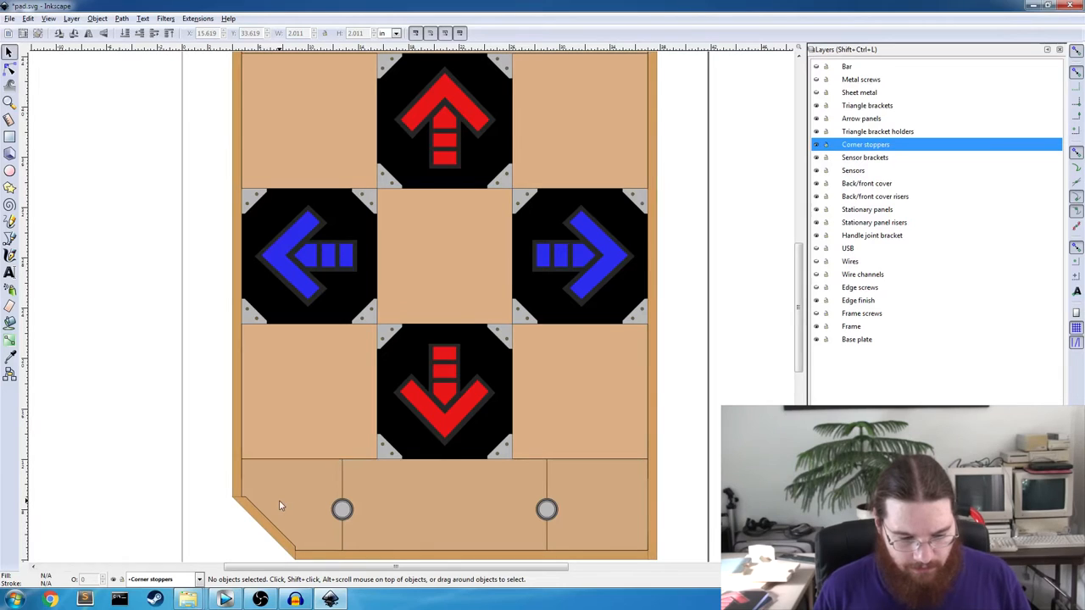
{"action": "left_click", "coordinate": [292, 505]}
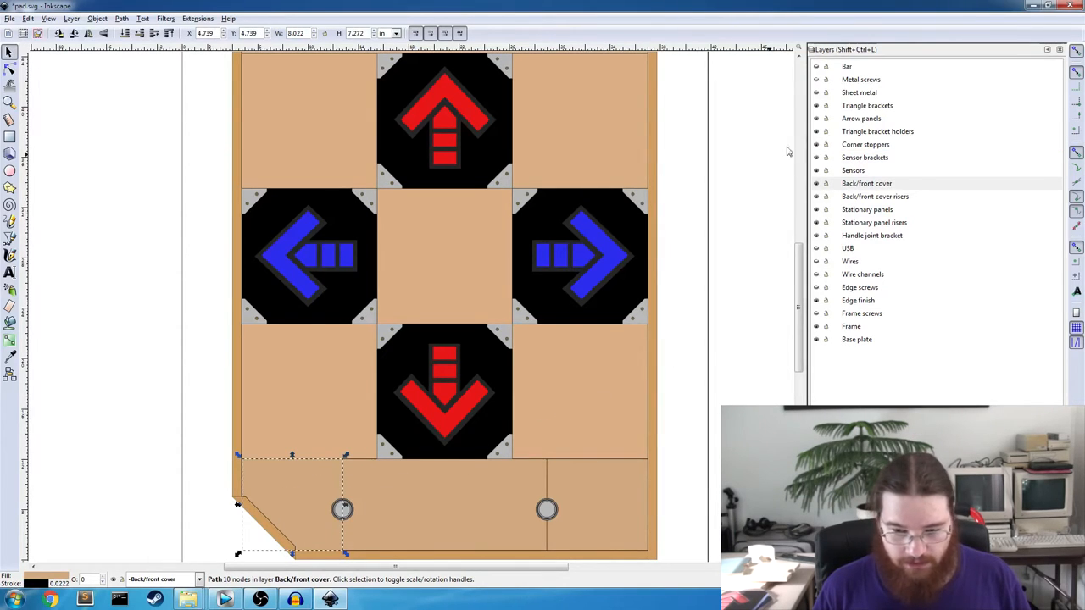
{"action": "mouse_move", "coordinate": [747, 202]}
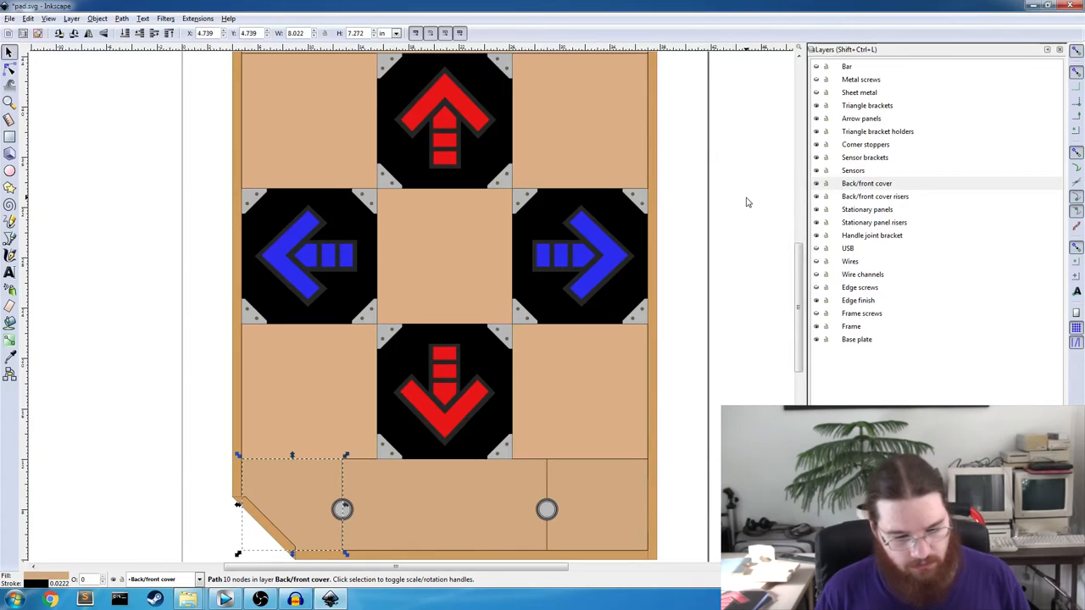
{"action": "mouse_move", "coordinate": [718, 252]}
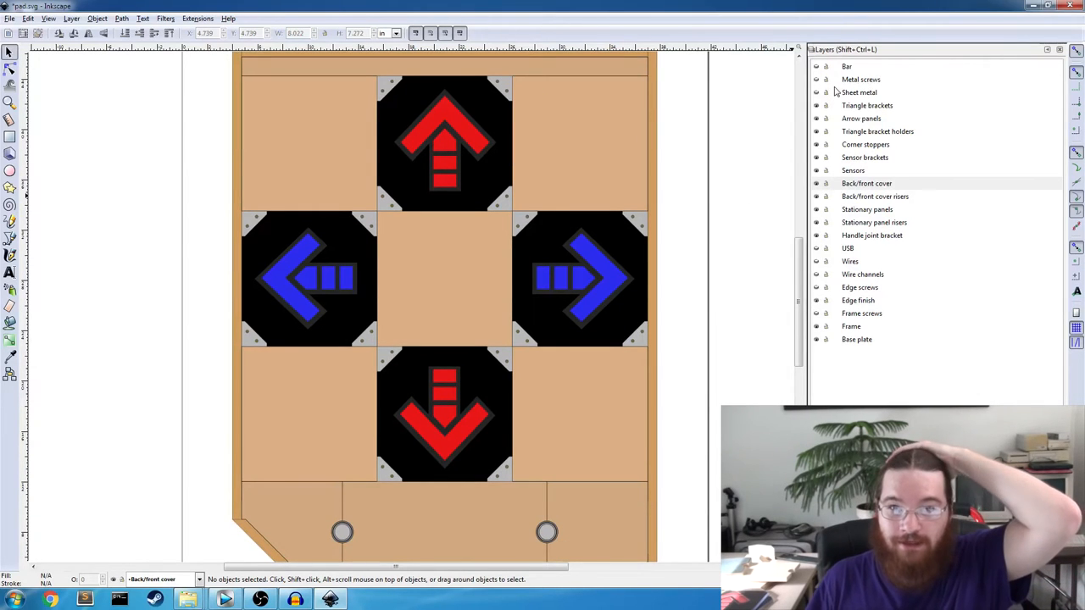
{"action": "mouse_move", "coordinate": [821, 93]}
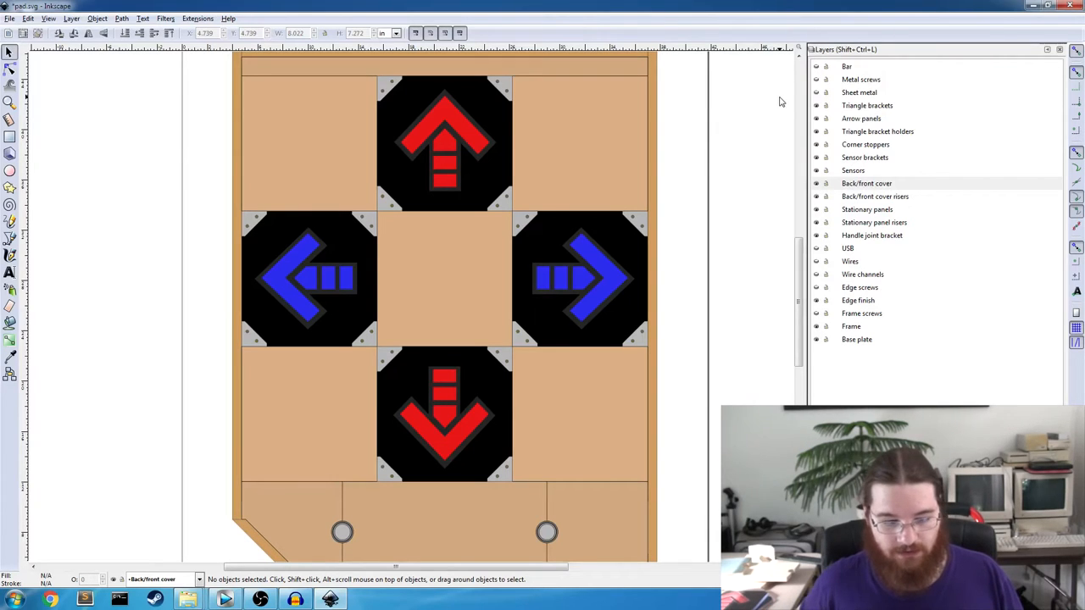
{"action": "mouse_move", "coordinate": [786, 127]}
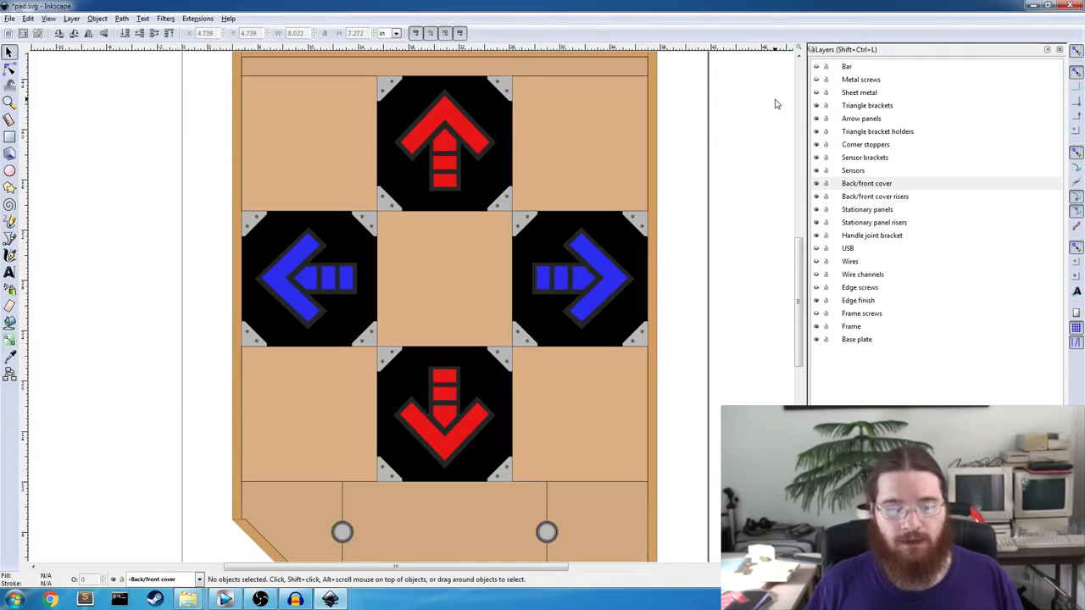
{"action": "mouse_move", "coordinate": [876, 95]}
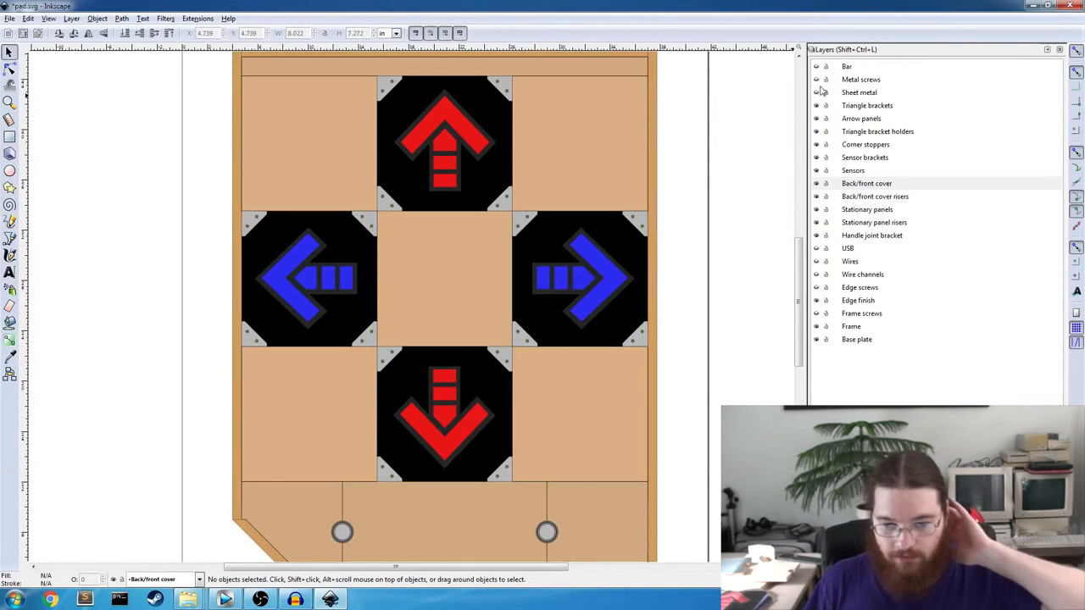
{"action": "left_click", "coordinate": [866, 183]}
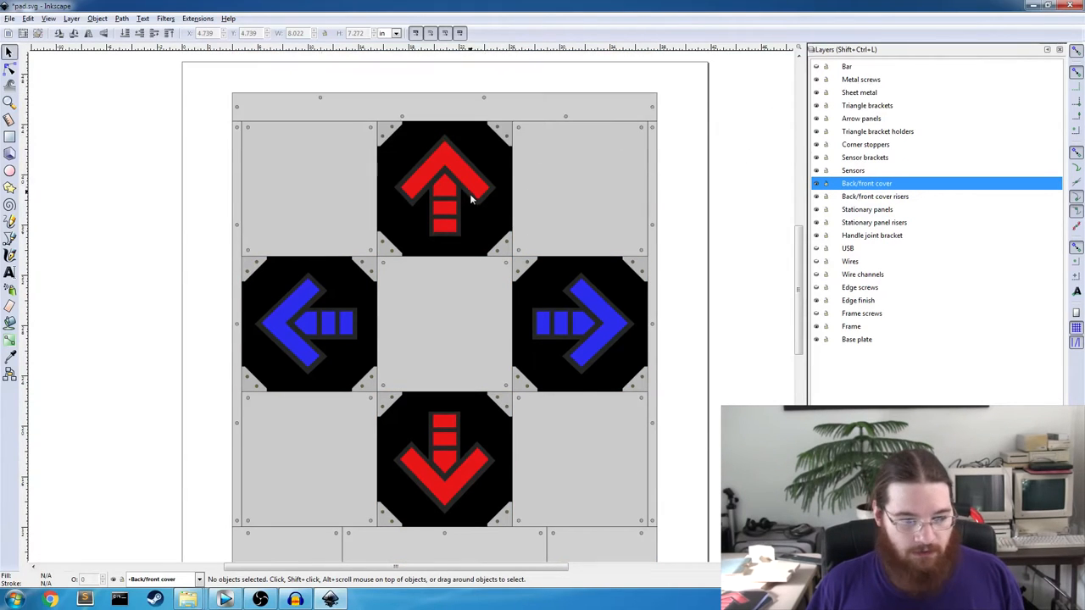
{"action": "scroll", "scroll_direction": "down", "scroll_amount": 3}
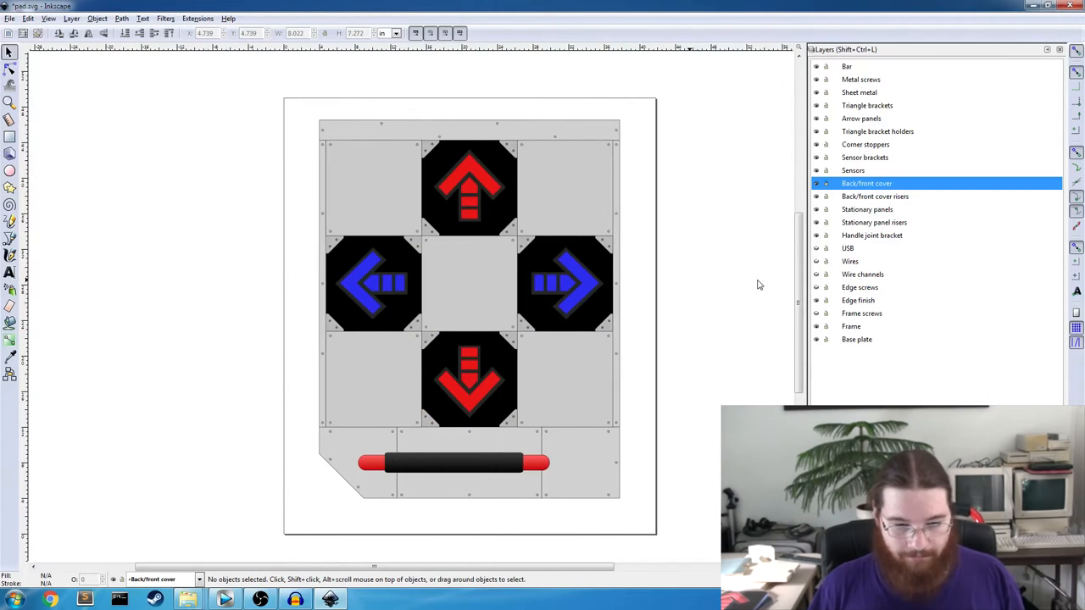
{"action": "mouse_move", "coordinate": [766, 267]}
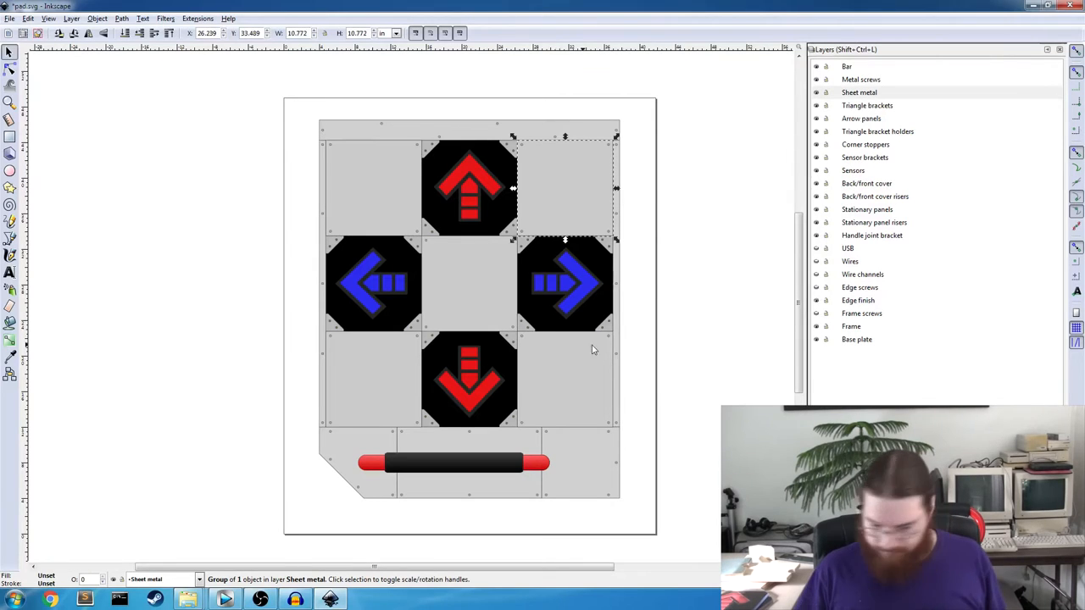
{"action": "mouse_move", "coordinate": [583, 354]}
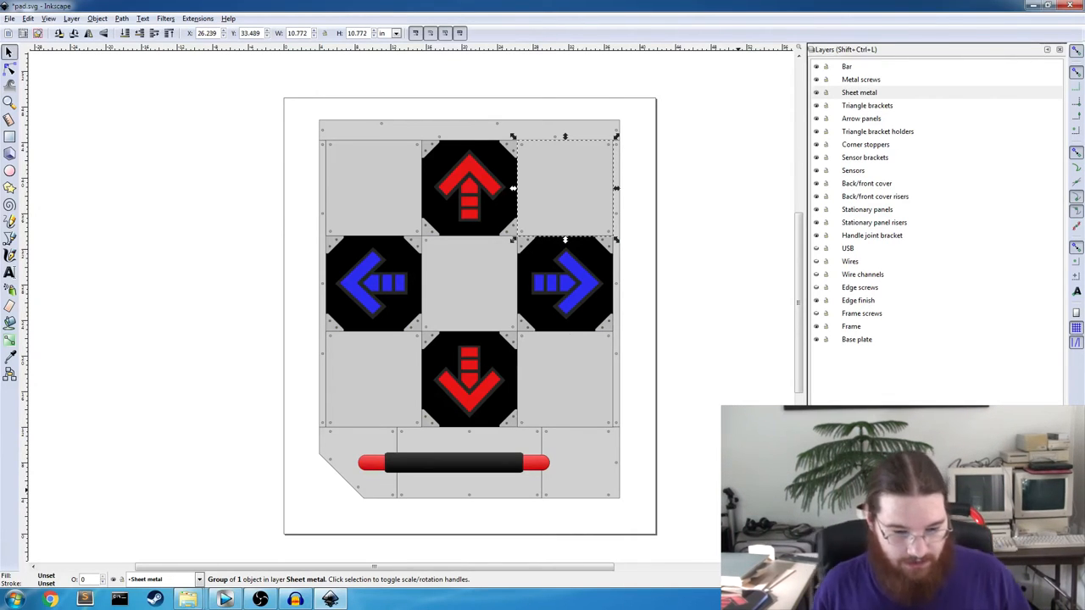
{"action": "mouse_move", "coordinate": [605, 351]}
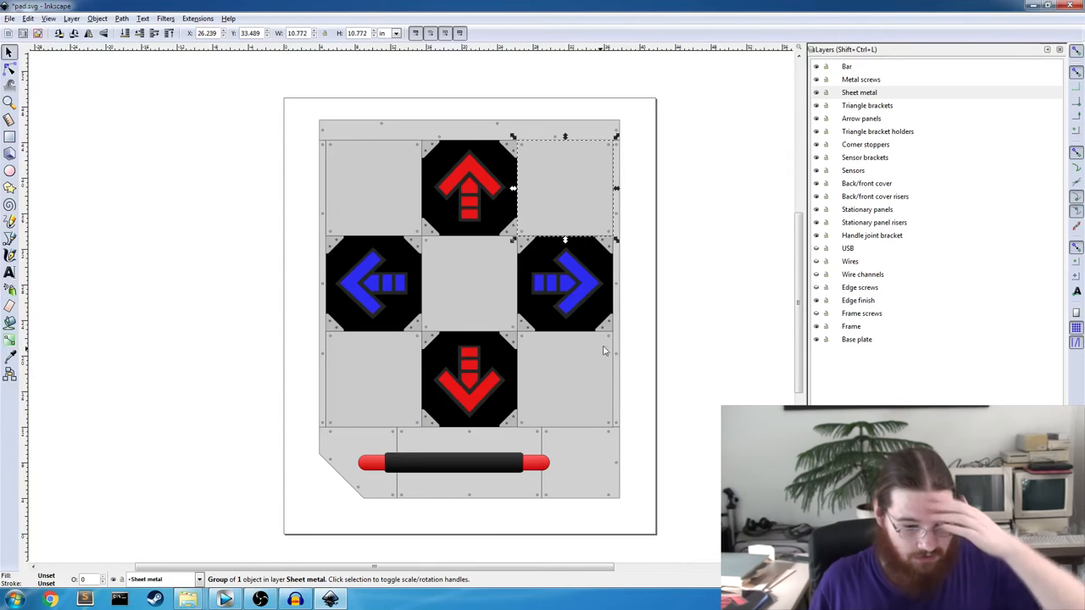
{"action": "mouse_move", "coordinate": [508, 461]}
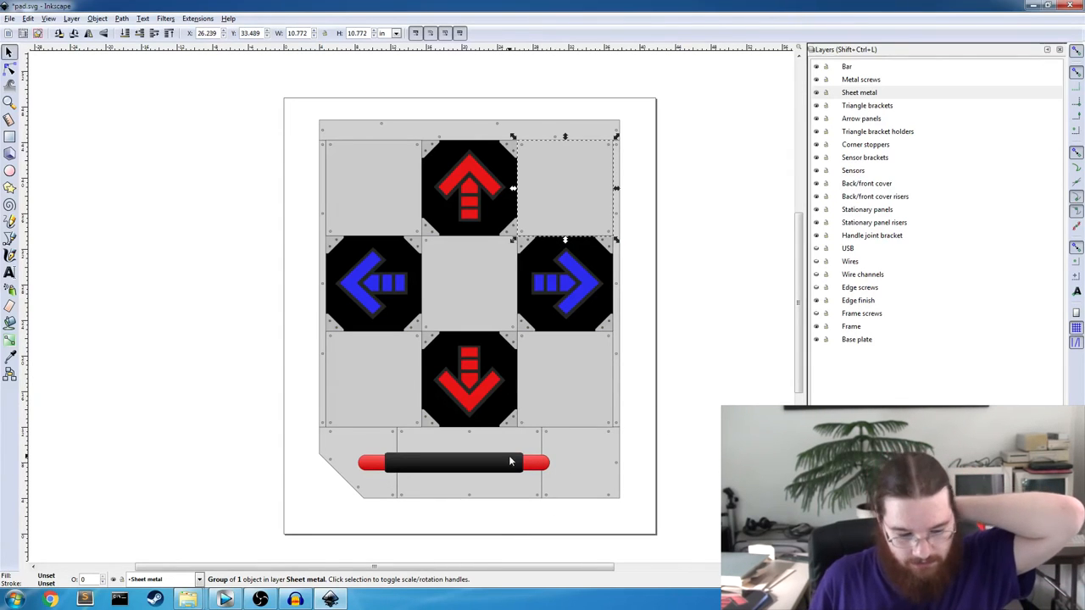
{"action": "mouse_move", "coordinate": [372, 427]}
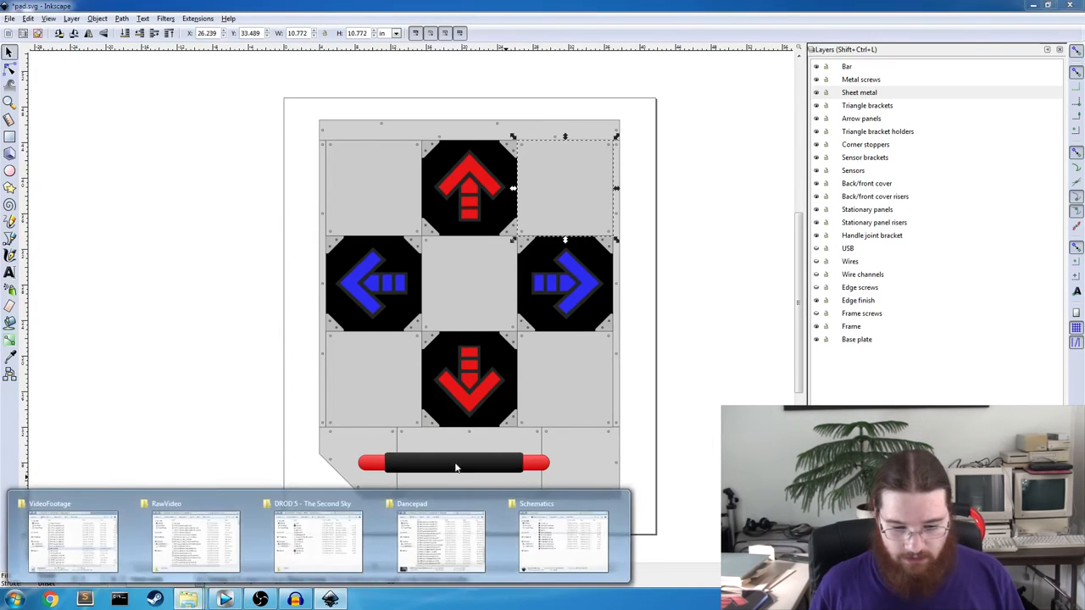
Open plywood2map.svg from the Schematics folder in a second Inkscape window.
{"action": "left_click", "coordinate": [180, 329]}
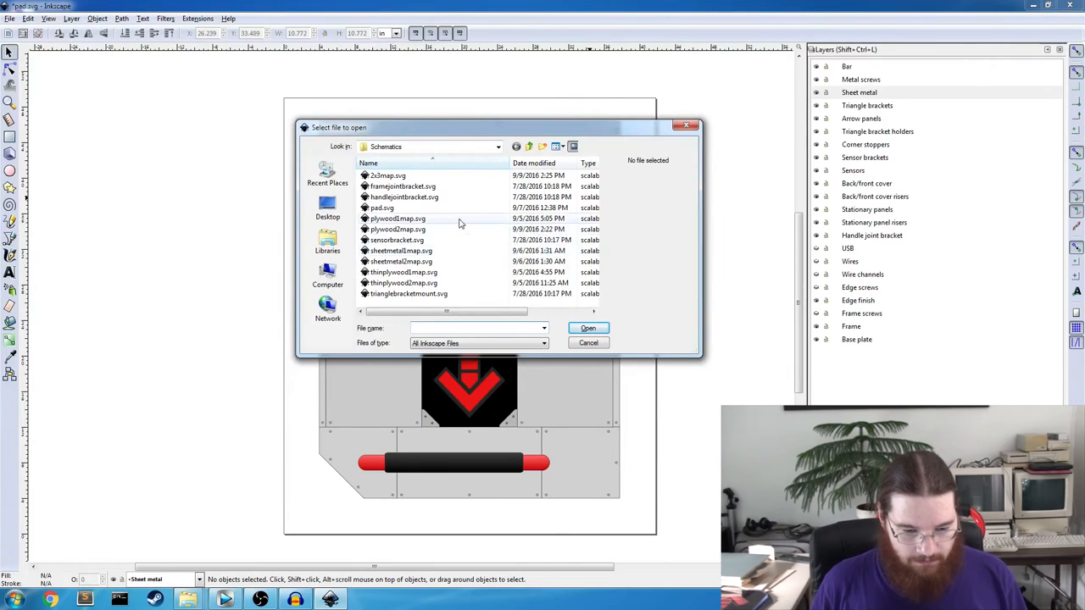
{"action": "left_click", "coordinate": [588, 342]}
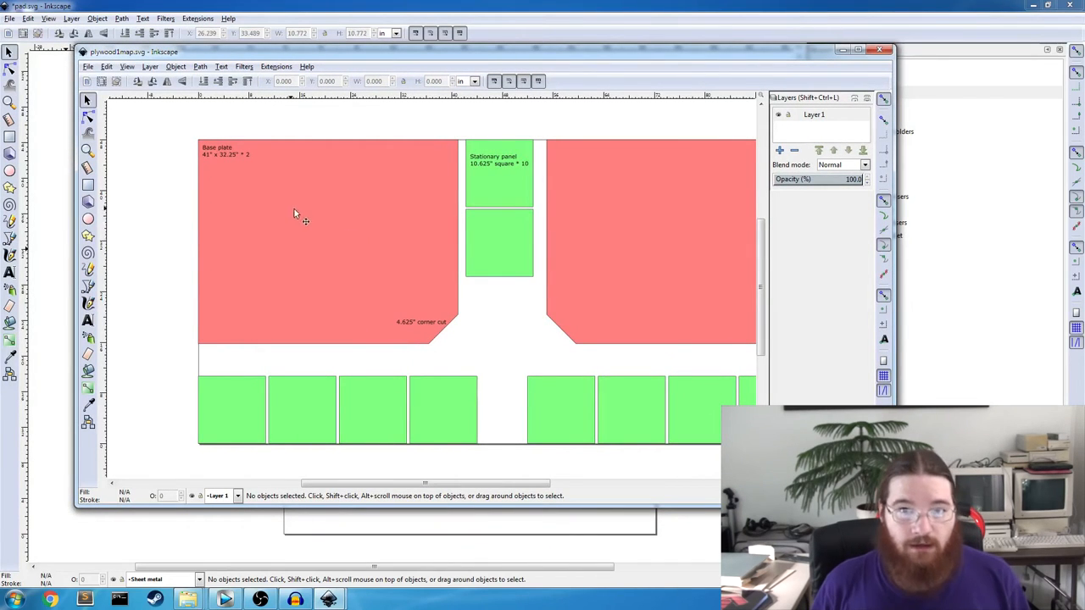
Select the Stationary panel rectangle beside the red base plate on the plywood cut map.
{"action": "left_click", "coordinate": [651, 240]}
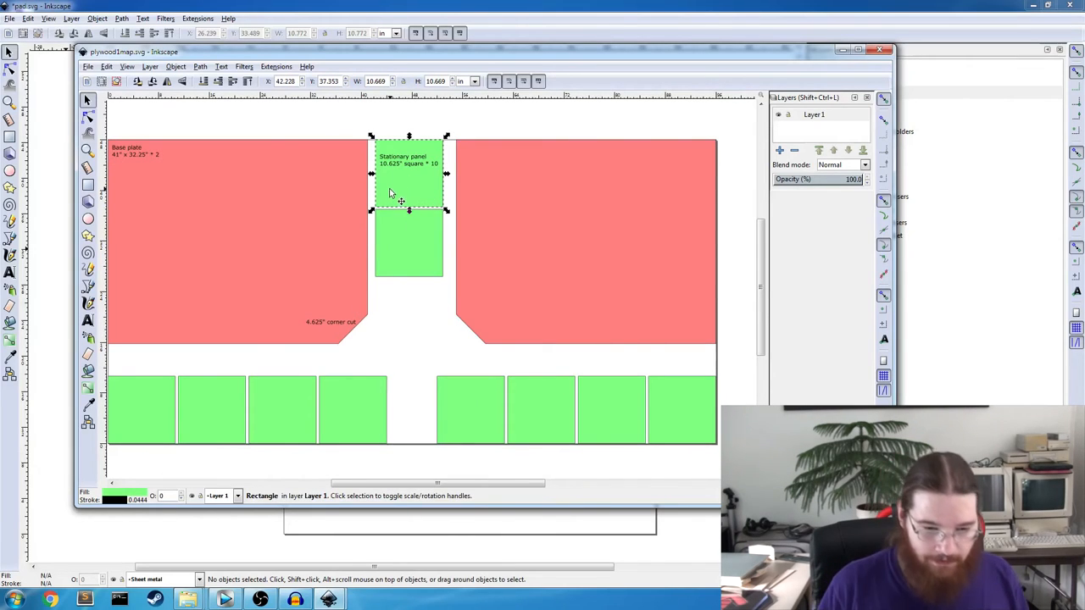
{"action": "scroll", "scroll_direction": "left", "scroll_amount": 3}
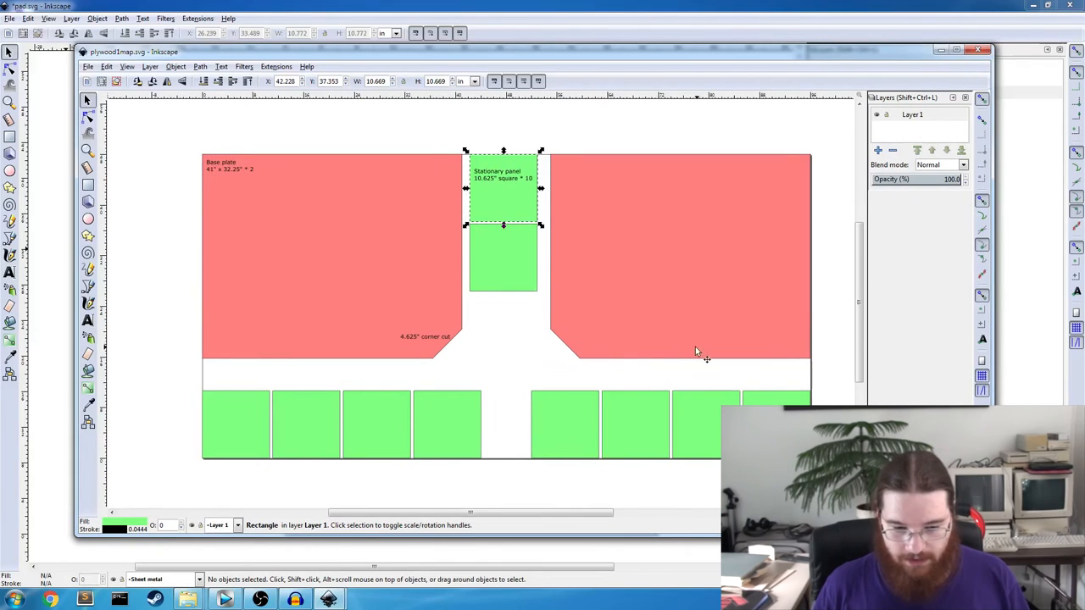
{"action": "mouse_move", "coordinate": [234, 312]}
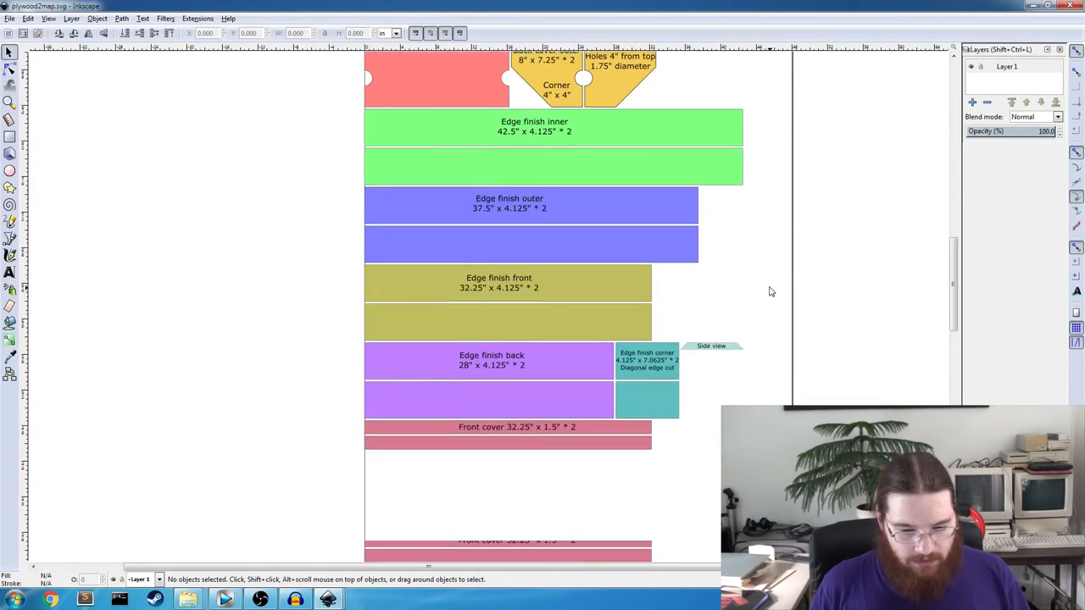
Inspect the Back cover center piece and the Edge finish inner strip on the cut map.
{"action": "scroll", "scroll_direction": "down", "scroll_amount": 3}
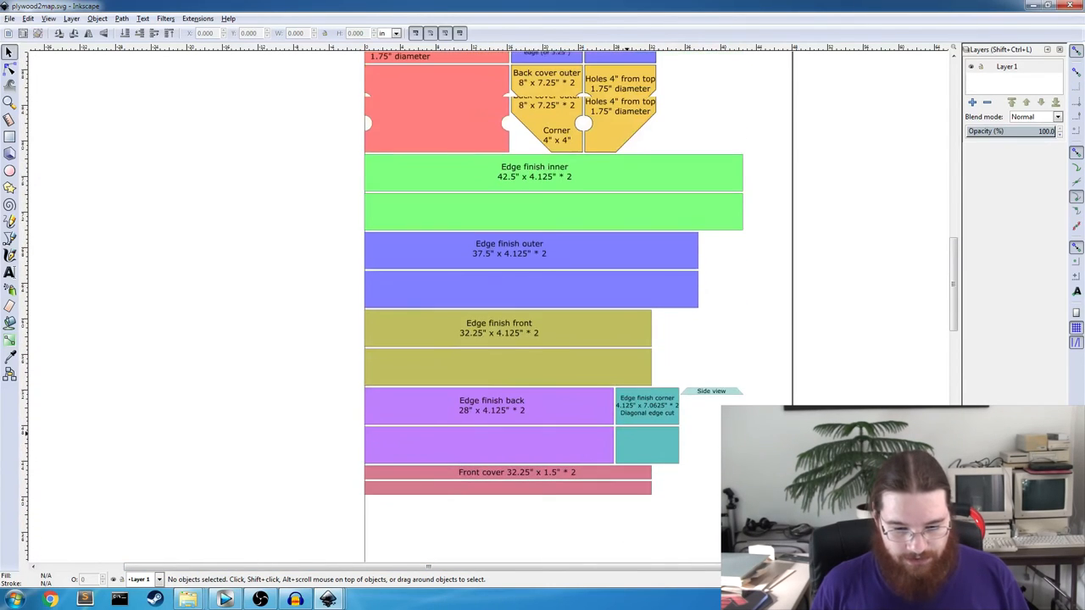
{"action": "scroll", "scroll_direction": "up", "scroll_amount": 3}
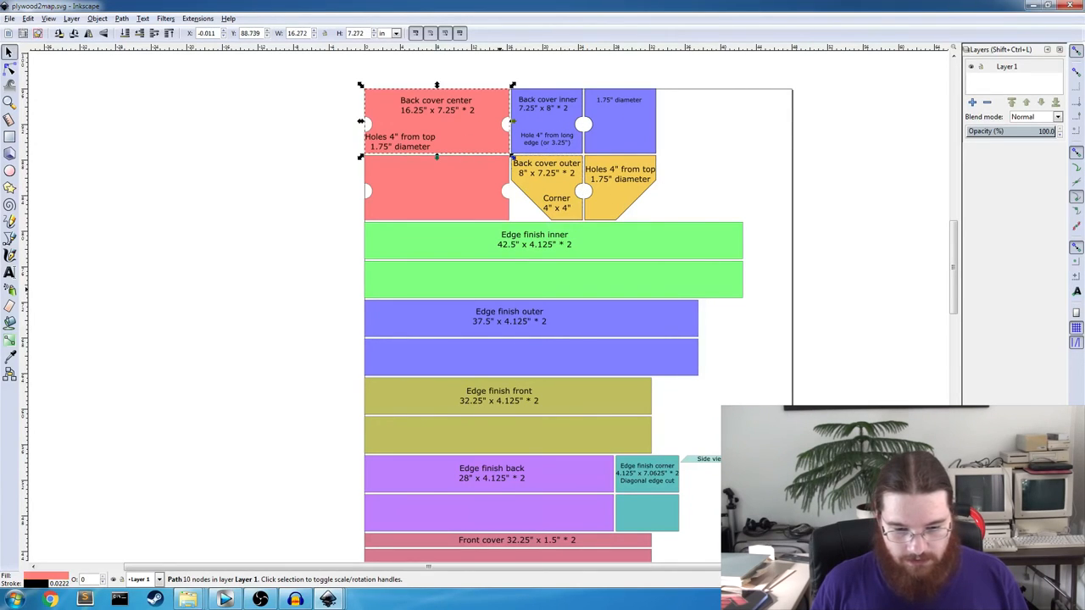
{"action": "left_click", "coordinate": [534, 241]}
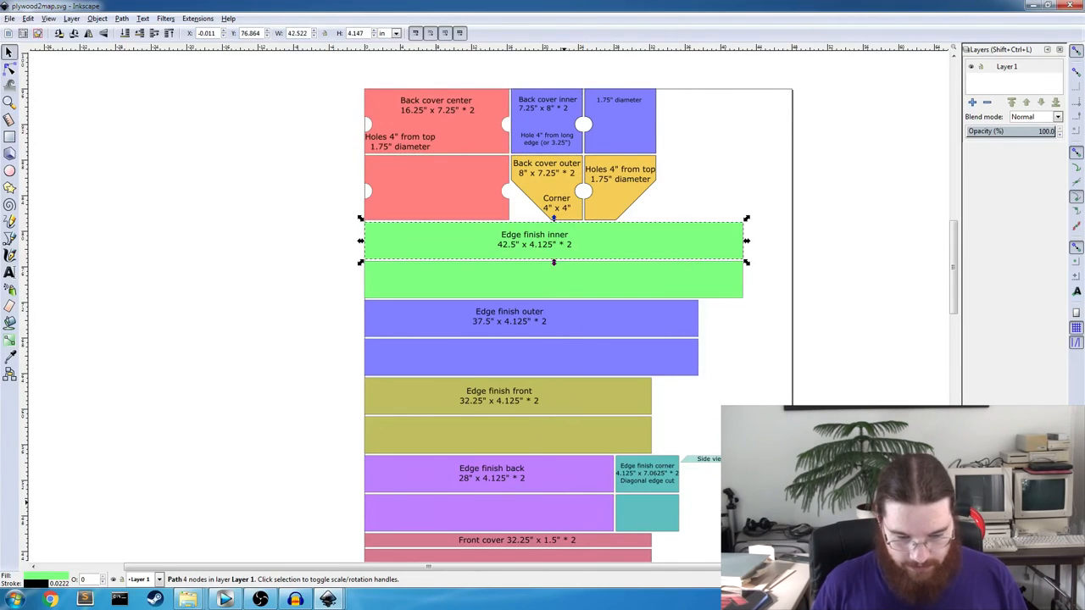
{"action": "left_click", "coordinate": [646, 512]}
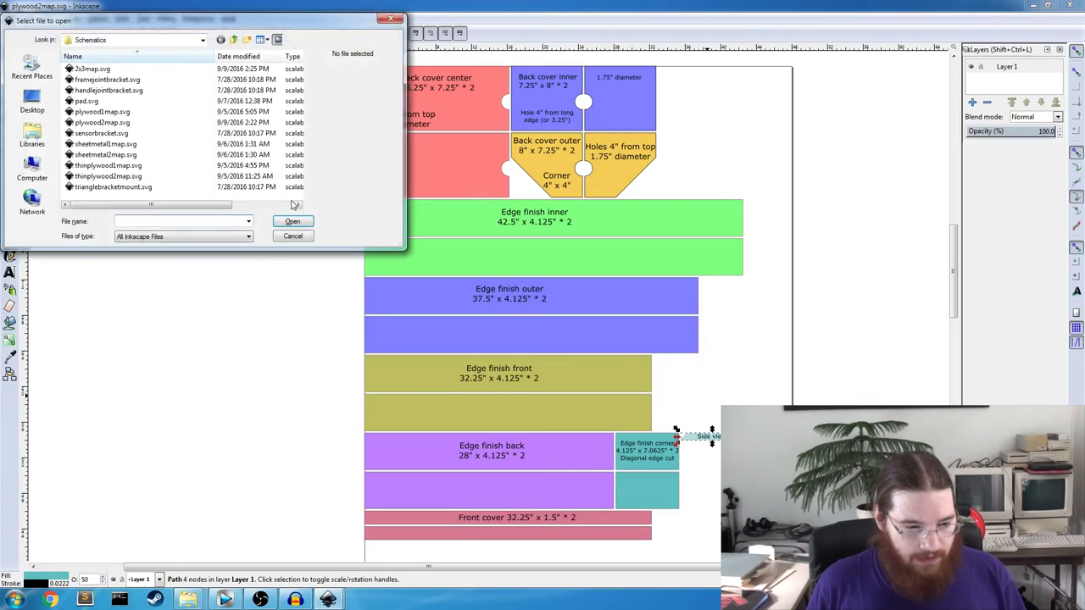
Open 2x2map.svg and inspect the Back horizontal piece and a short green block.
{"action": "left_click", "coordinate": [292, 235]}
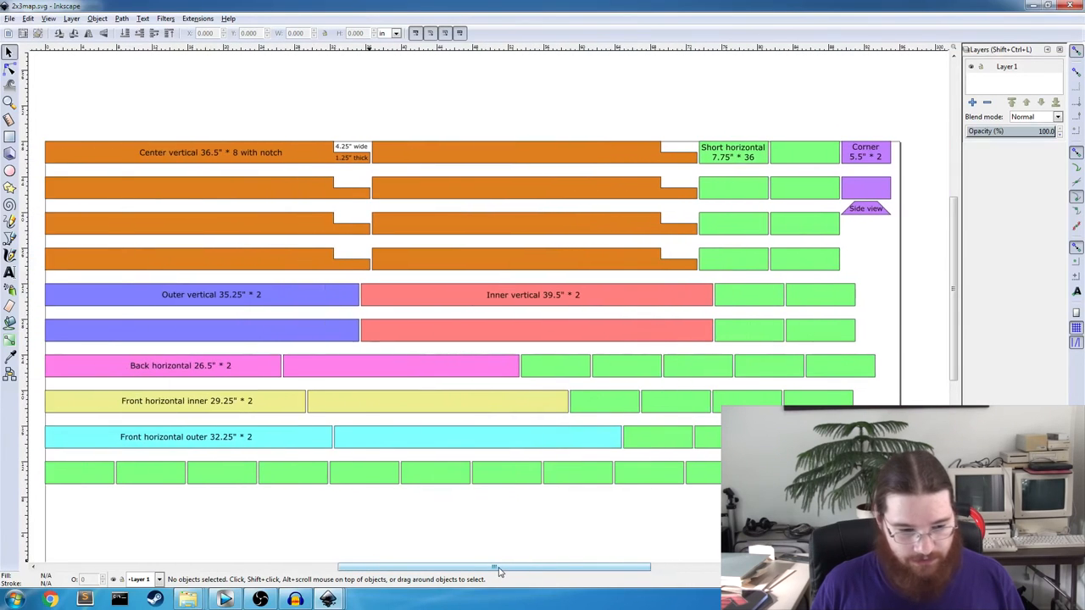
{"action": "scroll", "scroll_direction": "left", "scroll_amount": 3}
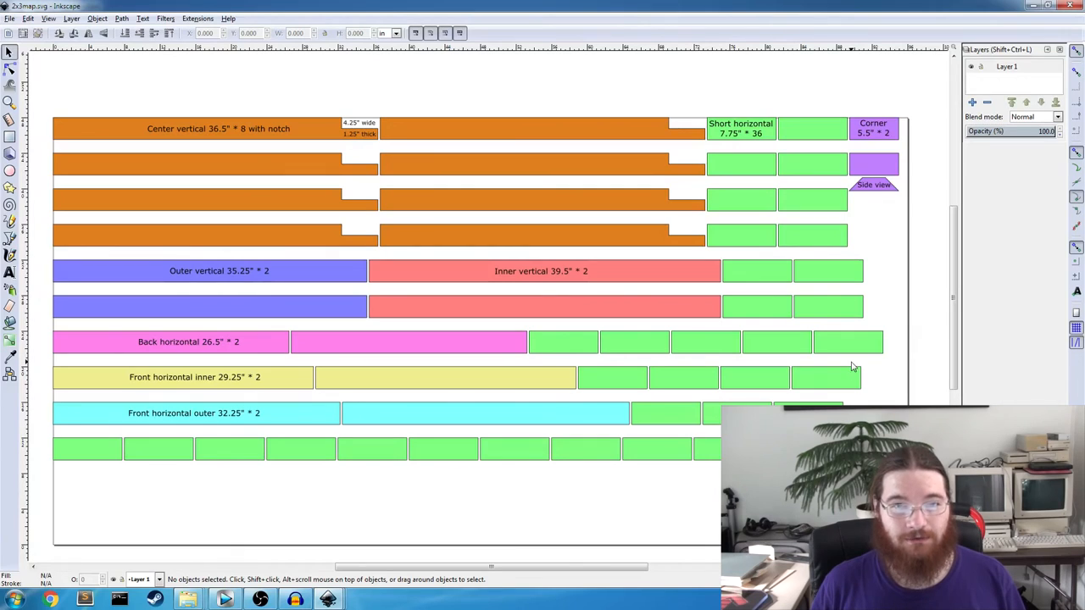
{"action": "mouse_move", "coordinate": [685, 320]}
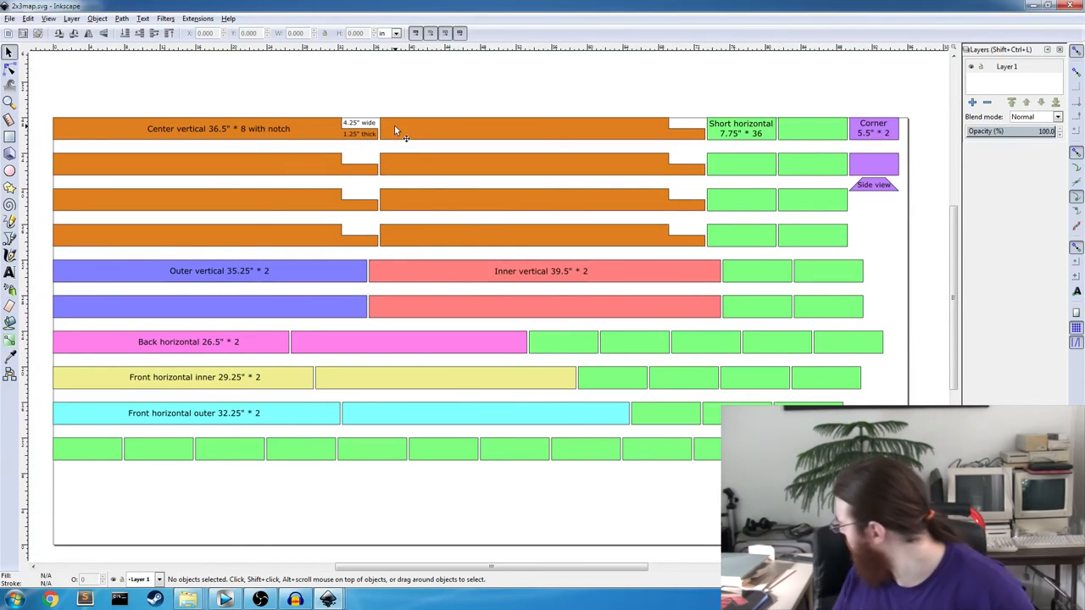
{"action": "mouse_move", "coordinate": [291, 129]}
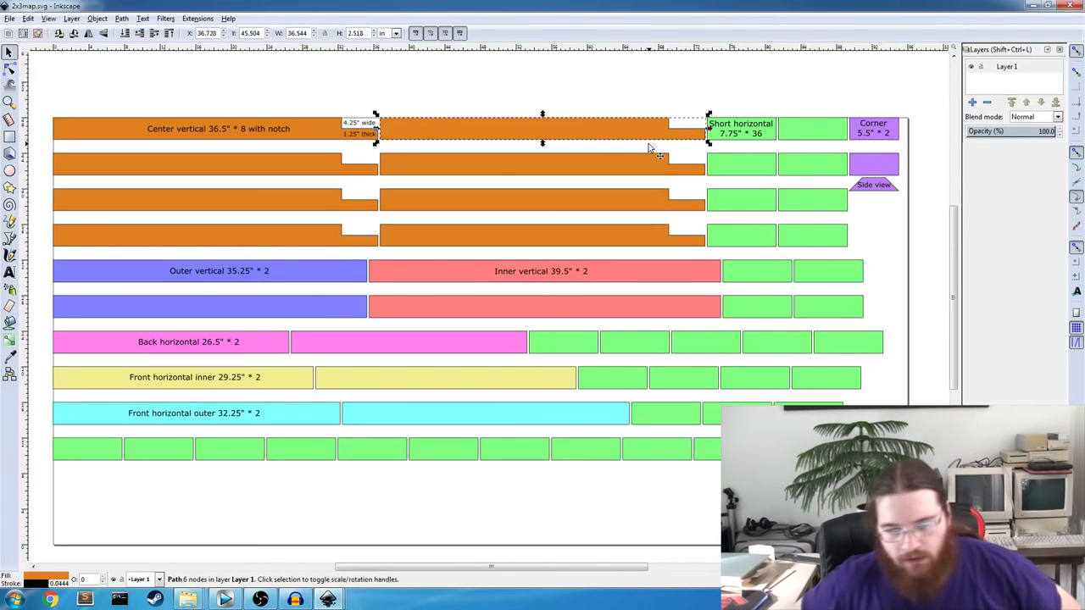
{"action": "mouse_move", "coordinate": [264, 142]}
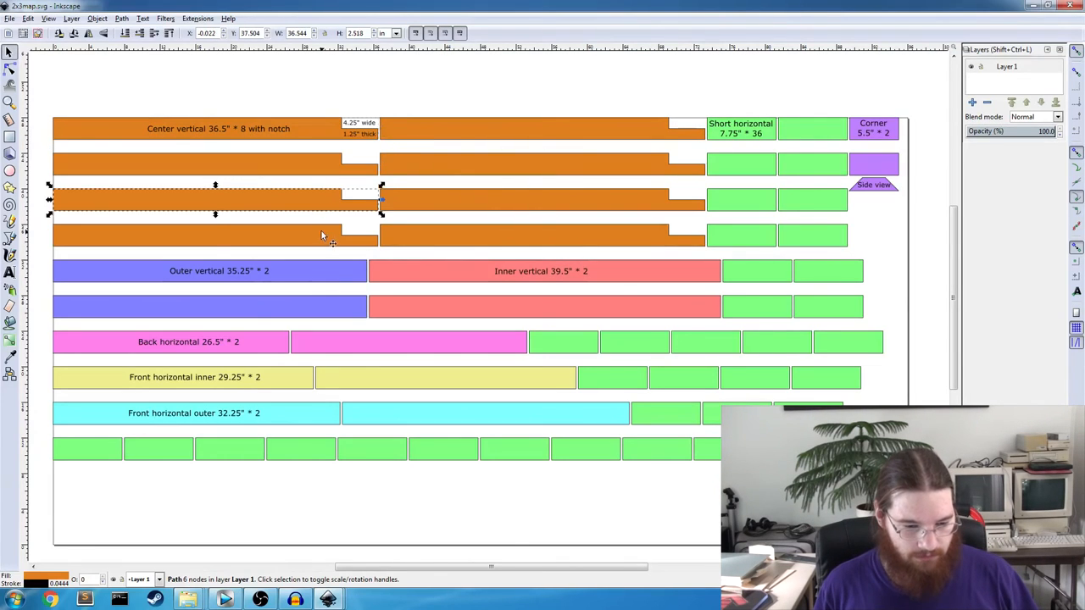
{"action": "left_click", "coordinate": [189, 342]}
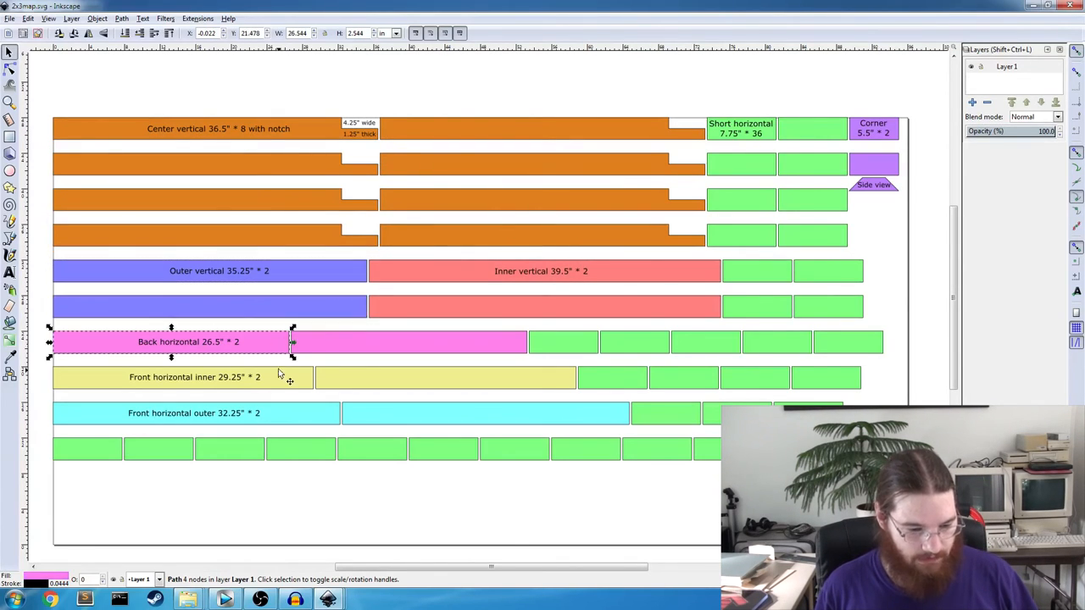
{"action": "left_click", "coordinate": [302, 449]}
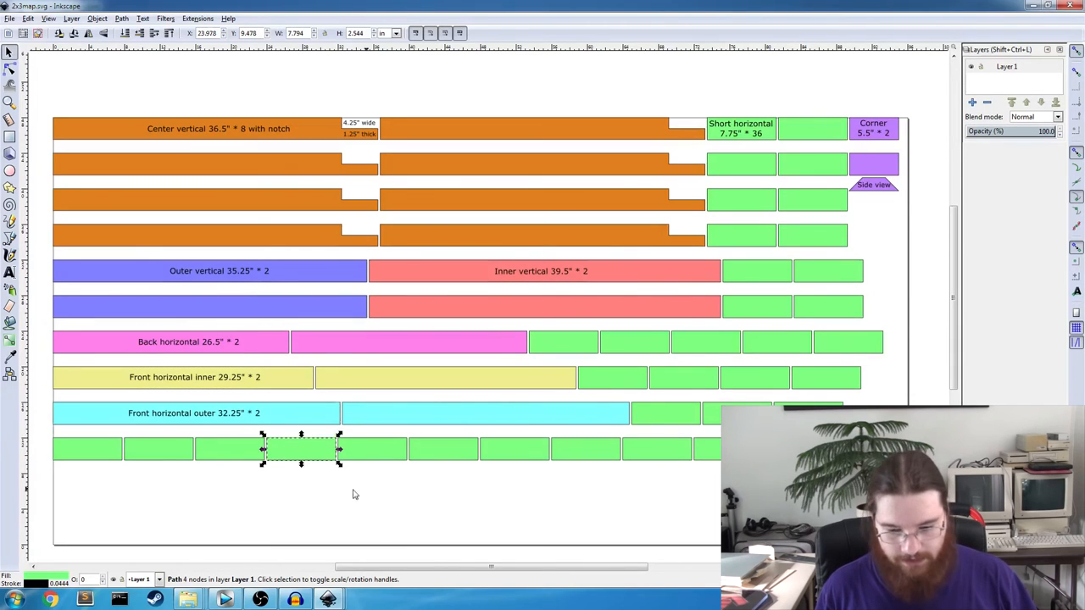
{"action": "left_click", "coordinate": [742, 246]}
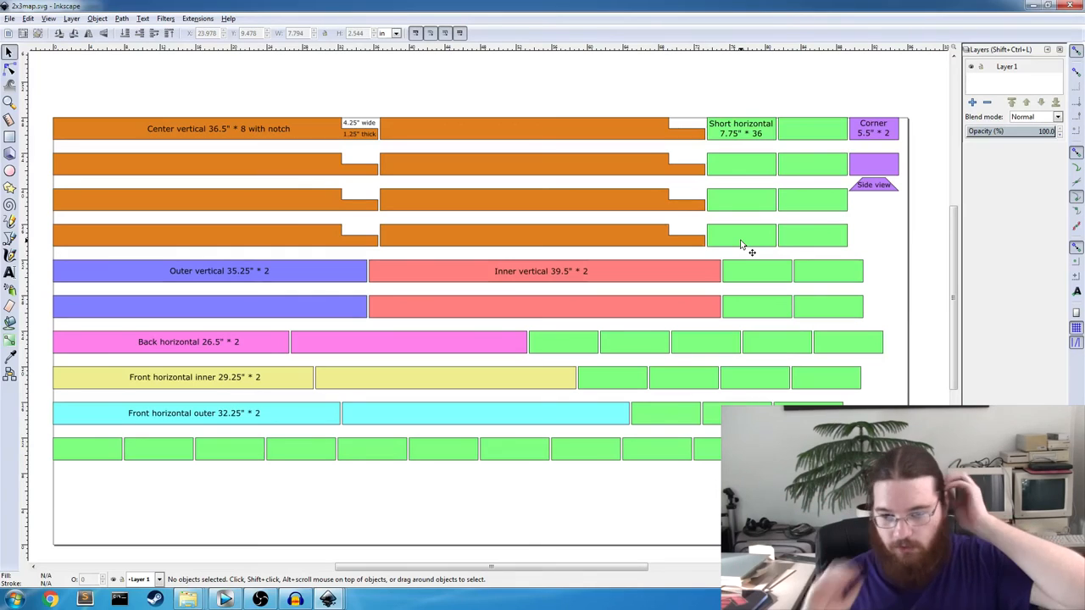
{"action": "mouse_move", "coordinate": [494, 476]}
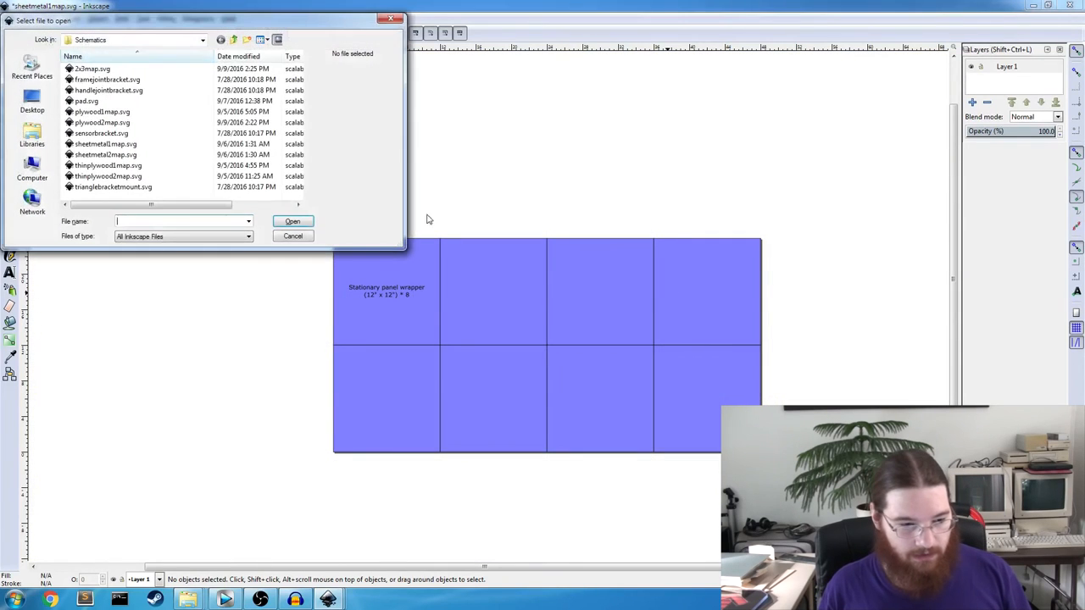
{"action": "mouse_move", "coordinate": [190, 171]}
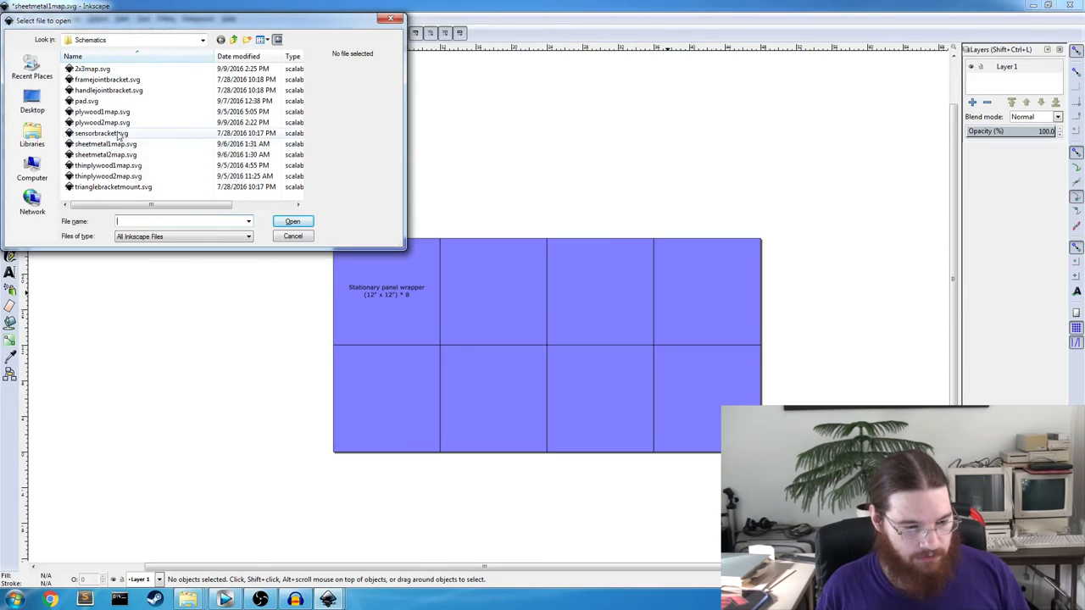
Open the other sheetmetal map SVG with back covers, plates and panel wrappers.
{"action": "left_click", "coordinate": [292, 236]}
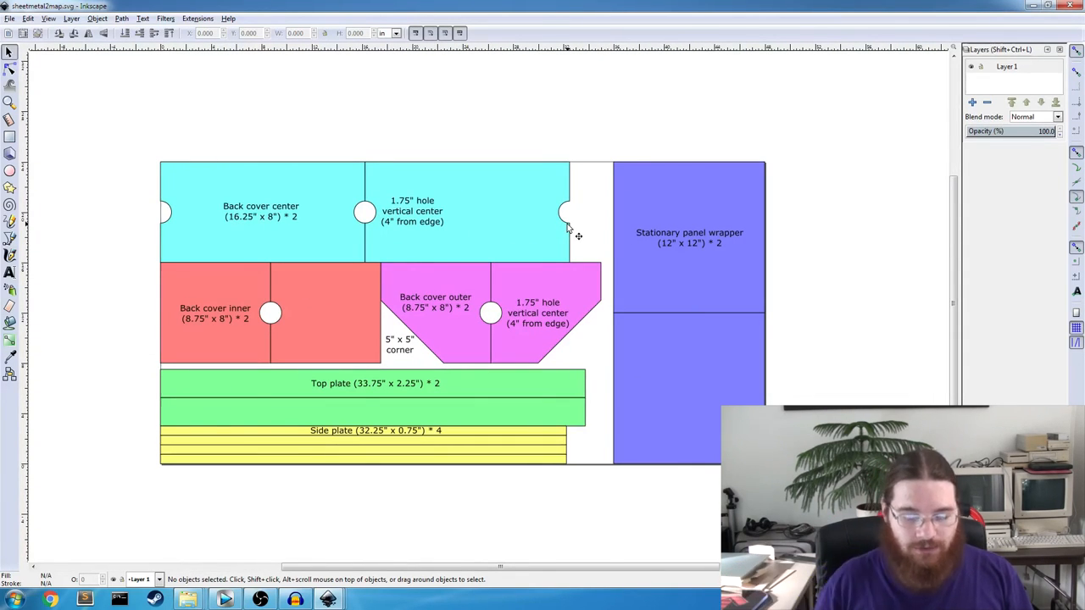
{"action": "mouse_move", "coordinate": [670, 292]}
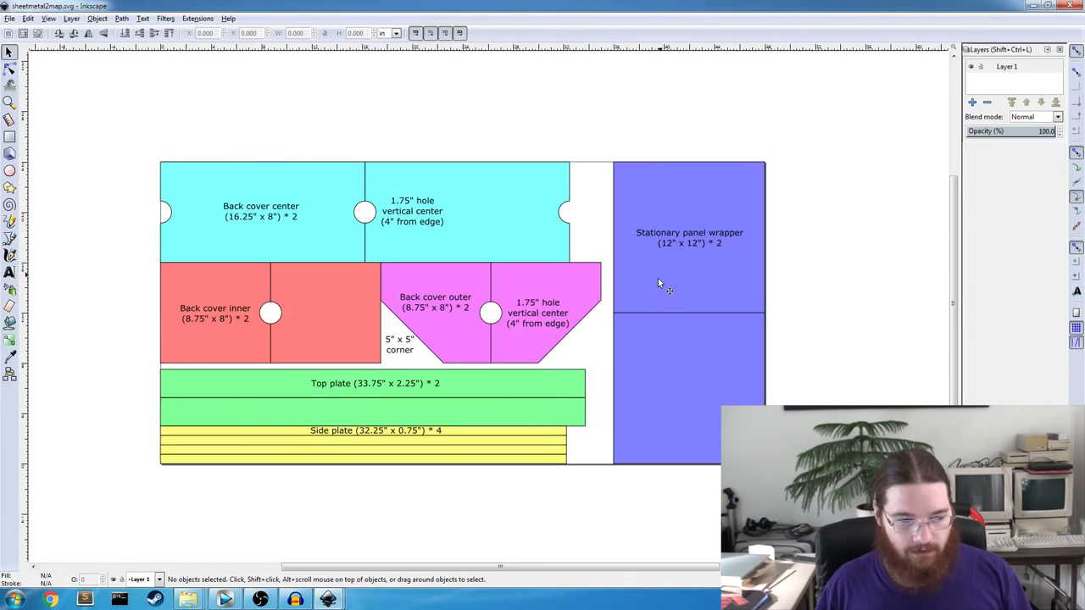
{"action": "mouse_move", "coordinate": [583, 335]}
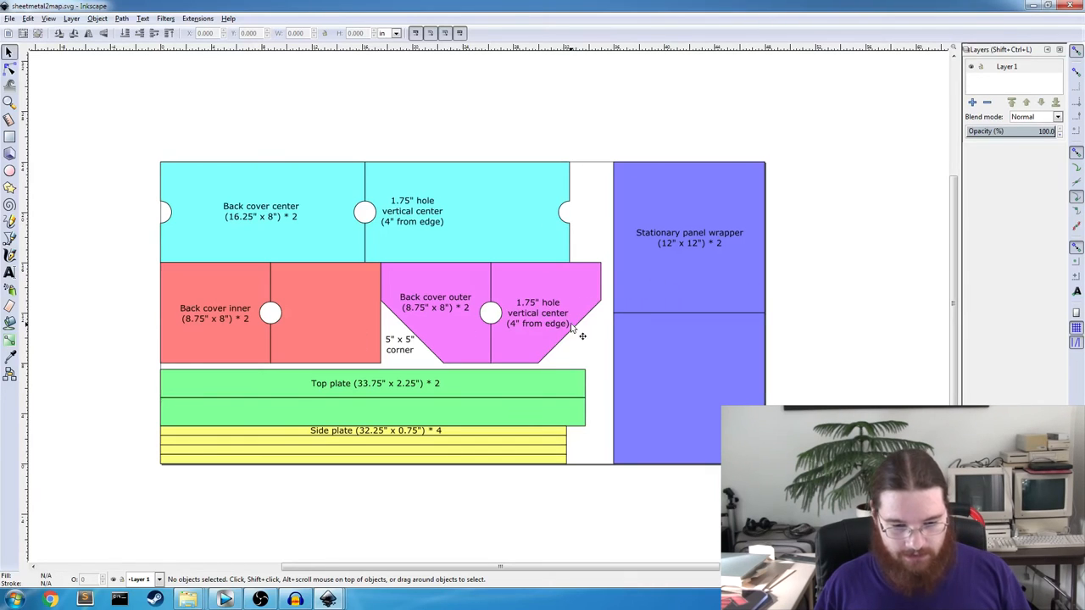
{"action": "mouse_move", "coordinate": [560, 313]}
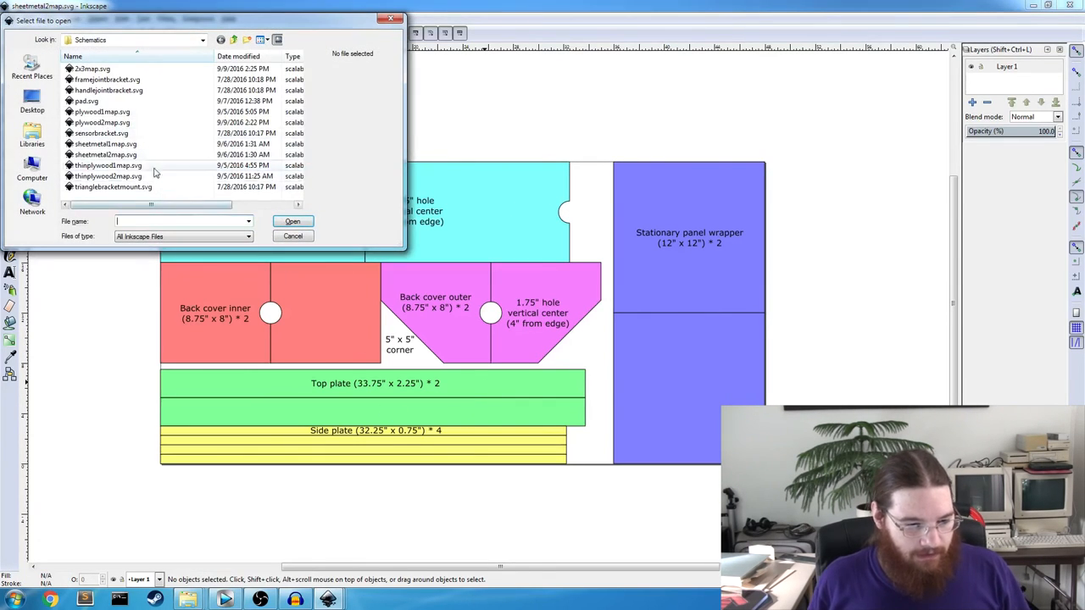
Open the thin plywood map SVG, then start choosing another drawing to open.
{"action": "left_click", "coordinate": [109, 166]}
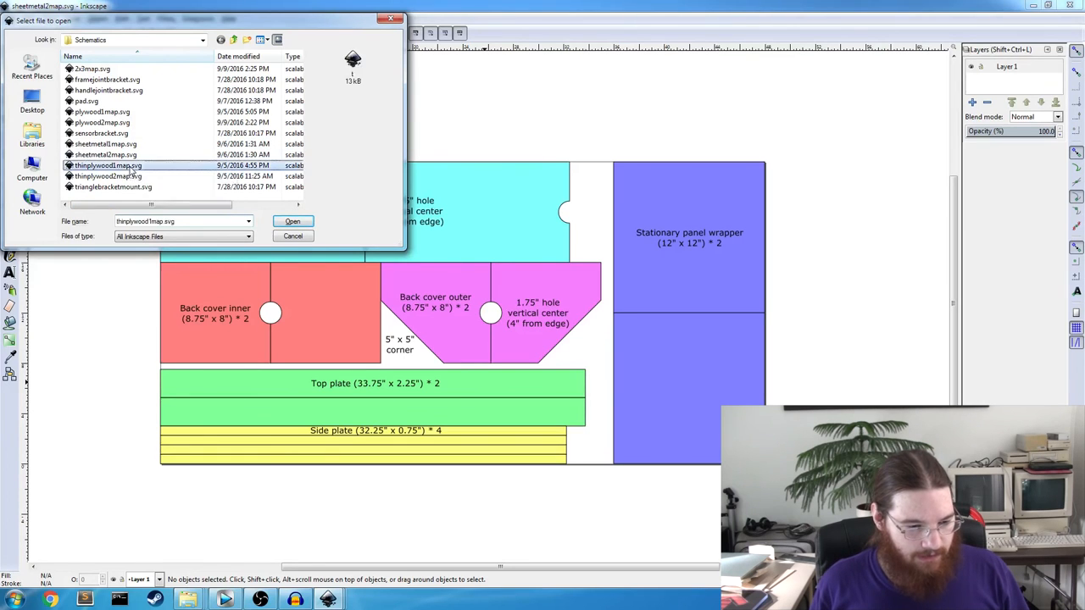
{"action": "left_click", "coordinate": [292, 221]}
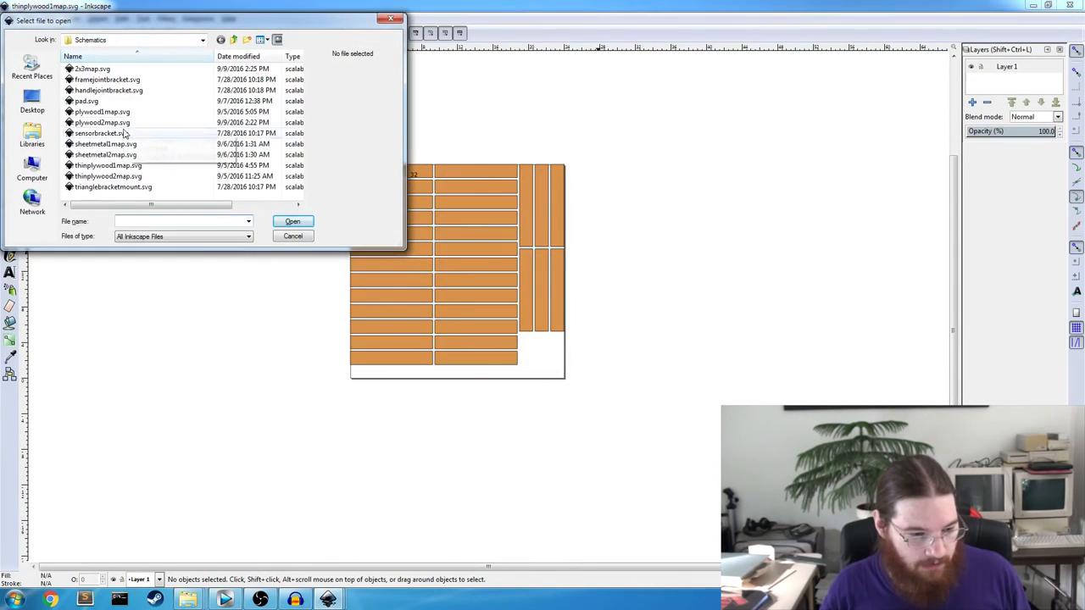
{"action": "left_click", "coordinate": [292, 220]}
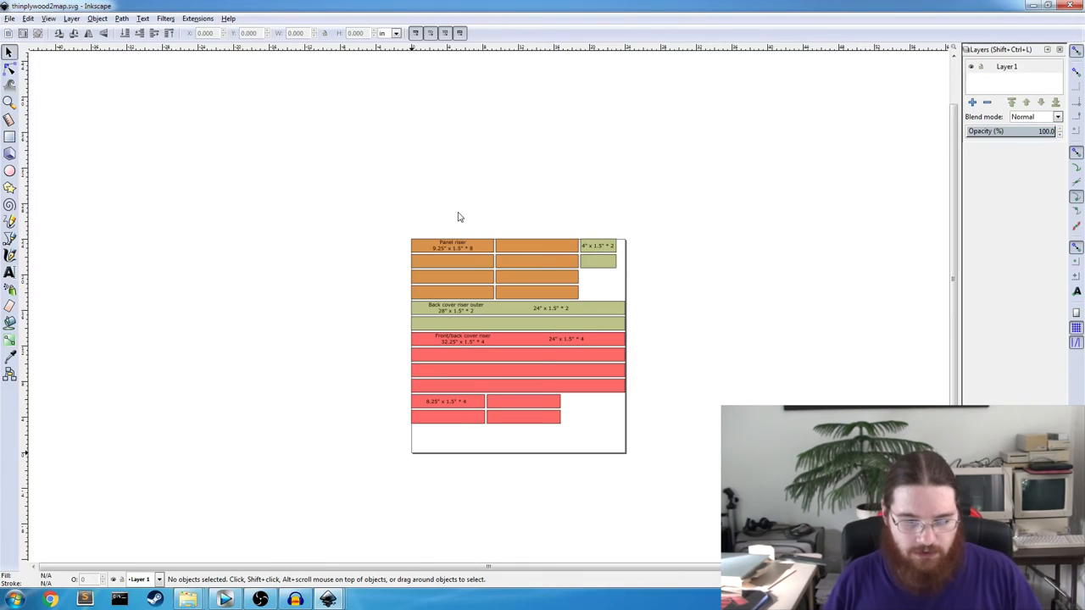
{"action": "mouse_move", "coordinate": [666, 322]}
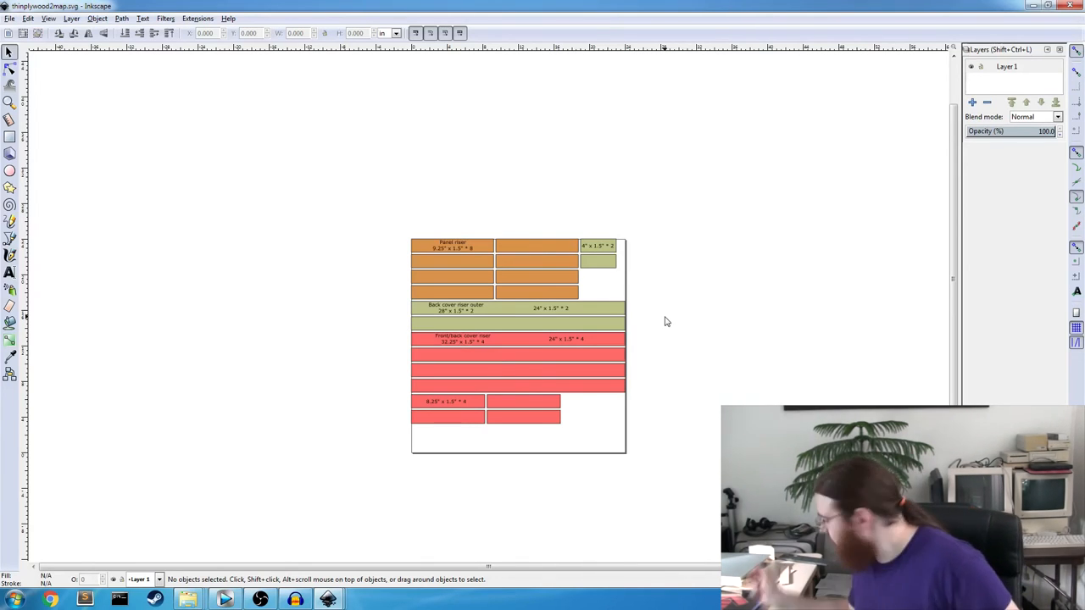
{"action": "left_click", "coordinate": [10, 17]}
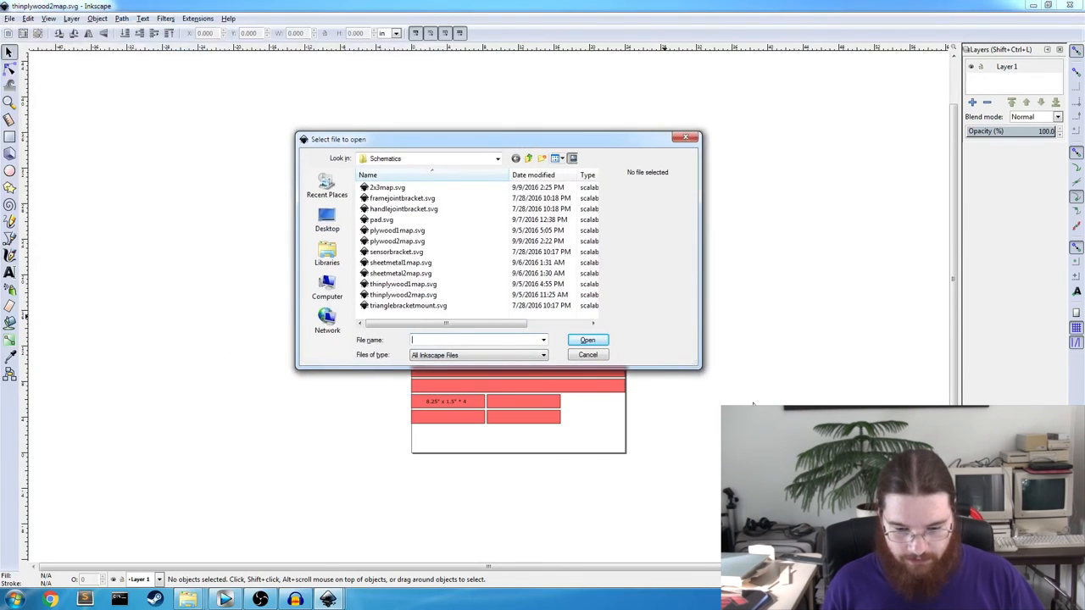
Open trianglebracketmount.svg from the Schematics folder and scroll across its views.
{"action": "left_click", "coordinate": [403, 209]}
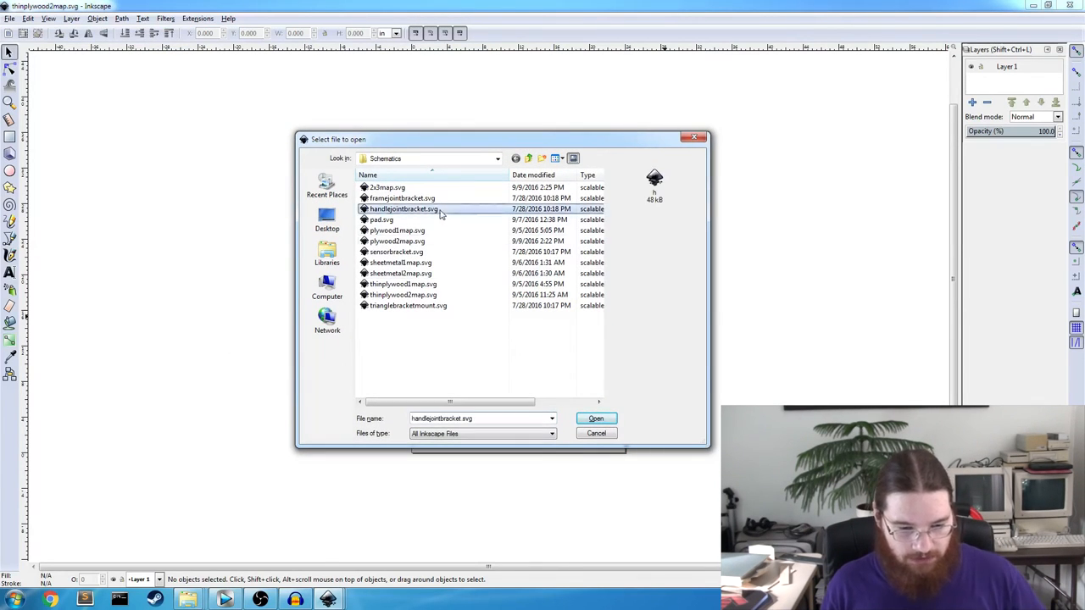
{"action": "left_click", "coordinate": [407, 305]}
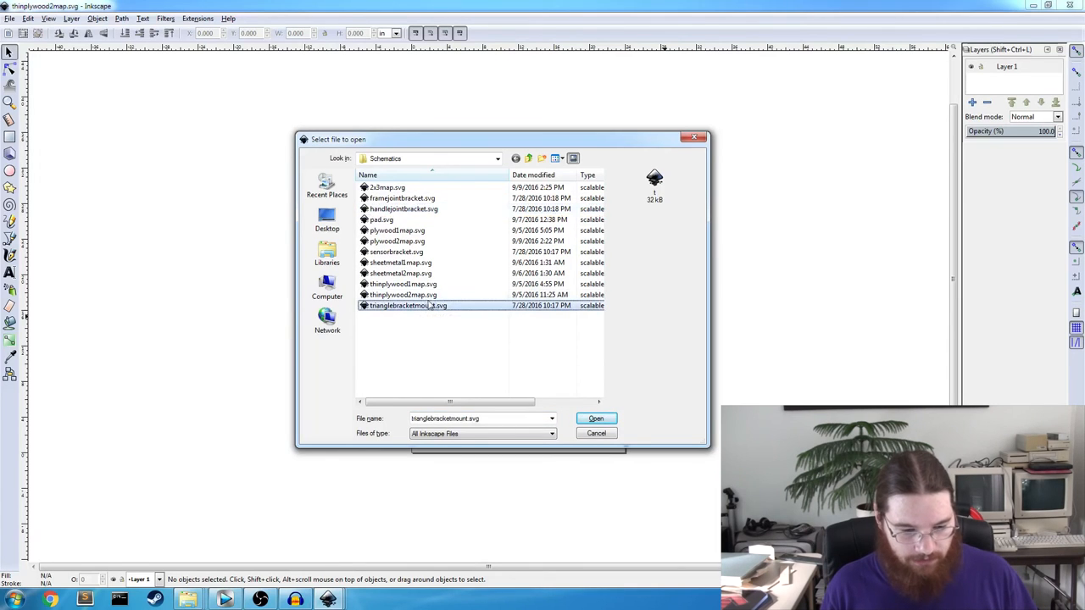
{"action": "left_click", "coordinate": [597, 417]}
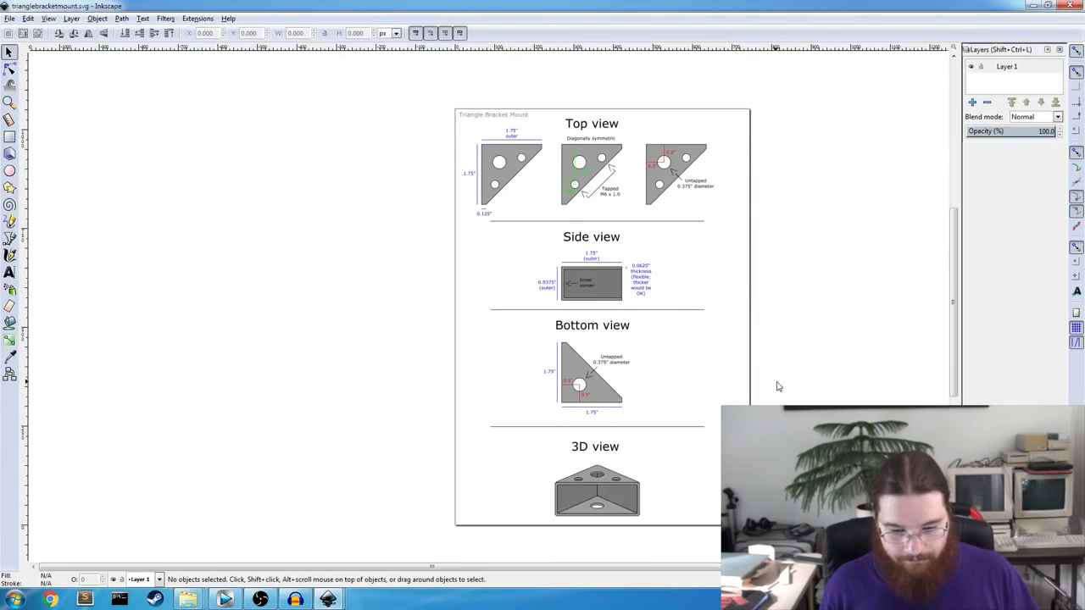
{"action": "scroll", "scroll_direction": "left", "scroll_amount": 3}
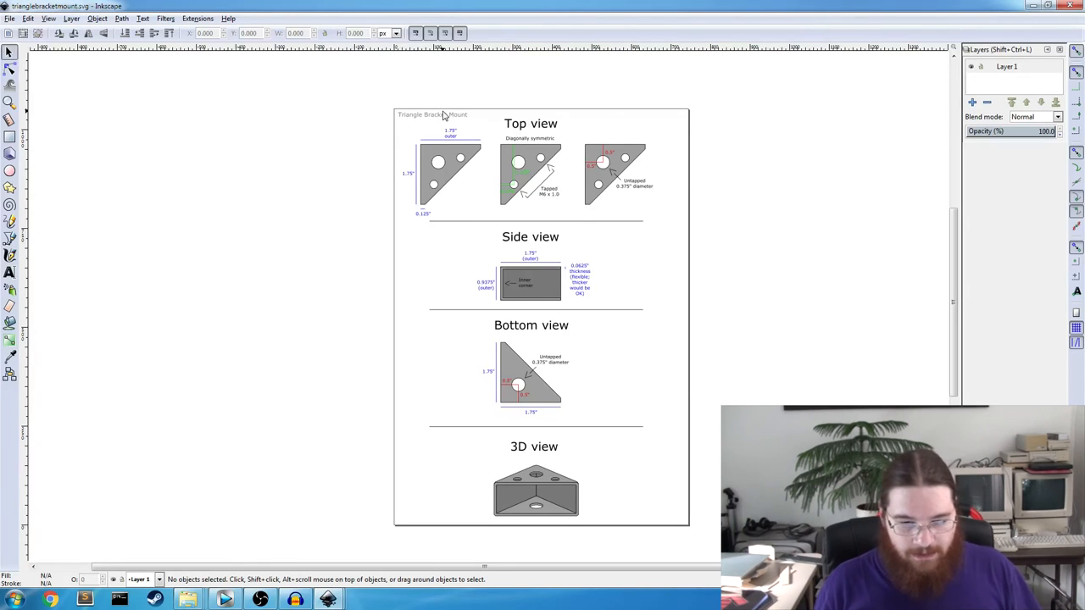
{"action": "mouse_move", "coordinate": [424, 205]}
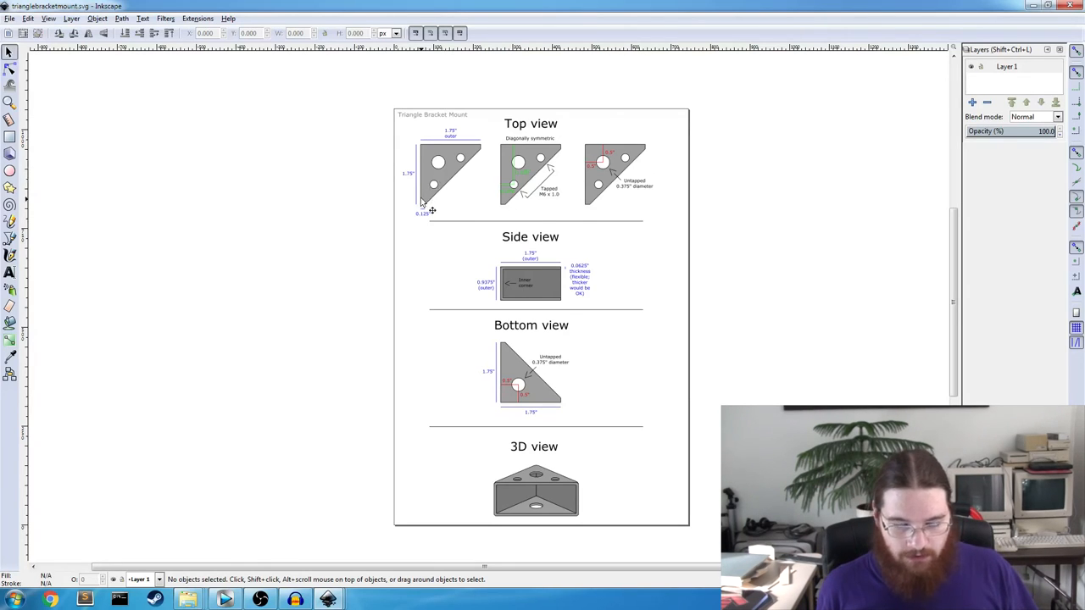
{"action": "mouse_move", "coordinate": [576, 200]}
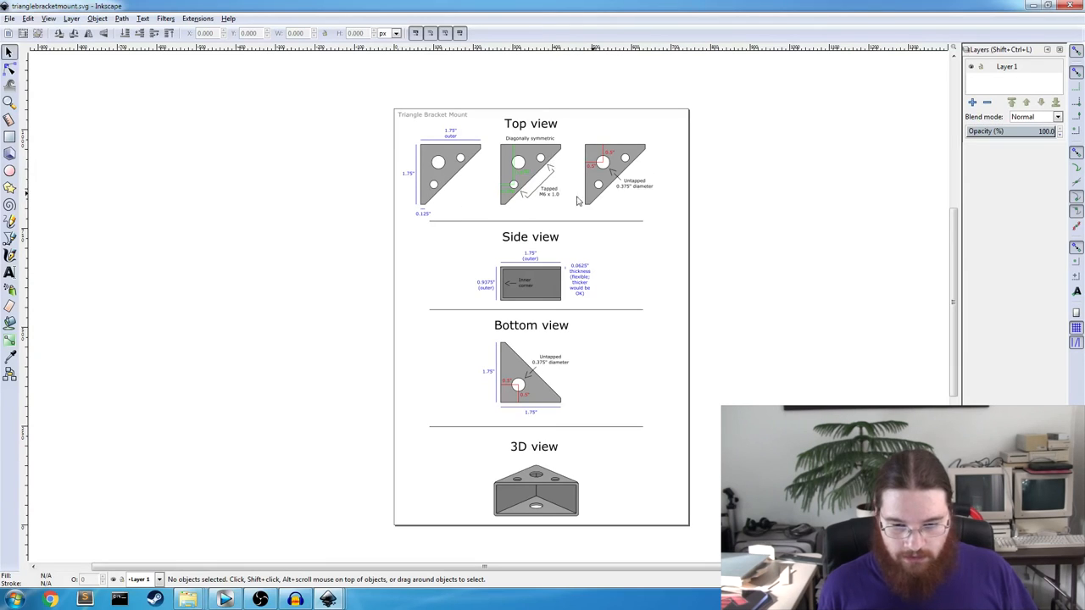
{"action": "mouse_move", "coordinate": [598, 459]}
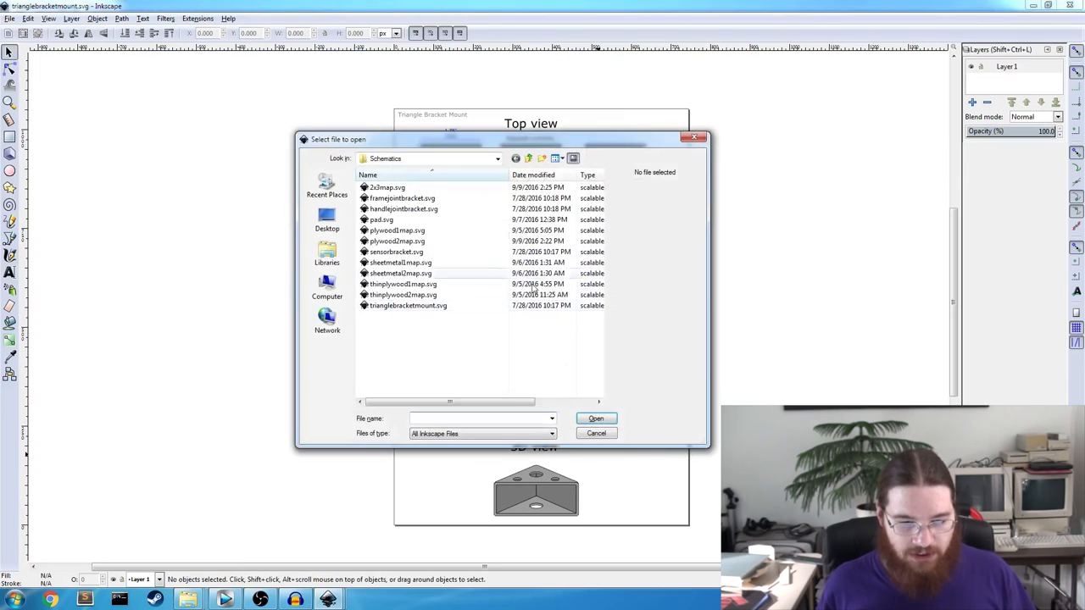
Open handlejointbracket.svg and inspect its left and right missing reference photos.
{"action": "left_click", "coordinate": [403, 209]}
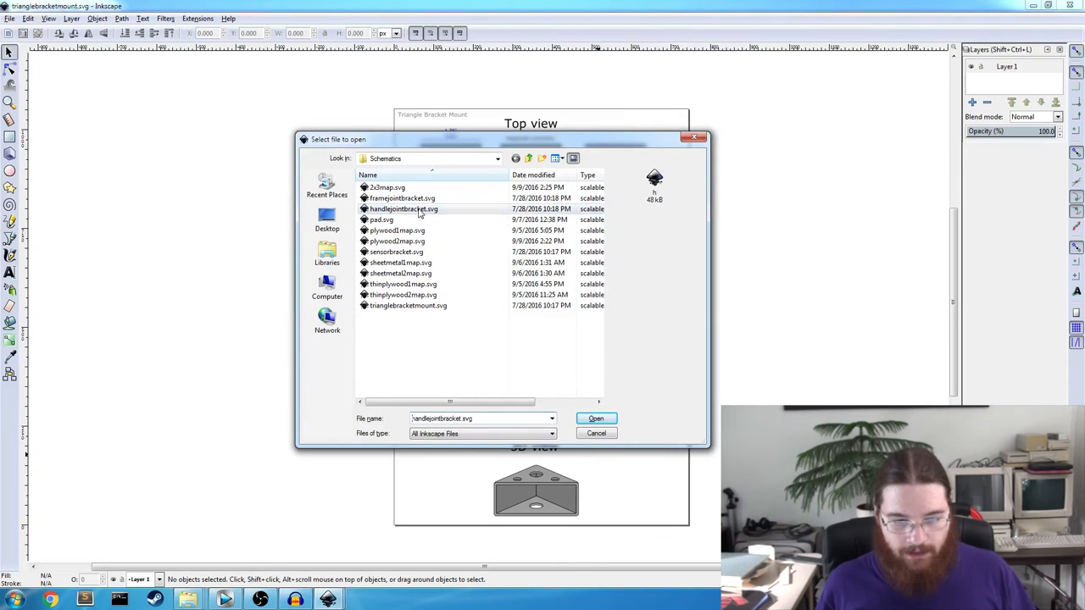
{"action": "left_click", "coordinate": [596, 417]}
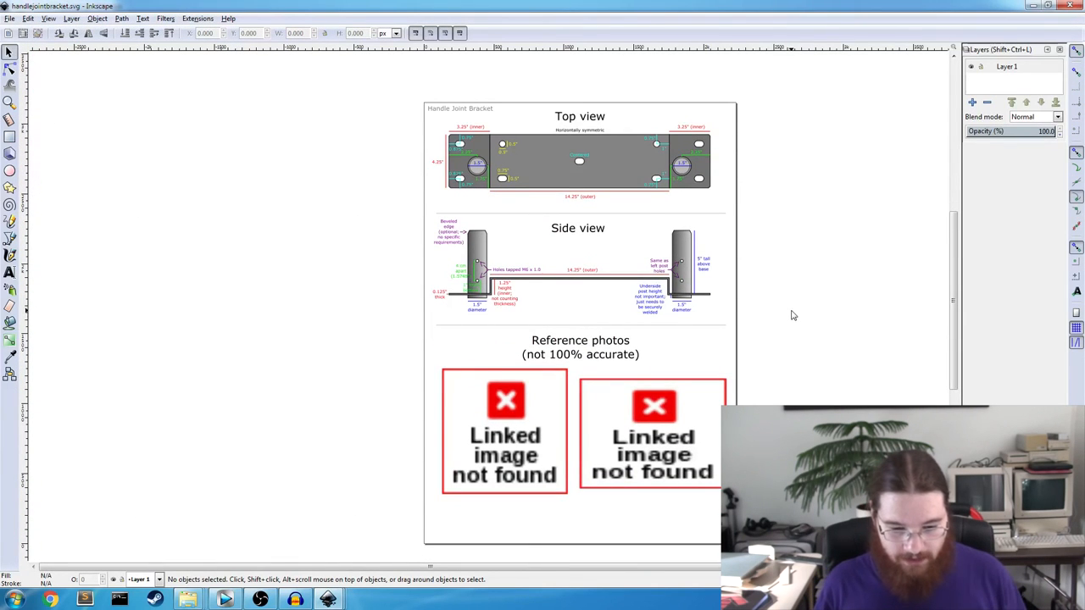
{"action": "left_click", "coordinate": [505, 432]}
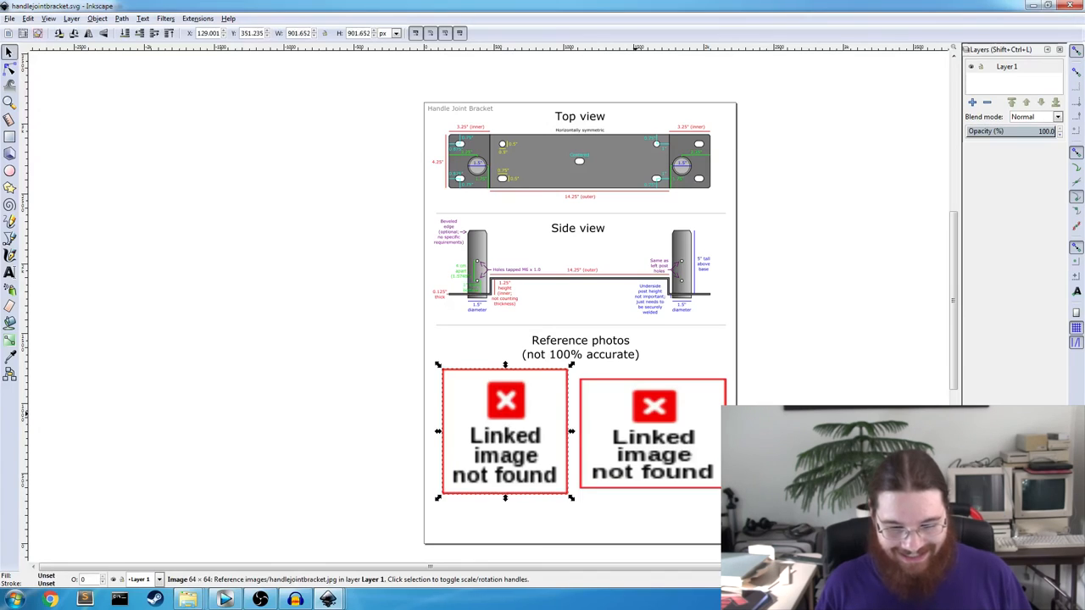
{"action": "left_click", "coordinate": [793, 376]}
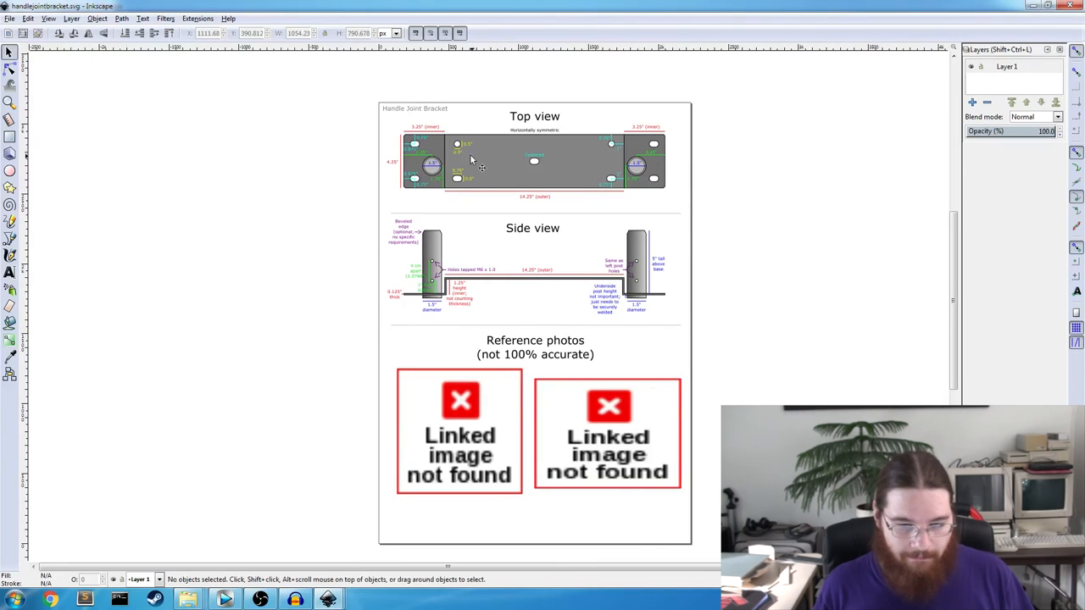
{"action": "left_click", "coordinate": [606, 434]}
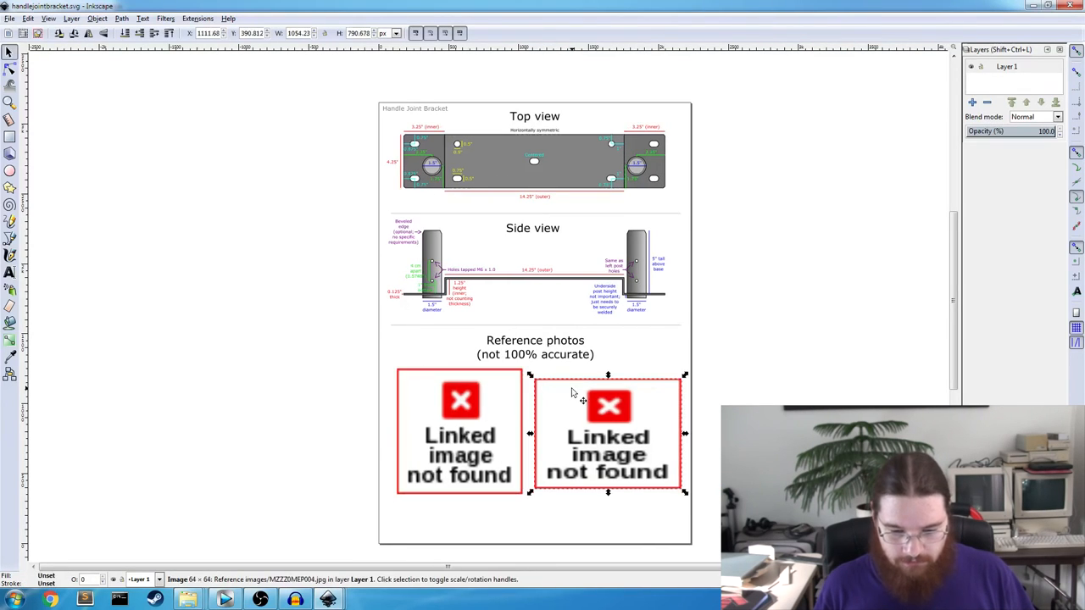
{"action": "left_click", "coordinate": [721, 236]}
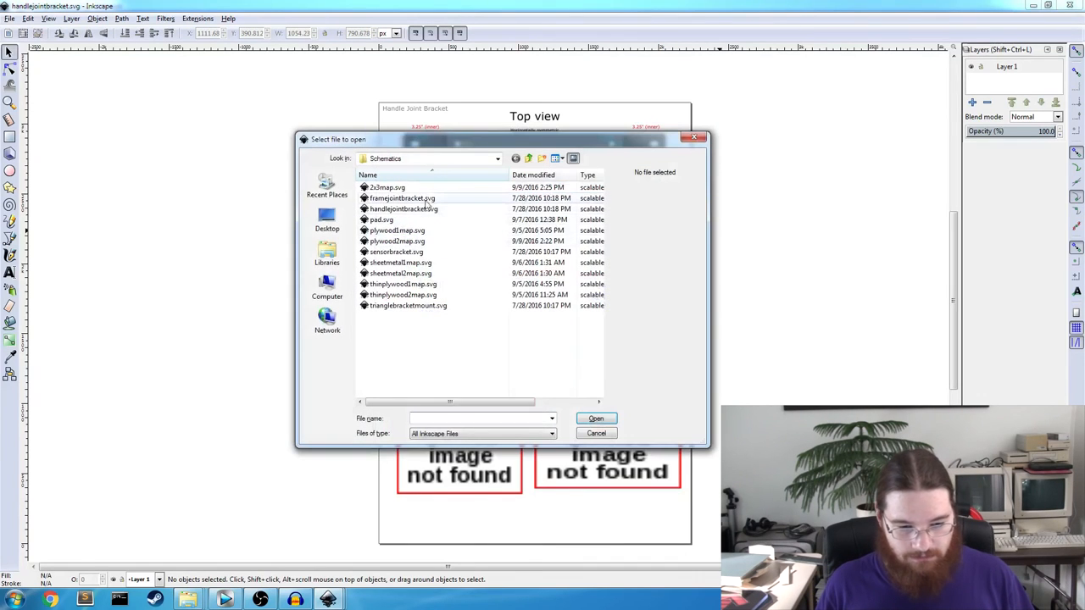
Open framejointbracket.svg and sensorbracket.svg, then close sheetmetal1map.svg without saving.
{"action": "left_click", "coordinate": [597, 433]}
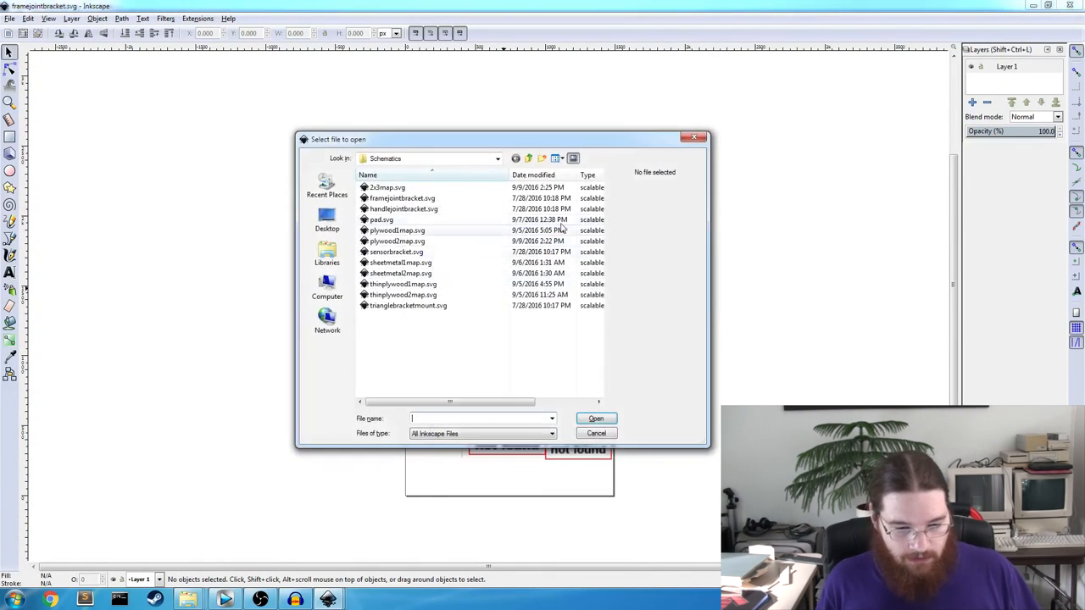
{"action": "left_click", "coordinate": [396, 251]}
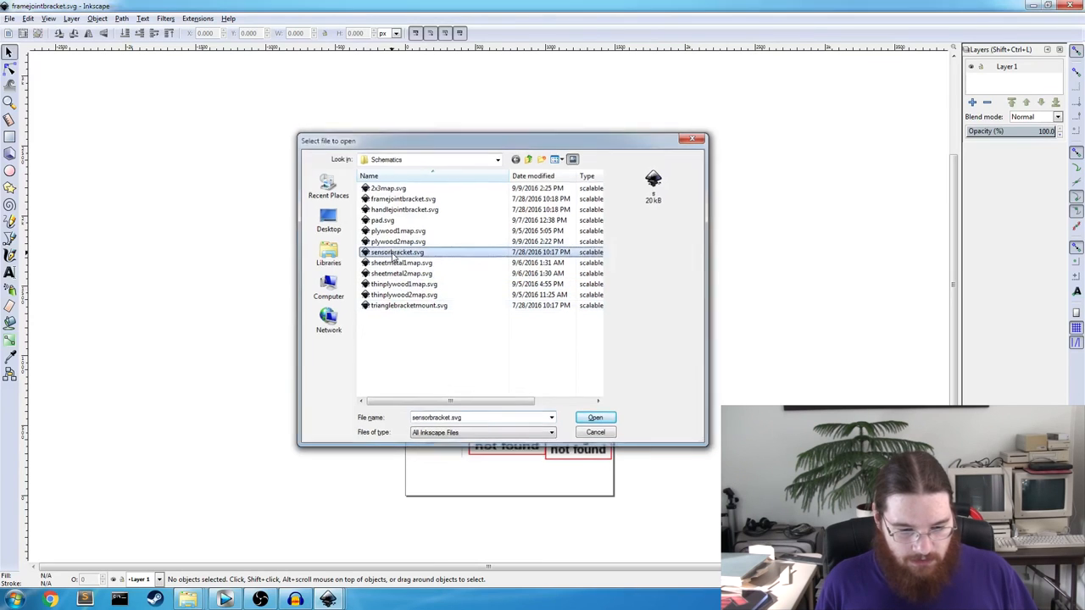
{"action": "left_click", "coordinate": [594, 417]}
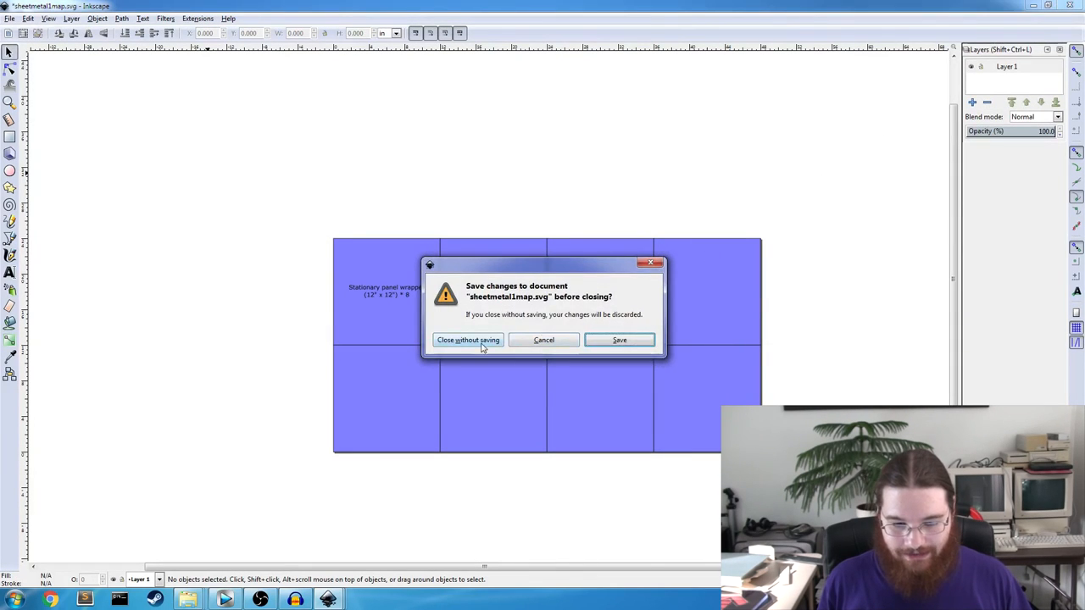
{"action": "left_click", "coordinate": [468, 339]}
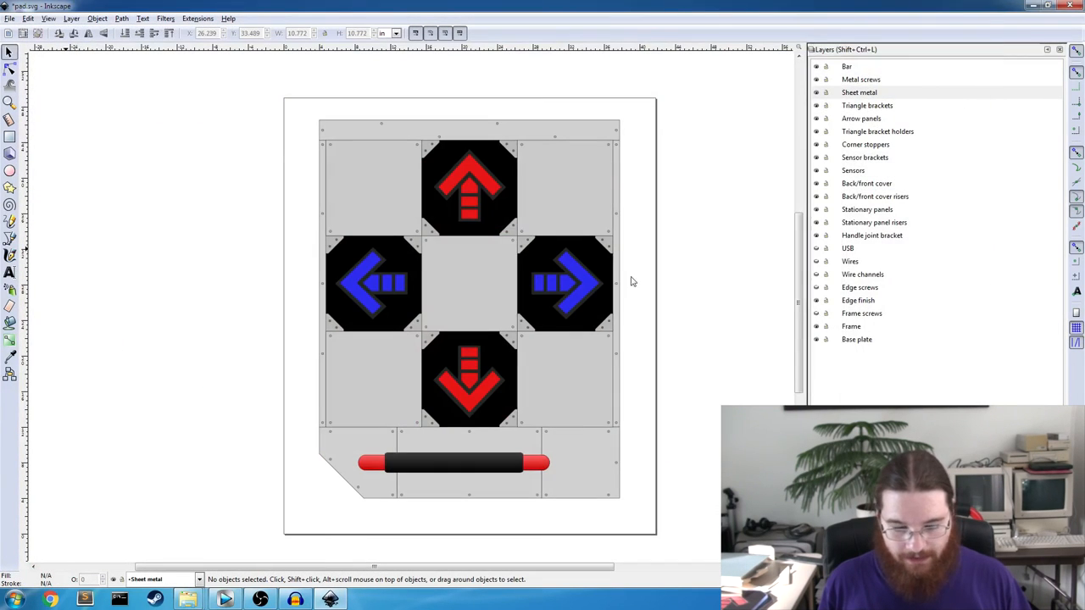
{"action": "mouse_move", "coordinate": [749, 317]}
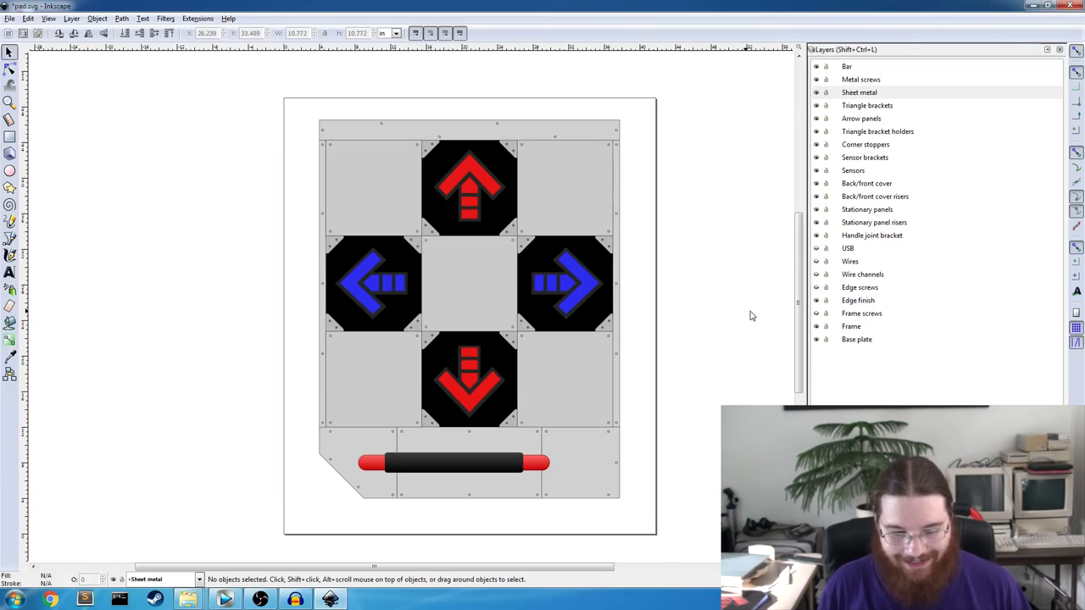
{"action": "mouse_move", "coordinate": [749, 281]}
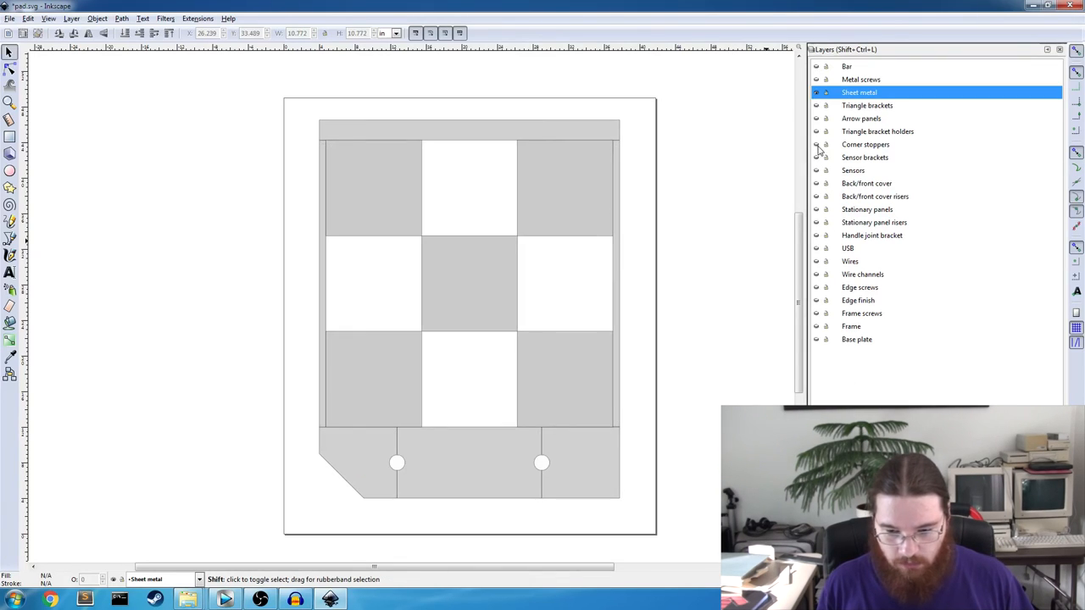
Hide the Sheet metal layer and turn the lower frame and base layers back on.
{"action": "left_click", "coordinate": [865, 144]}
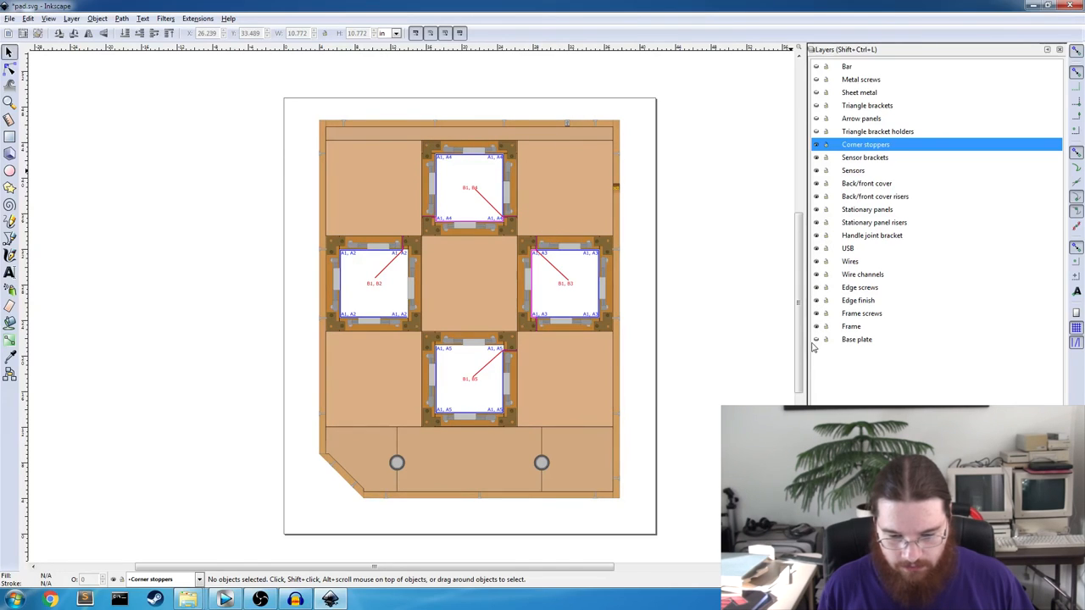
{"action": "left_click", "coordinate": [817, 133]}
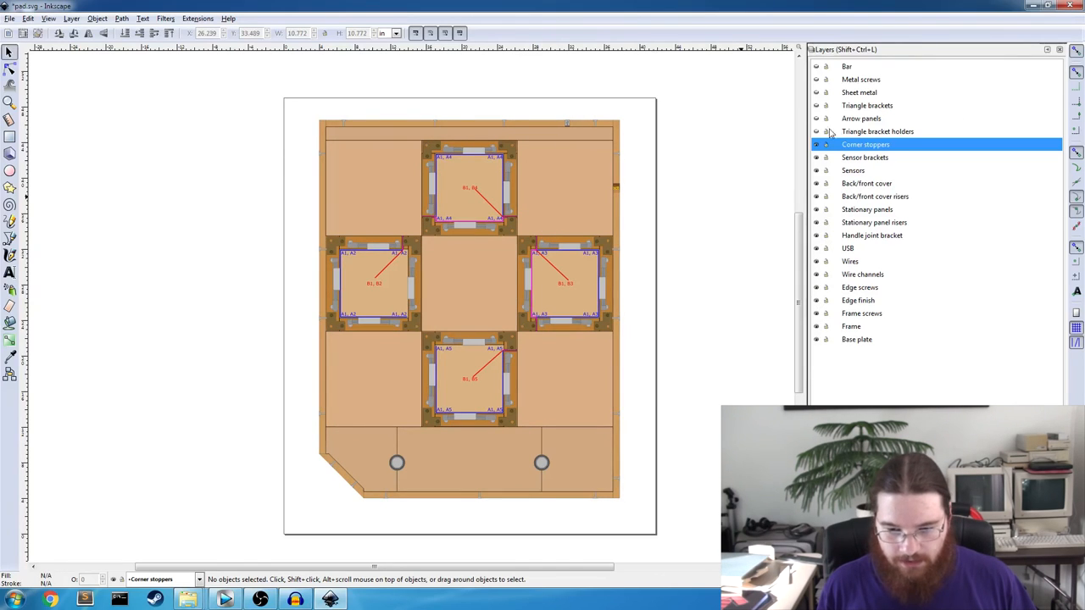
{"action": "left_click", "coordinate": [816, 132]}
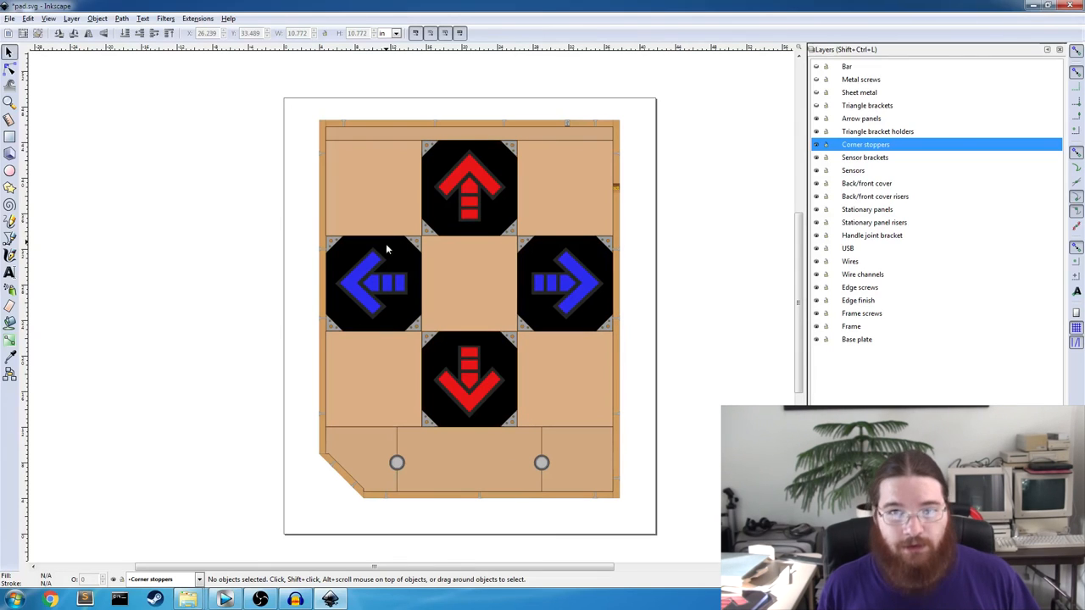
{"action": "mouse_move", "coordinate": [400, 226]}
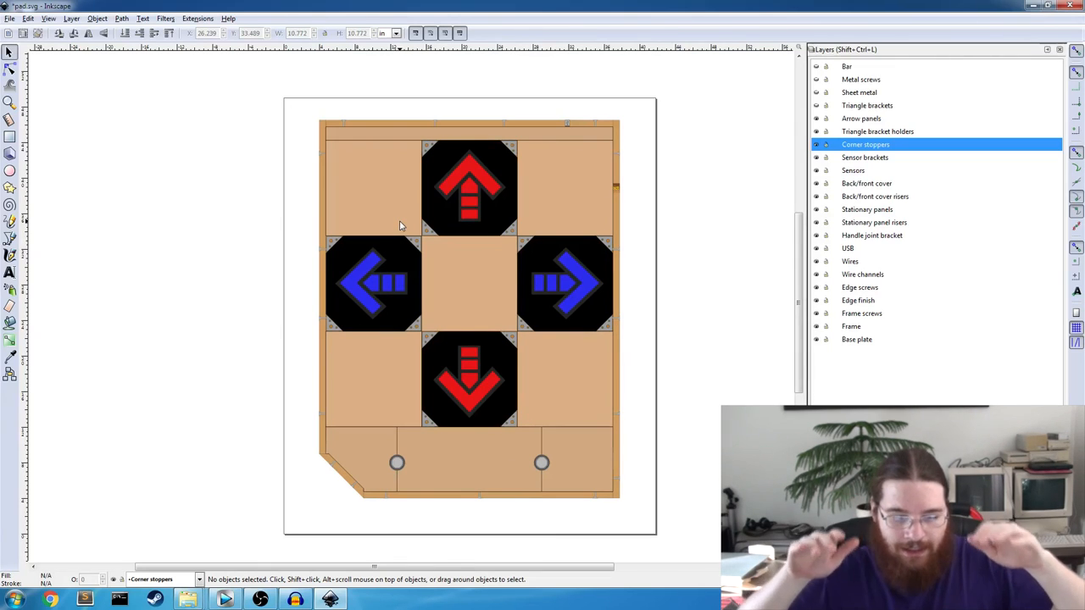
{"action": "mouse_move", "coordinate": [356, 234]}
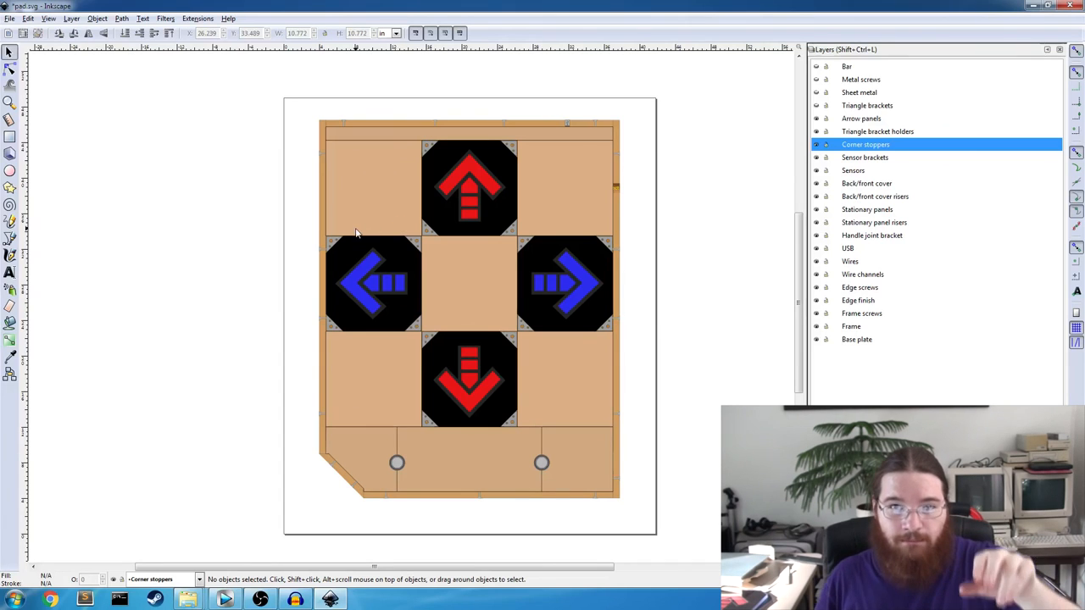